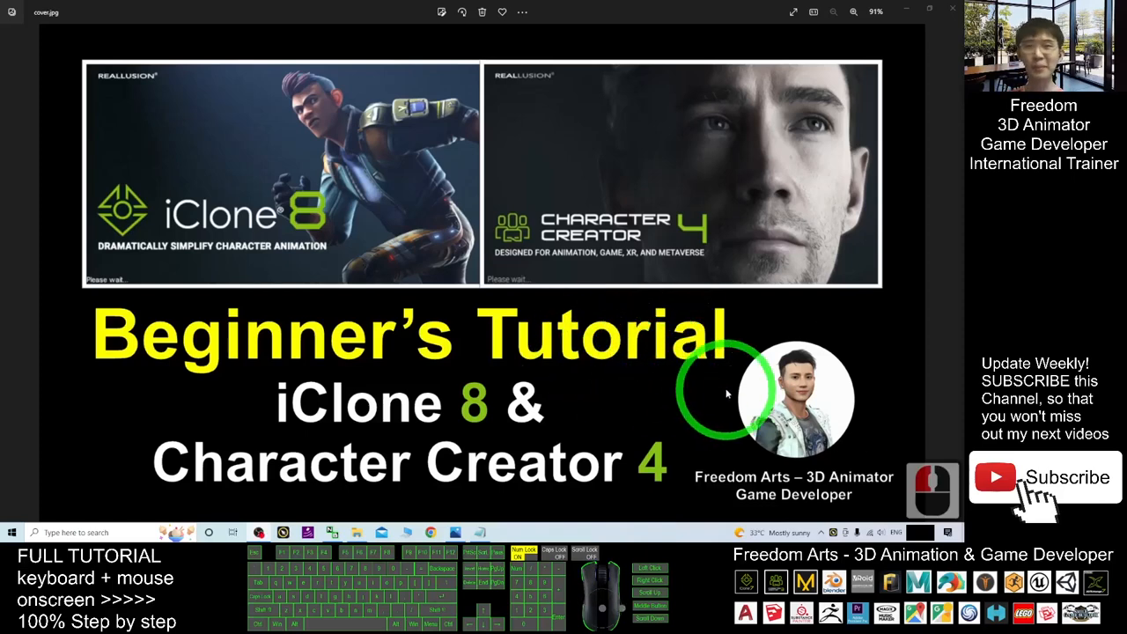
mouse_move(546, 449)
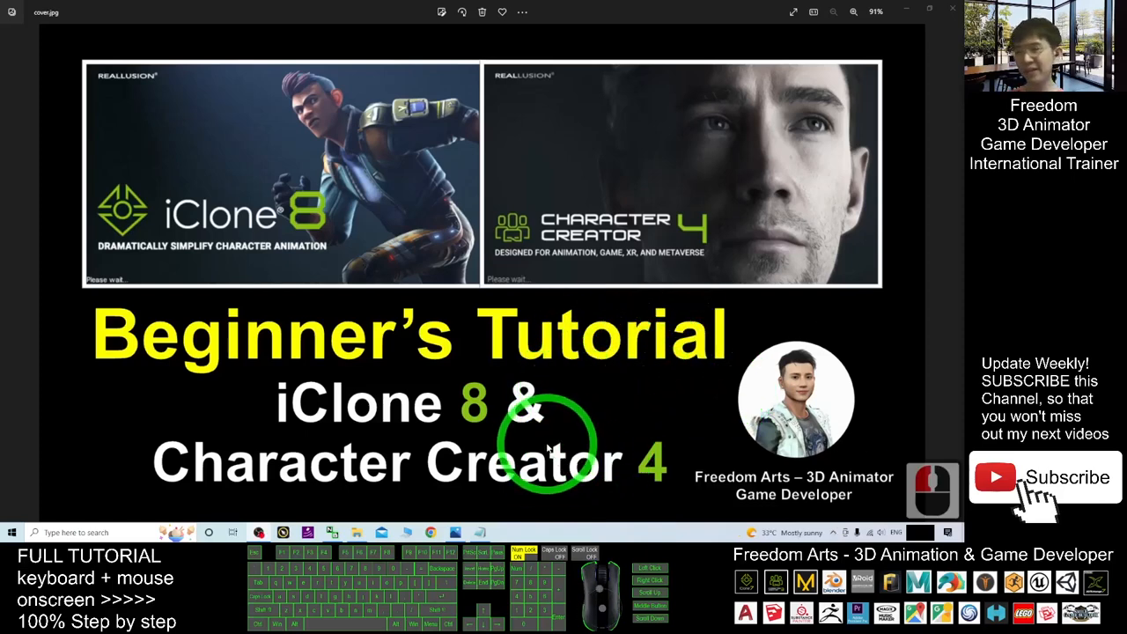
Review the iClone 8 / Character Creator 4 tutorial outline in Notepad, then close it to the desktop
left_click(480, 532)
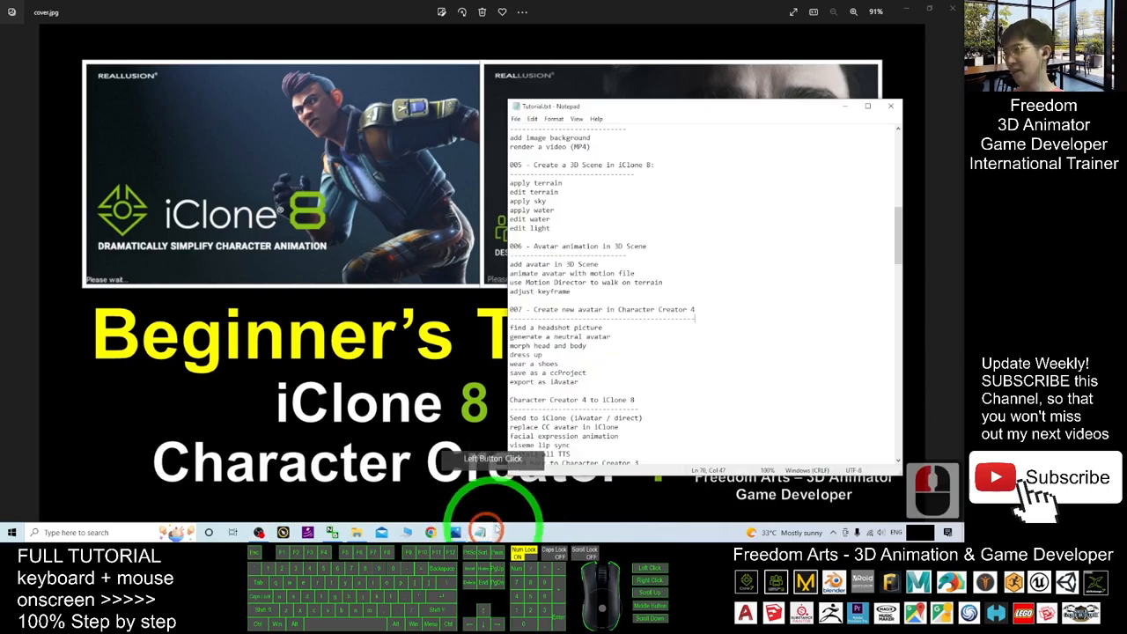
scroll("down", 3)
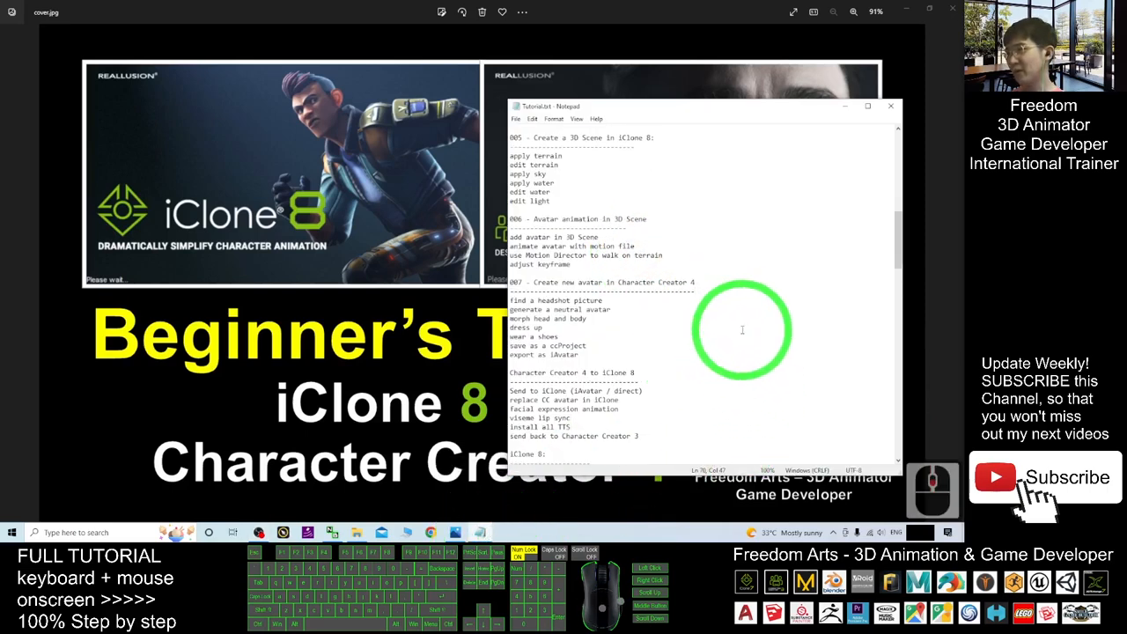
double_click(623, 282)
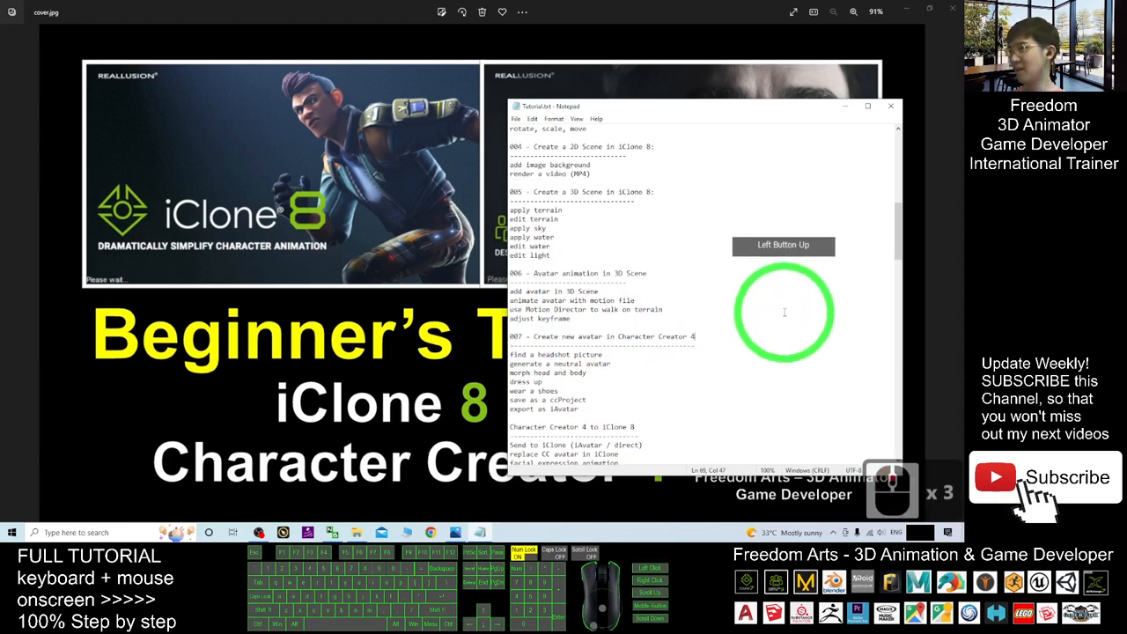
double_click(578, 300)
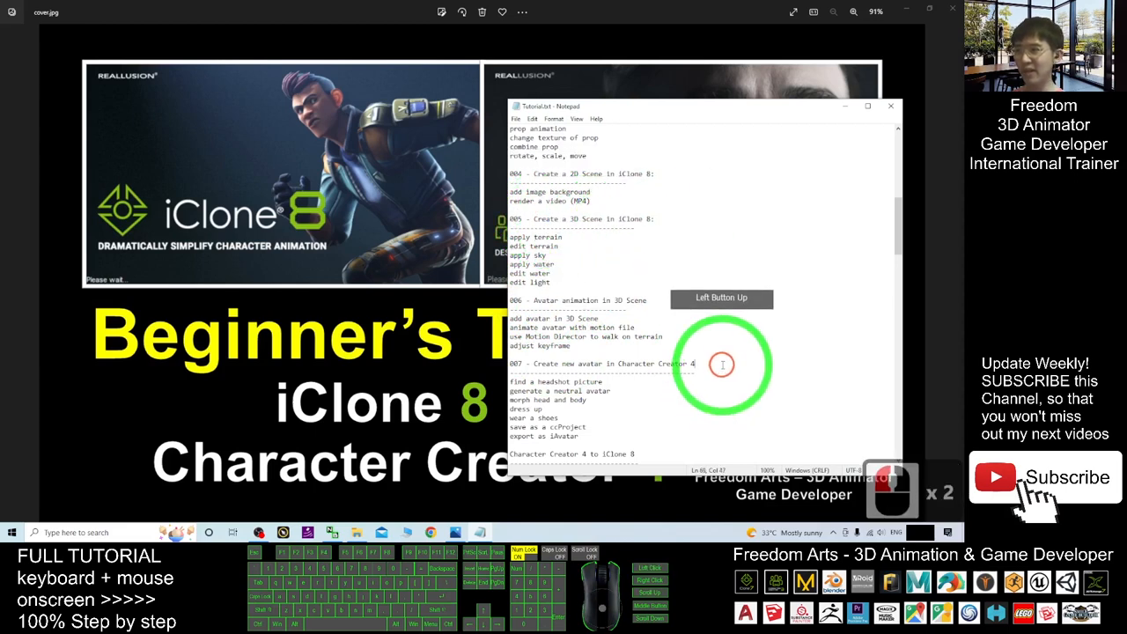
scroll("down", 3)
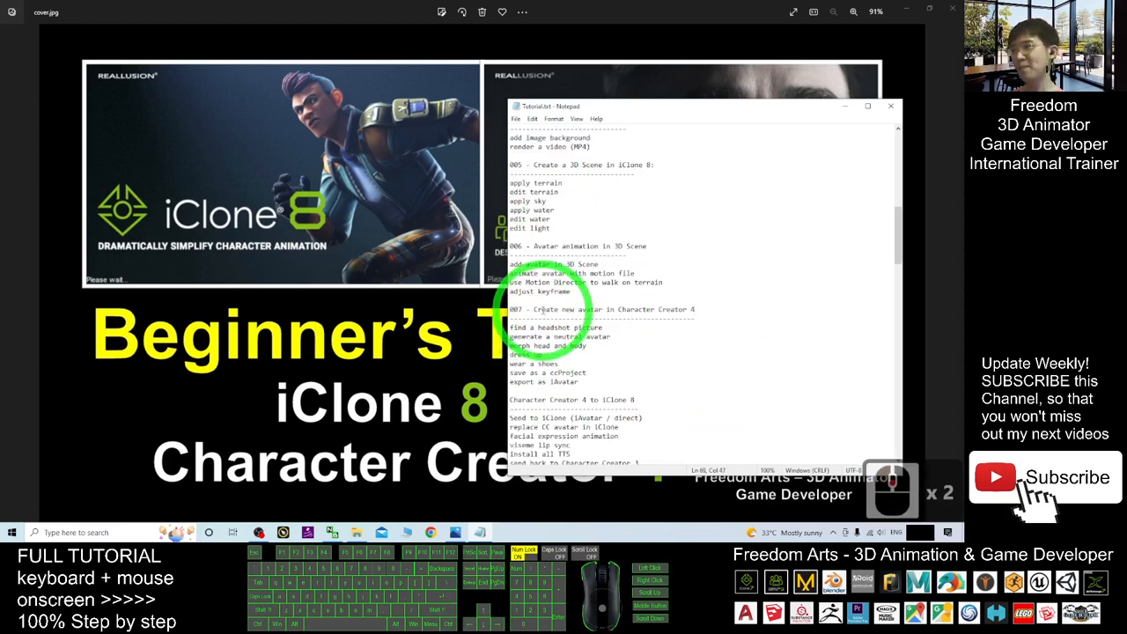
double_click(556, 310)
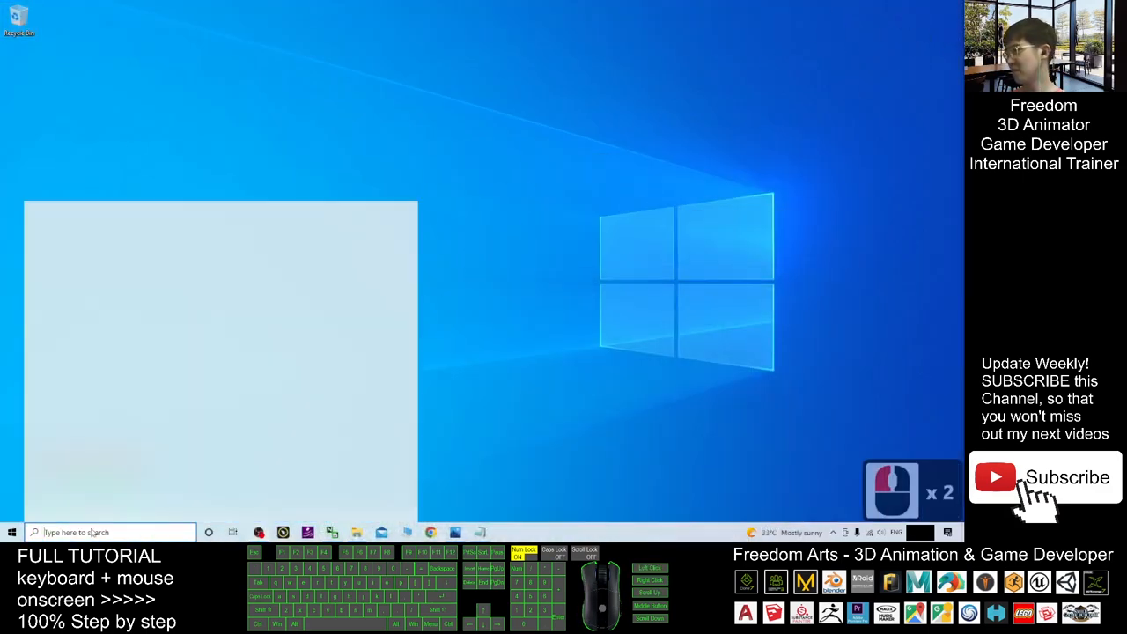
Launch Character Creator 4 from Windows search with 'charac', showing an empty default project
type("charac")
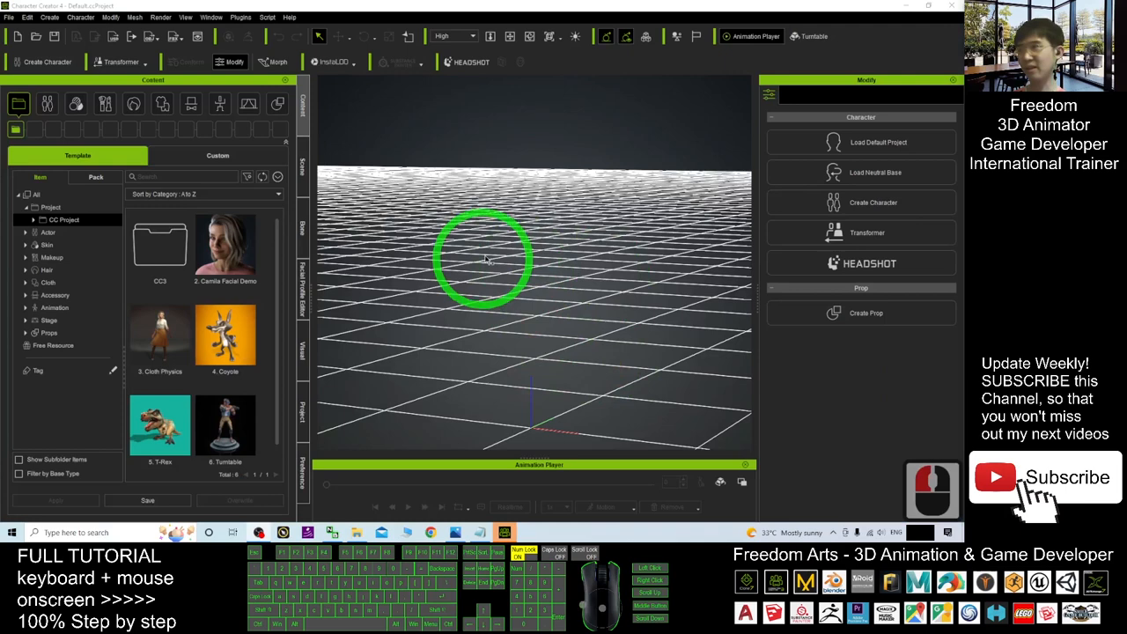
mouse_move(690, 368)
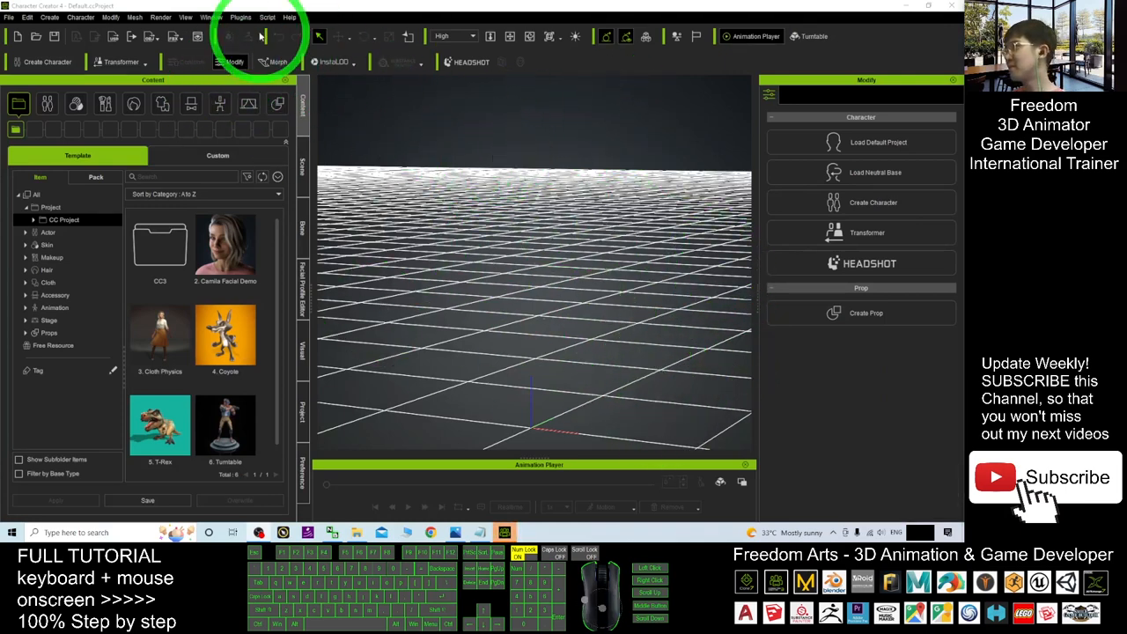
Hide extra docked side panels via the View menu for a cleaner workspace beside Content
left_click(212, 17)
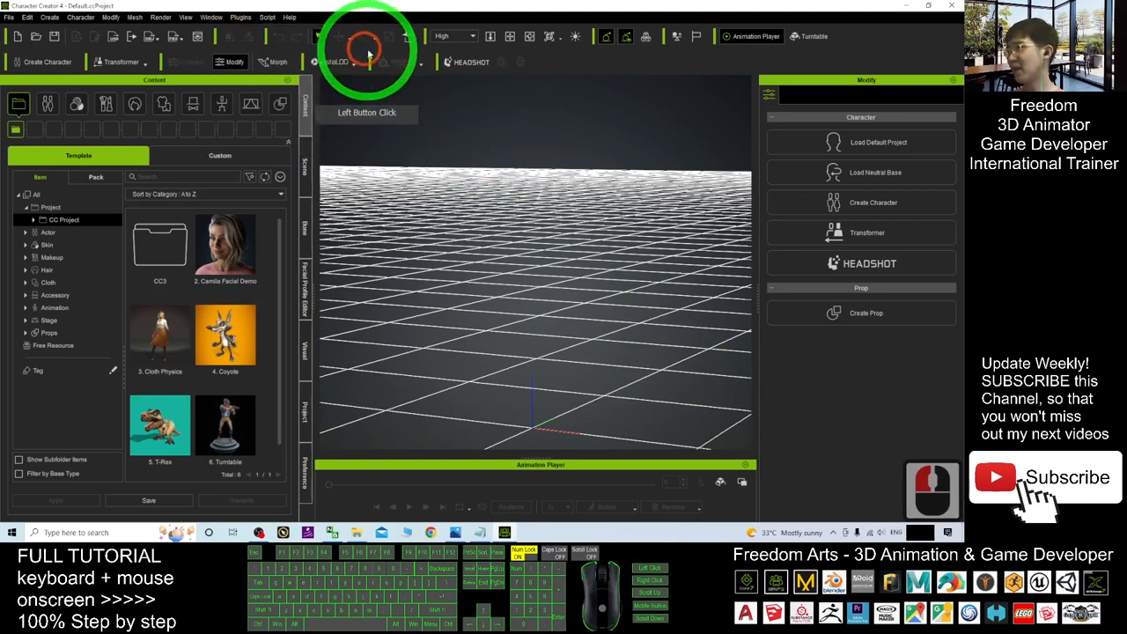
left_click(211, 18)
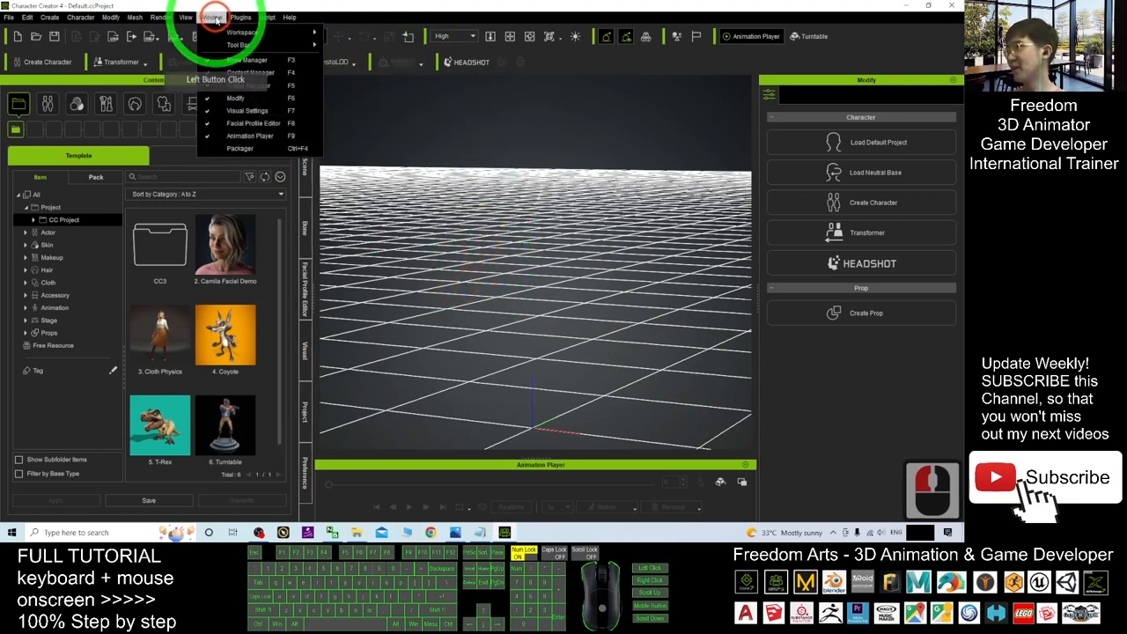
left_click(427, 238)
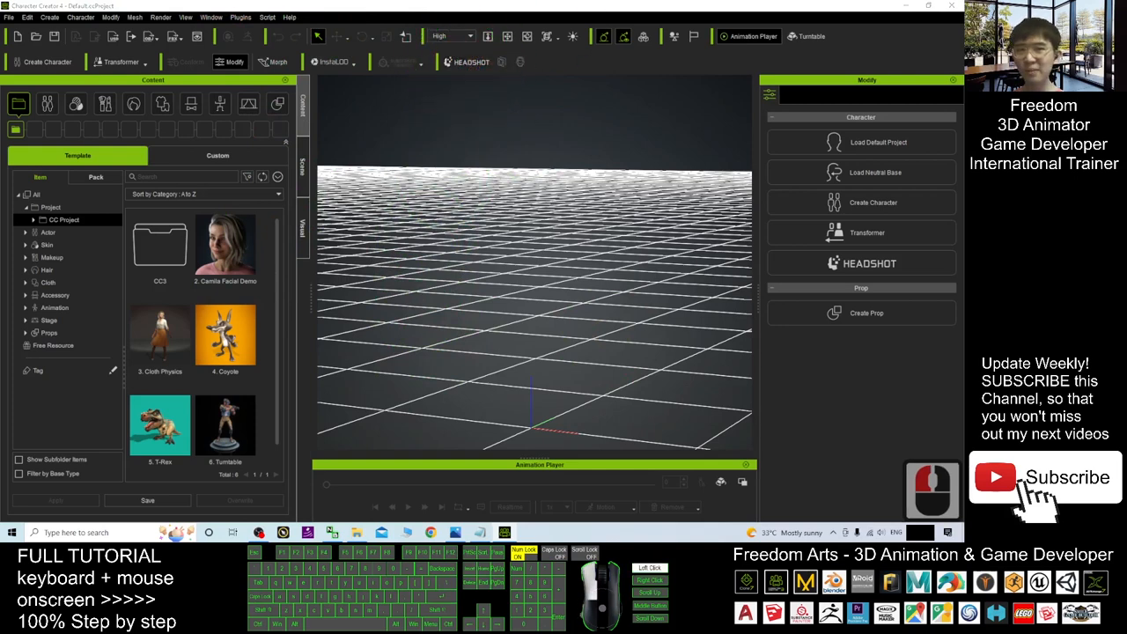
left_click(518, 95)
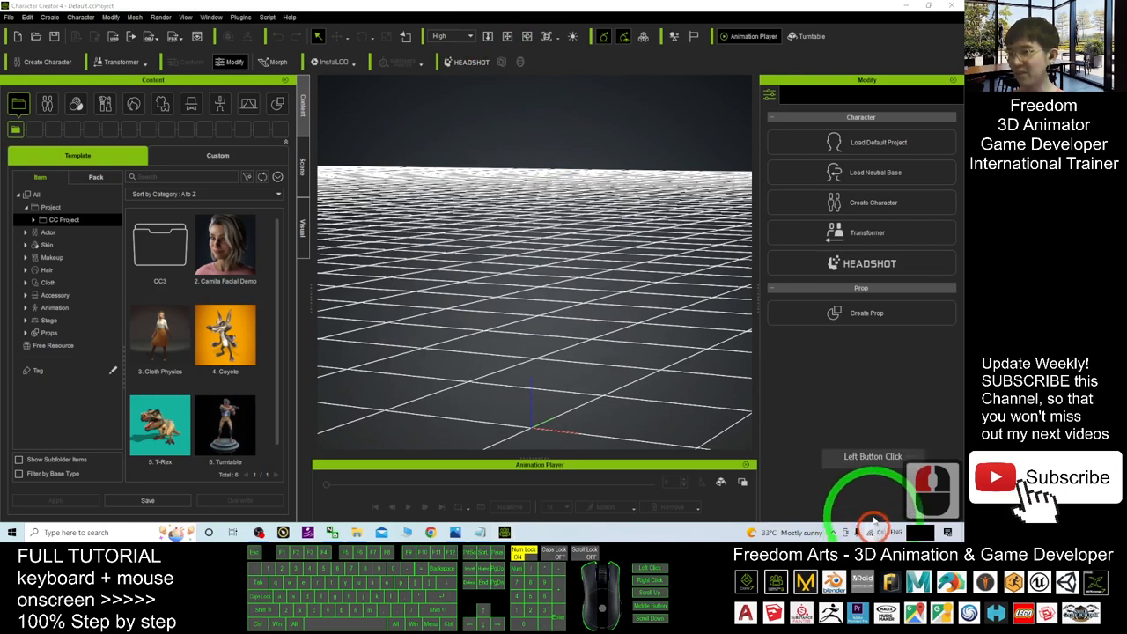
left_click(462, 62)
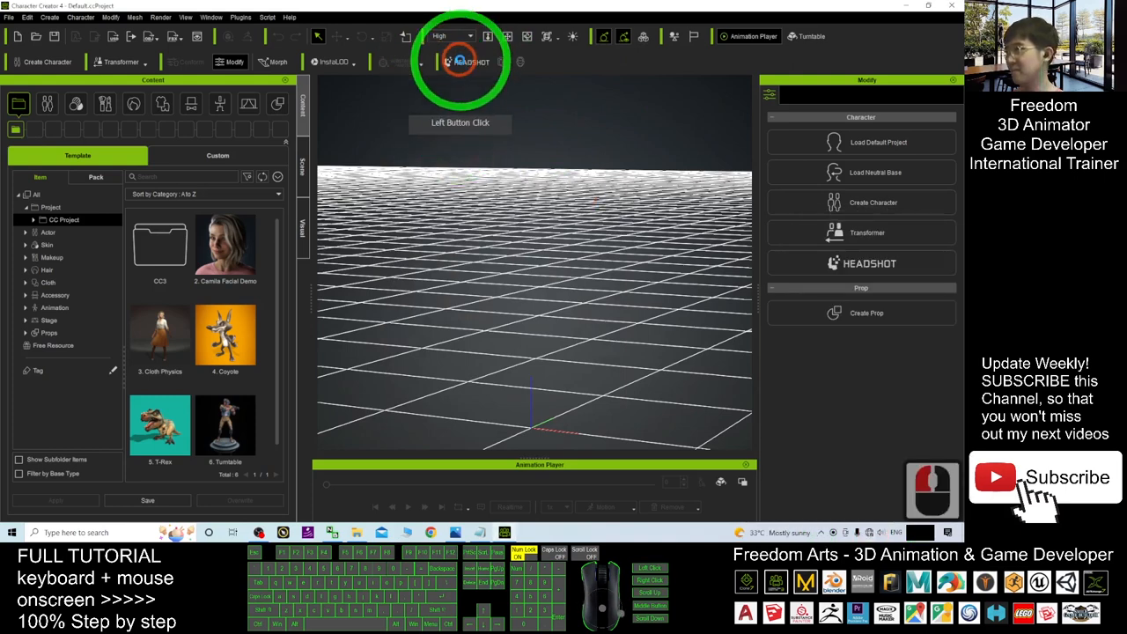
Dock the Headshot panel on the left in Auto mode, then minimize Character Creator to the desktop
left_click(469, 61)
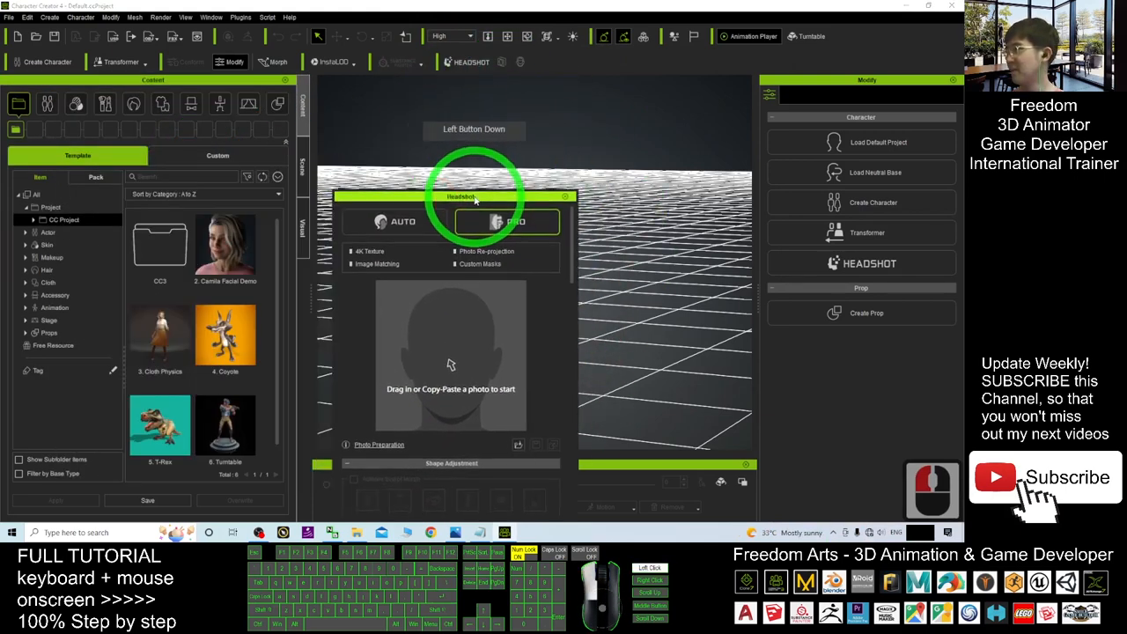
left_click_drag(474, 197, 285, 159)
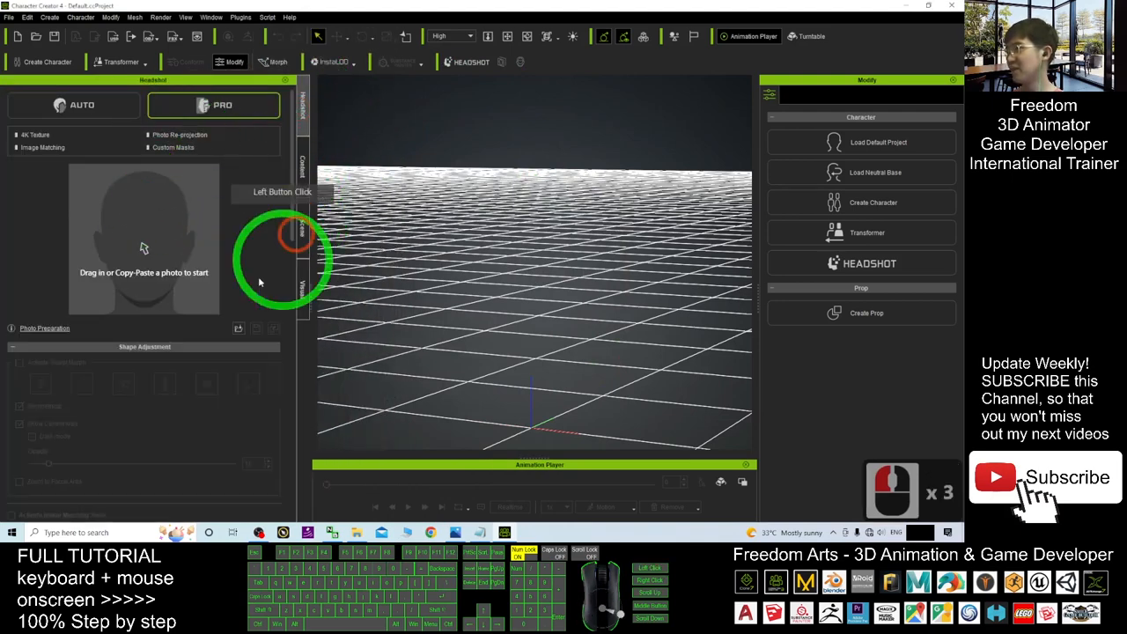
left_click(81, 105)
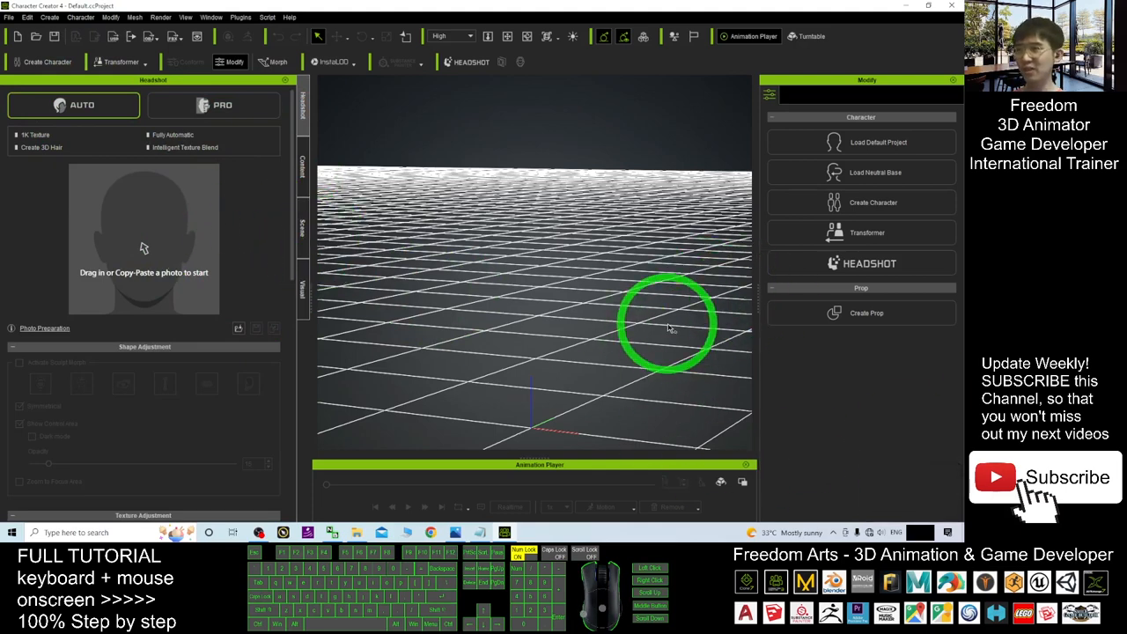
left_click(598, 328)
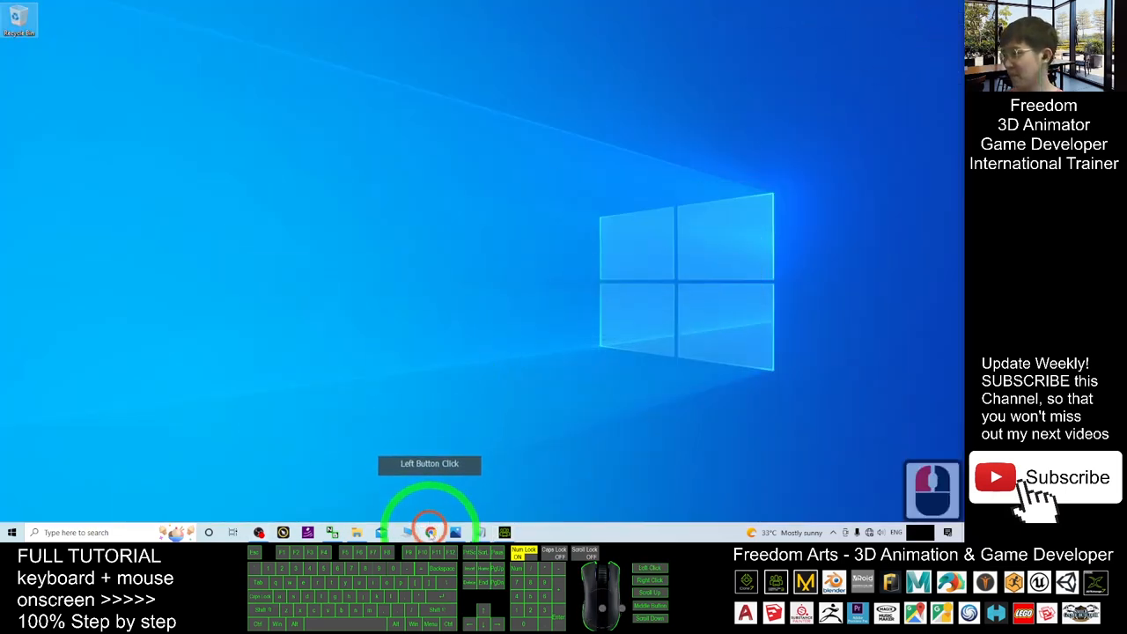
Search 'generated photo' in Chrome and open the Generated Photos website from the results
left_click(430, 532)
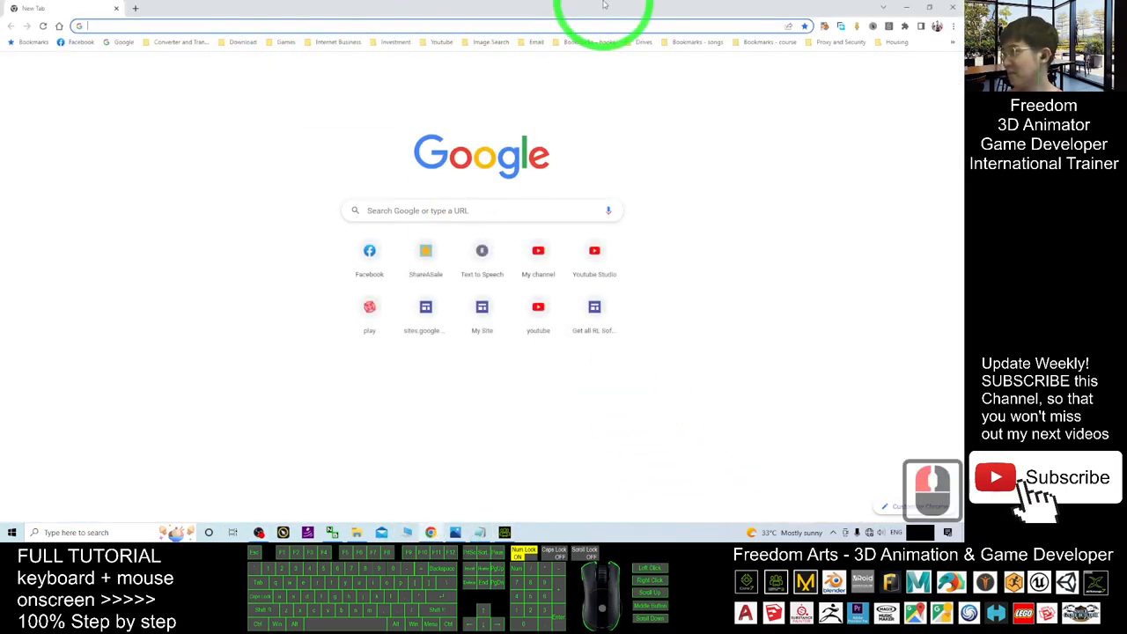
type("gener")
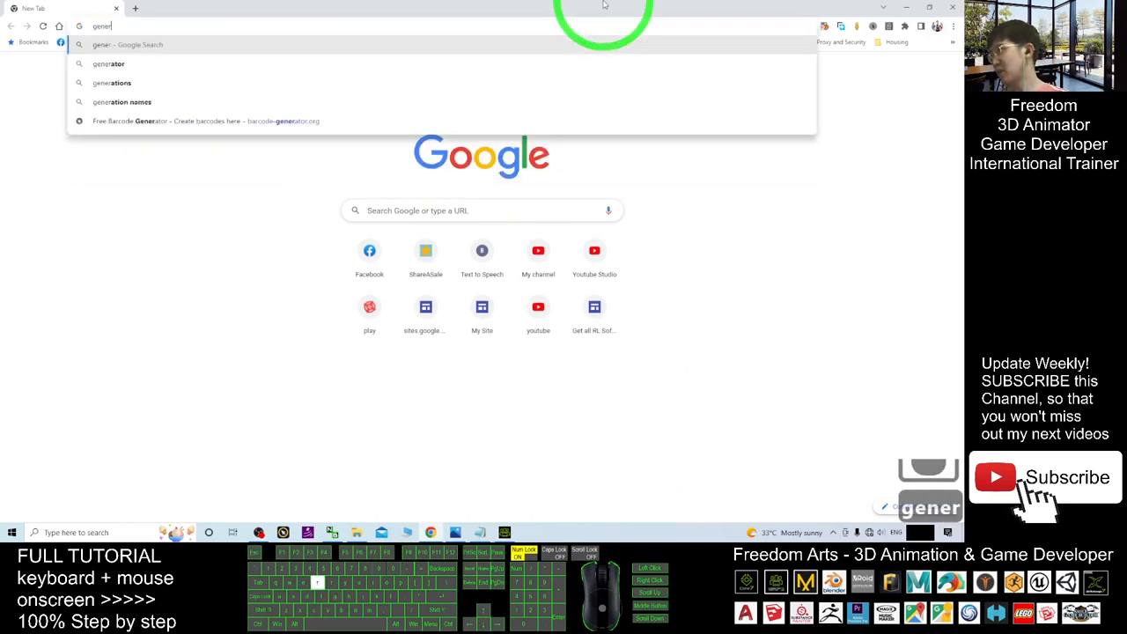
key("Return")
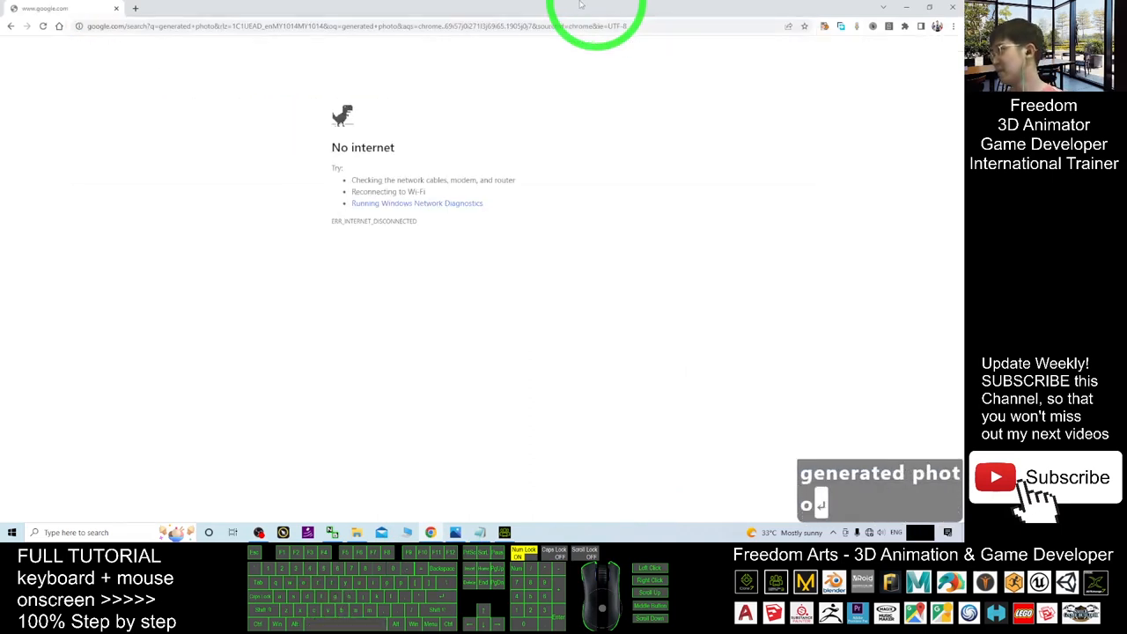
left_click(903, 368)
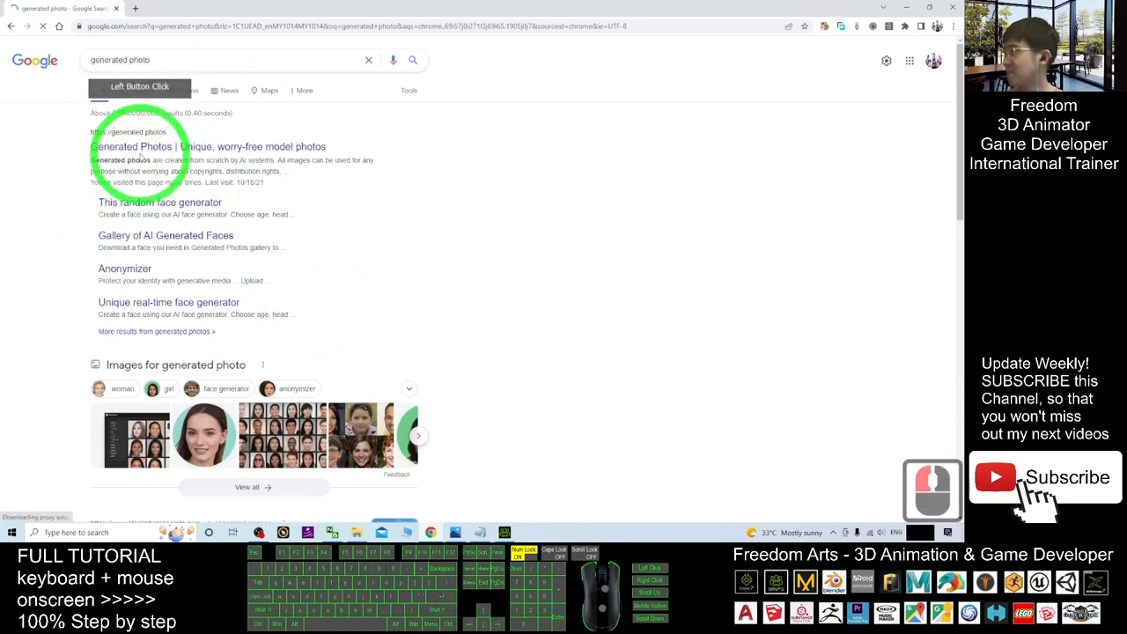
left_click(207, 146)
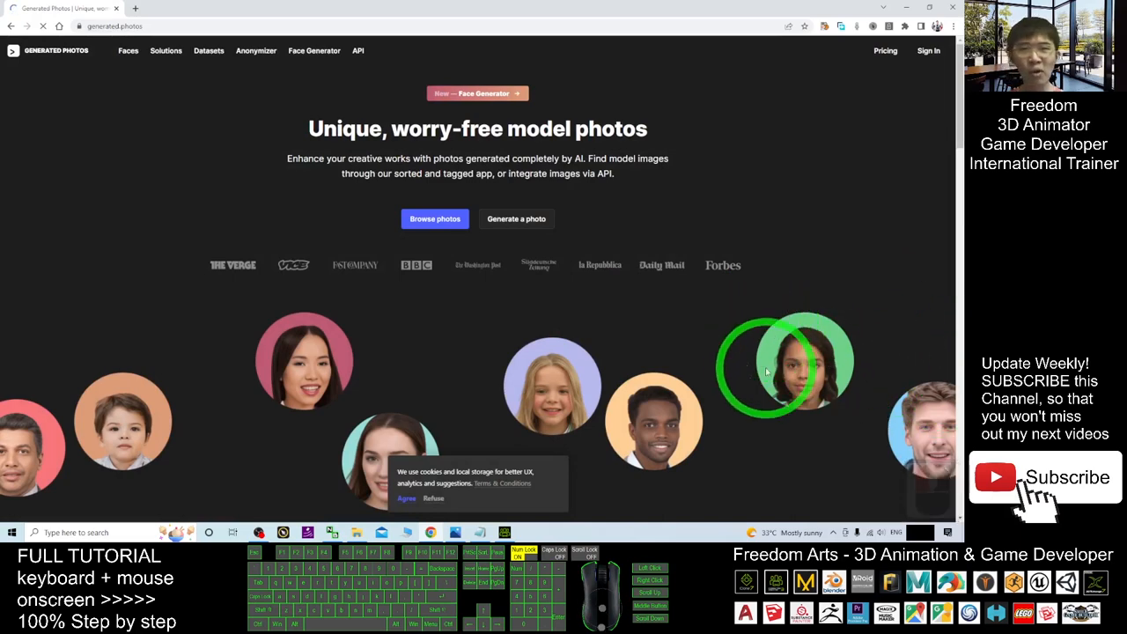
mouse_move(655, 321)
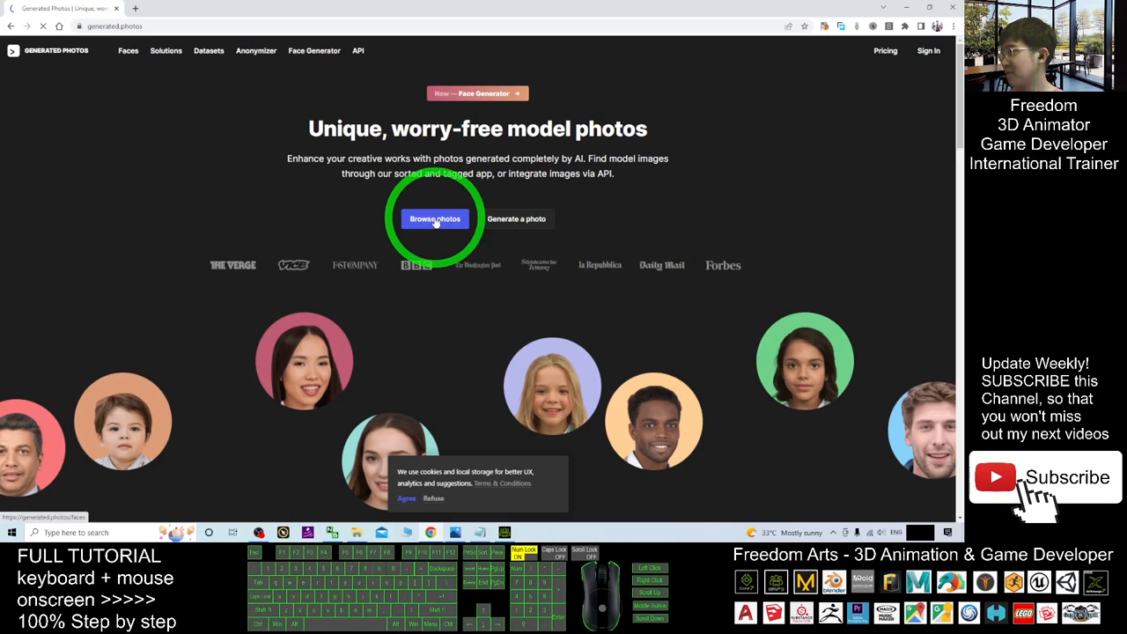
Filter the gallery to front-facing, female, young adult, Asian, neutral faces and apply
left_click(435, 219)
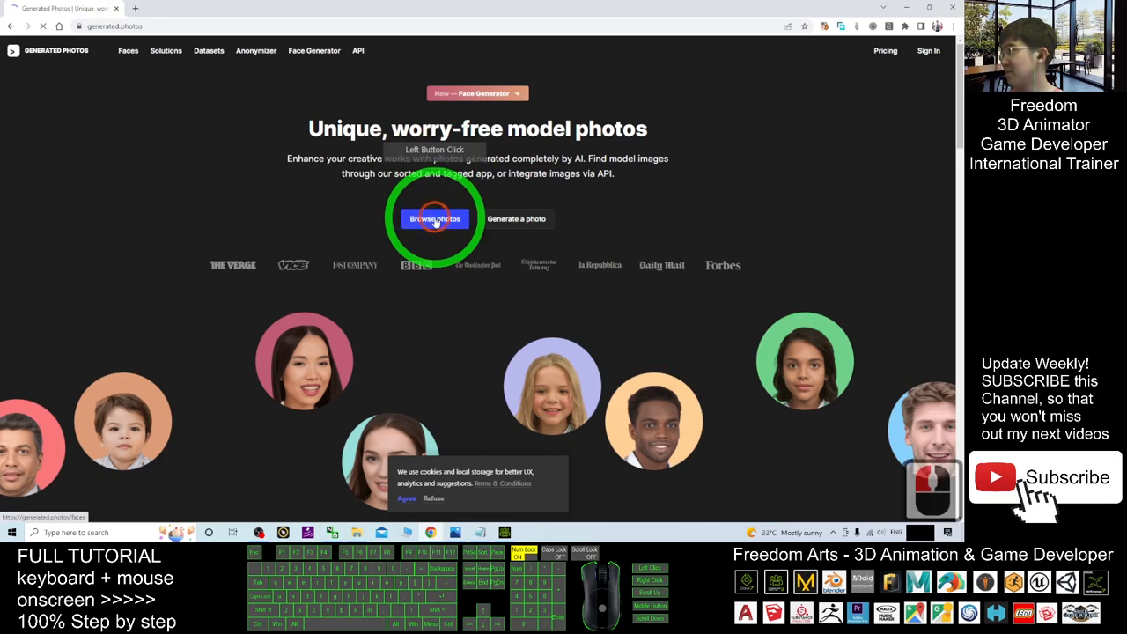
scroll("down", 3)
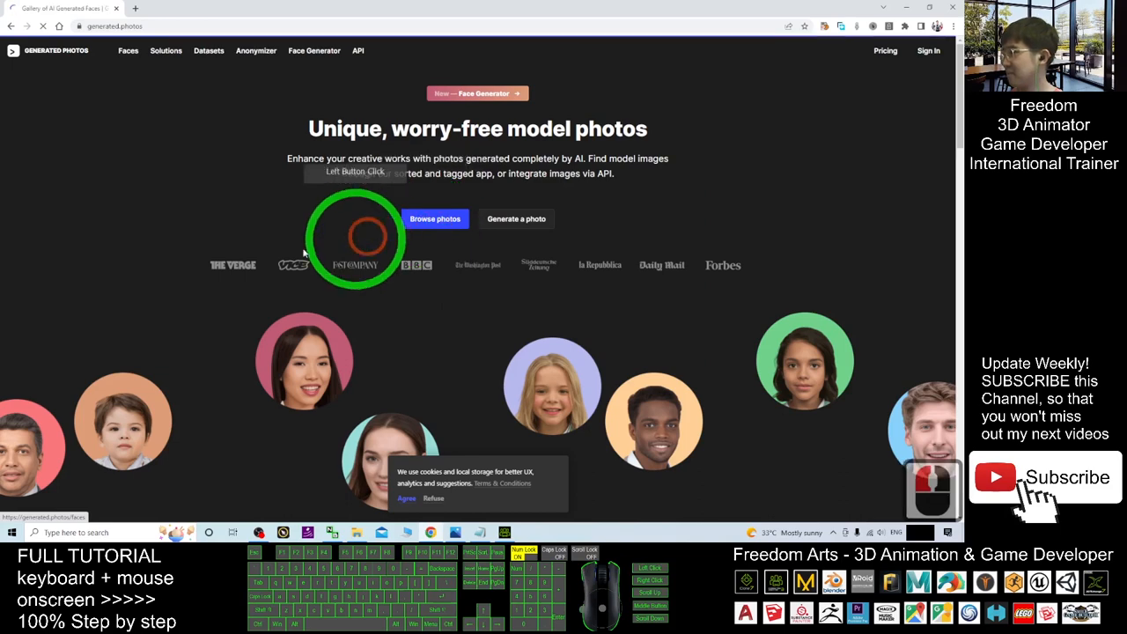
left_click(435, 218)
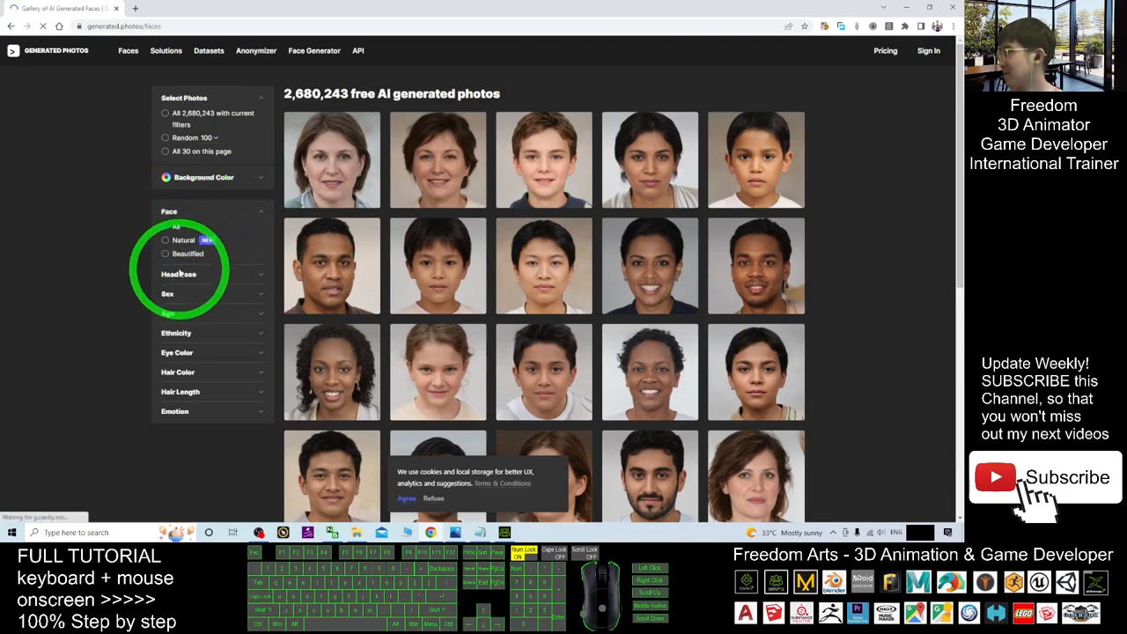
left_click(179, 275)
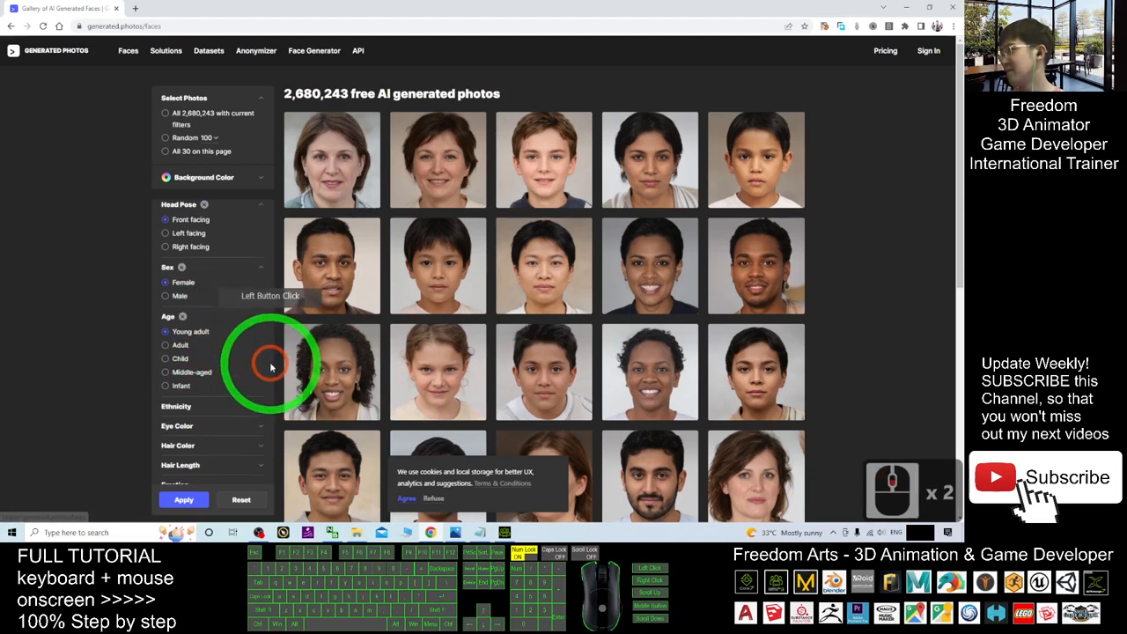
scroll("down", 3)
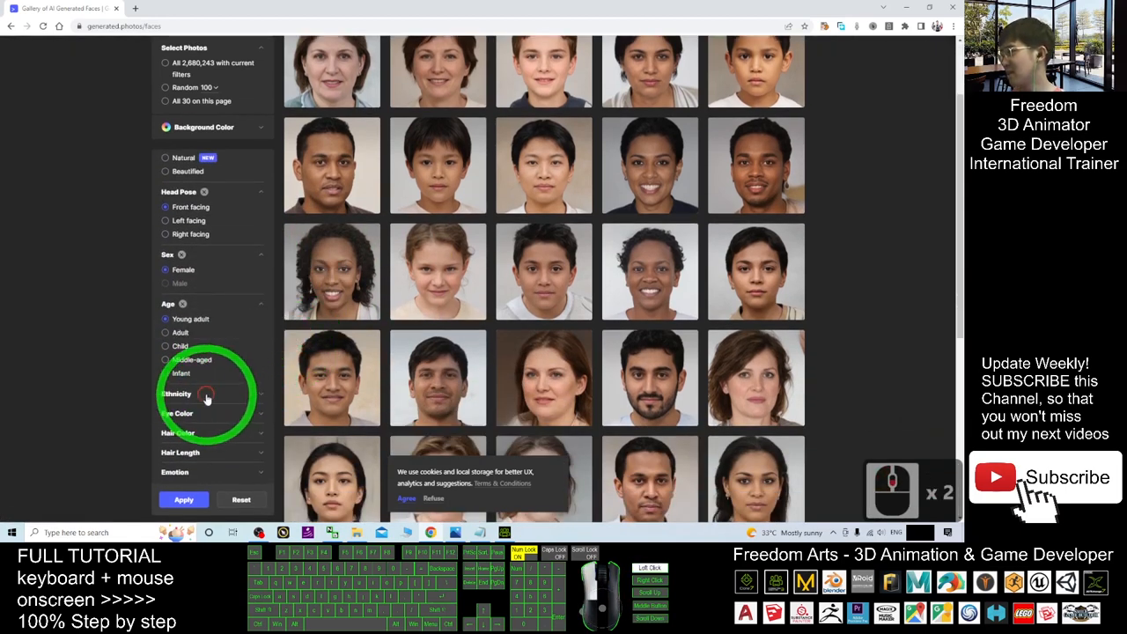
left_click(176, 394)
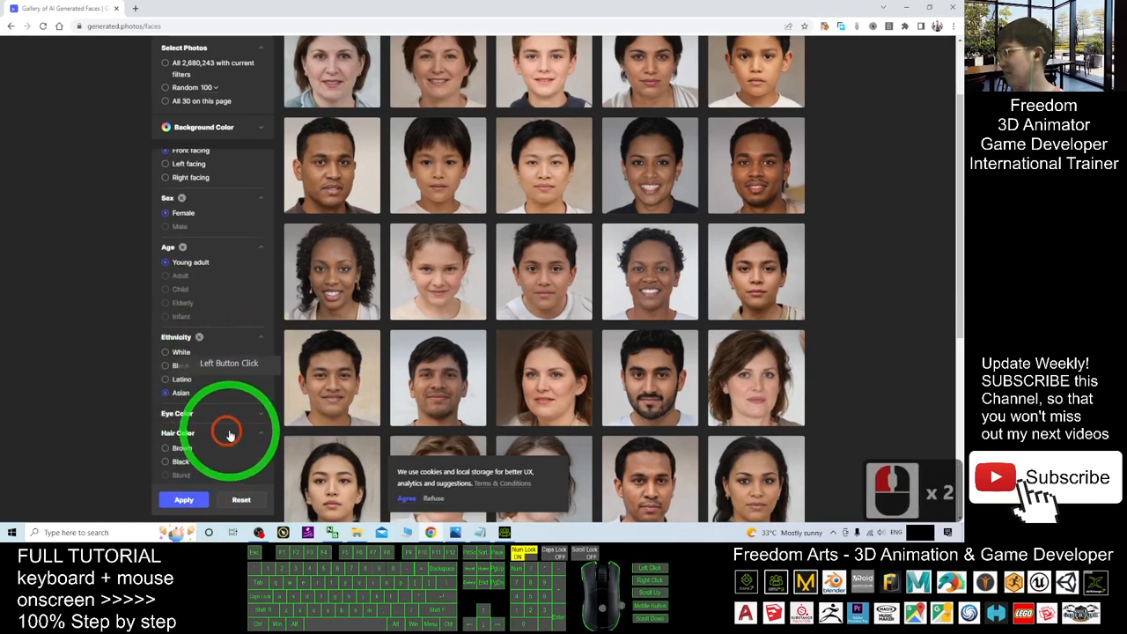
scroll("down", 3)
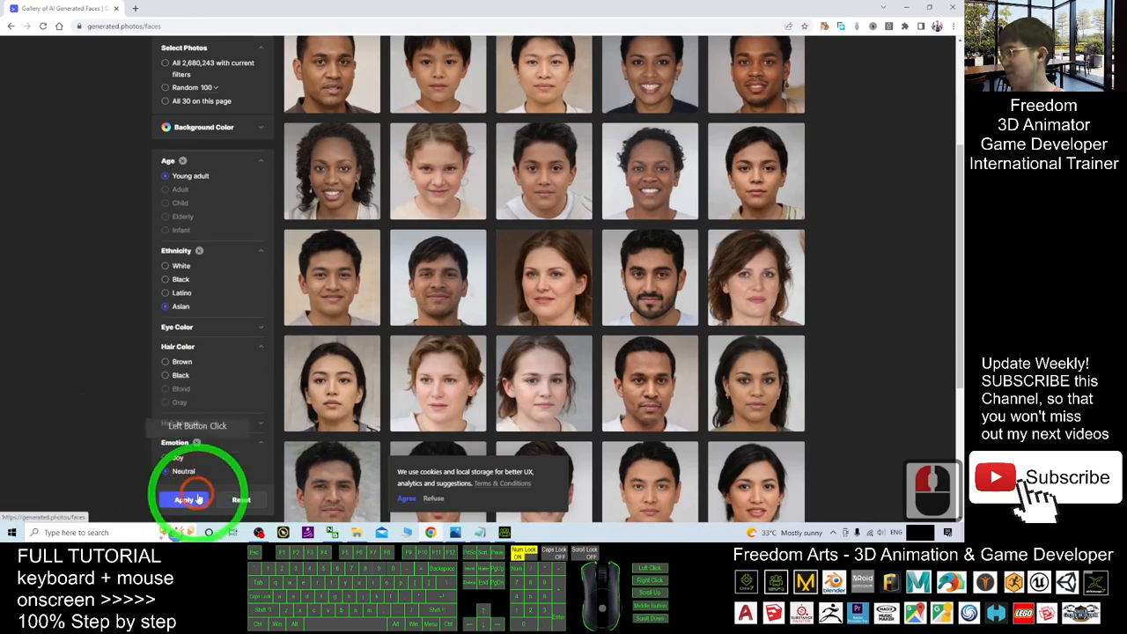
left_click(185, 501)
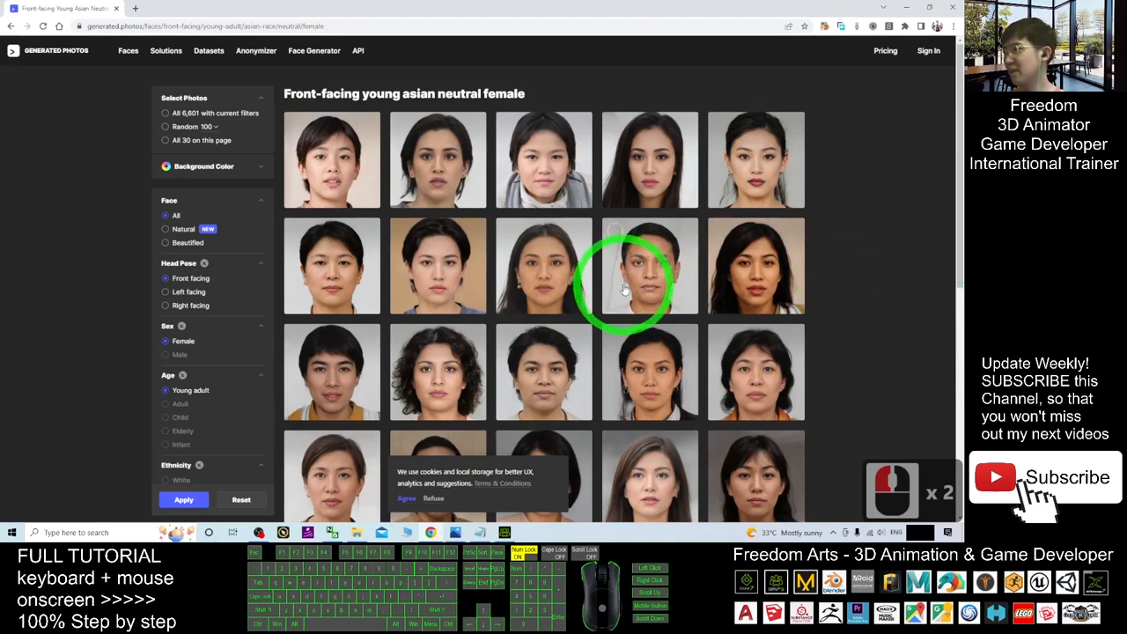
Browse the filtered face results to pick a young woman's photo
scroll("down", 3)
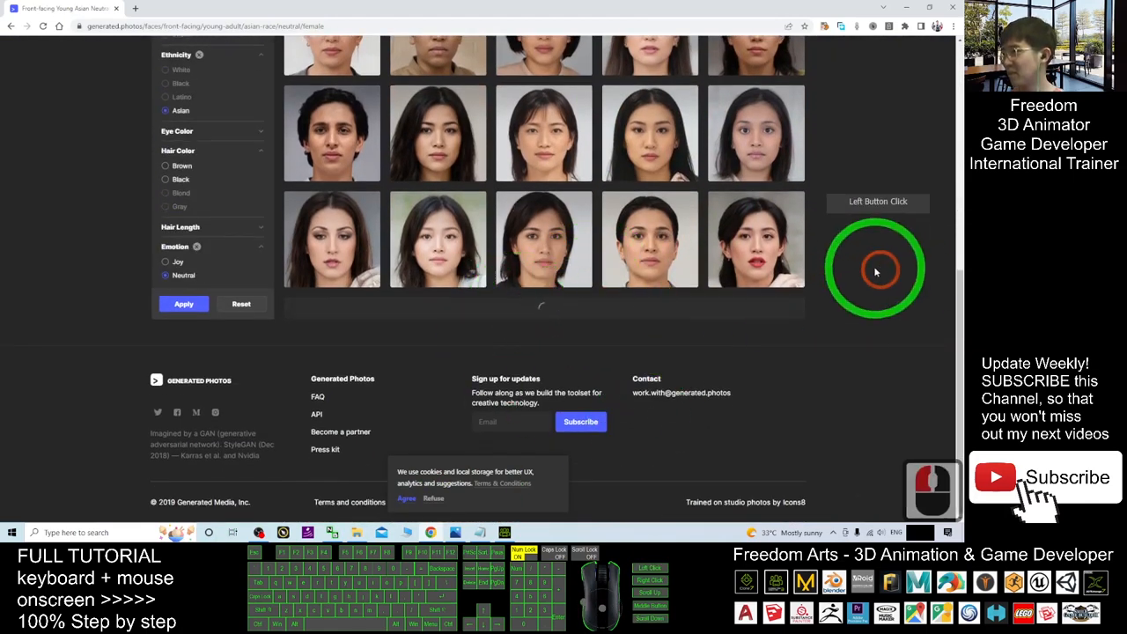
scroll("up", 3)
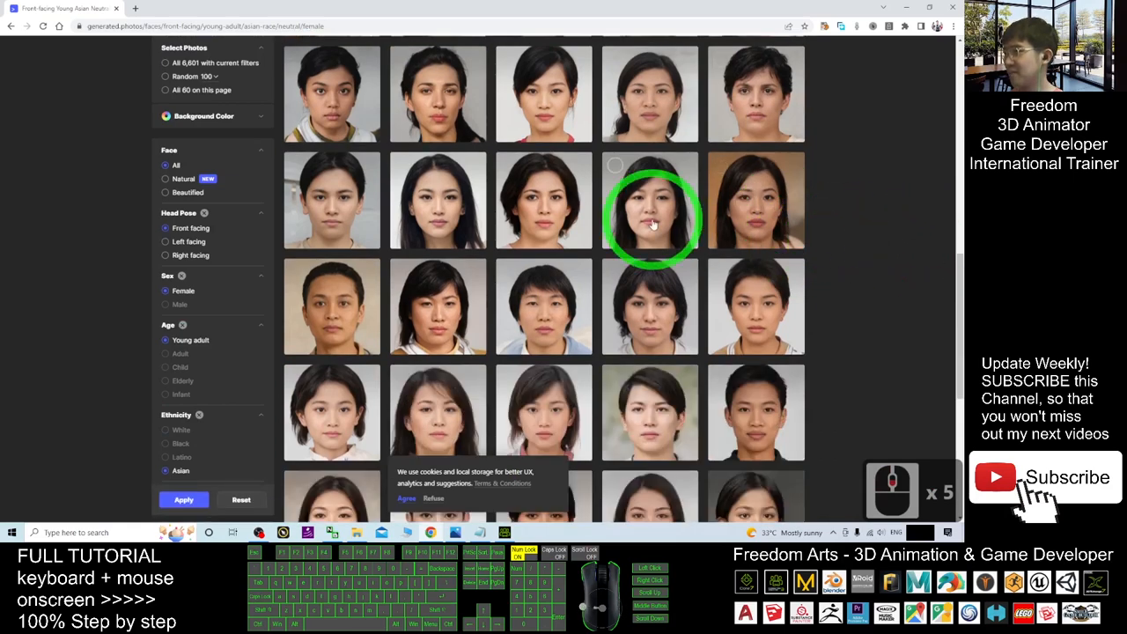
scroll("down", 3)
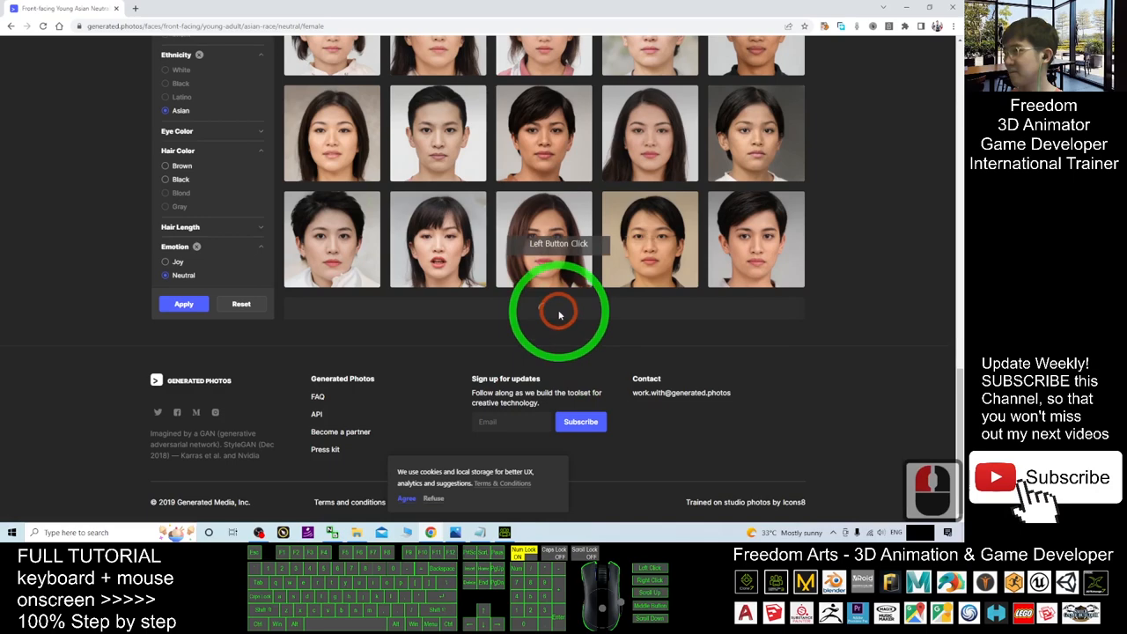
scroll("up", 3)
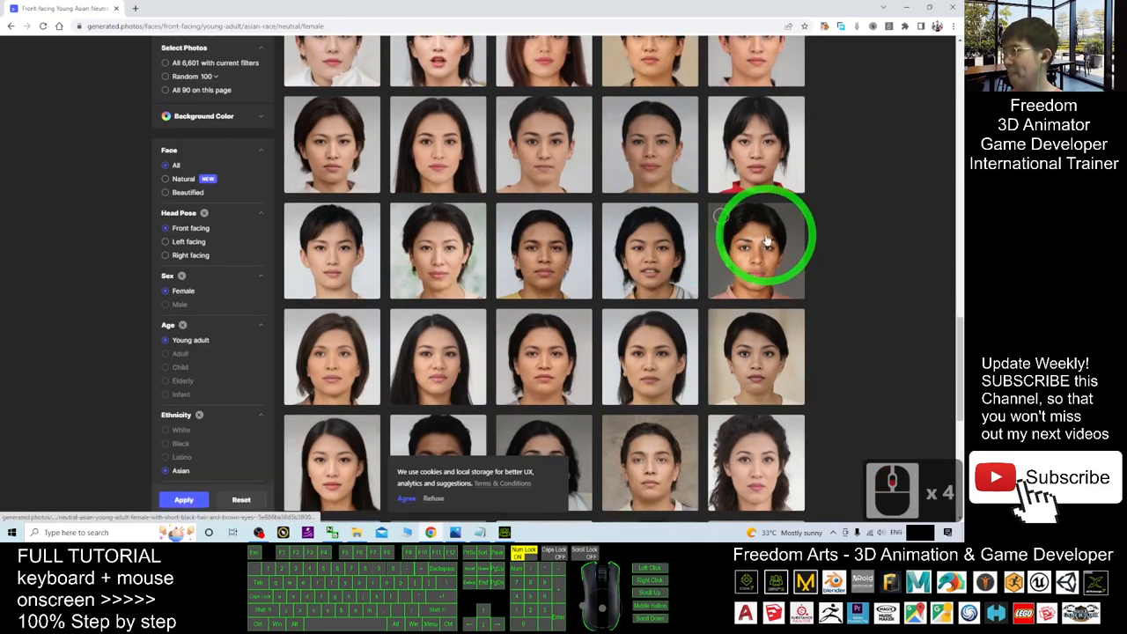
scroll("down", 3)
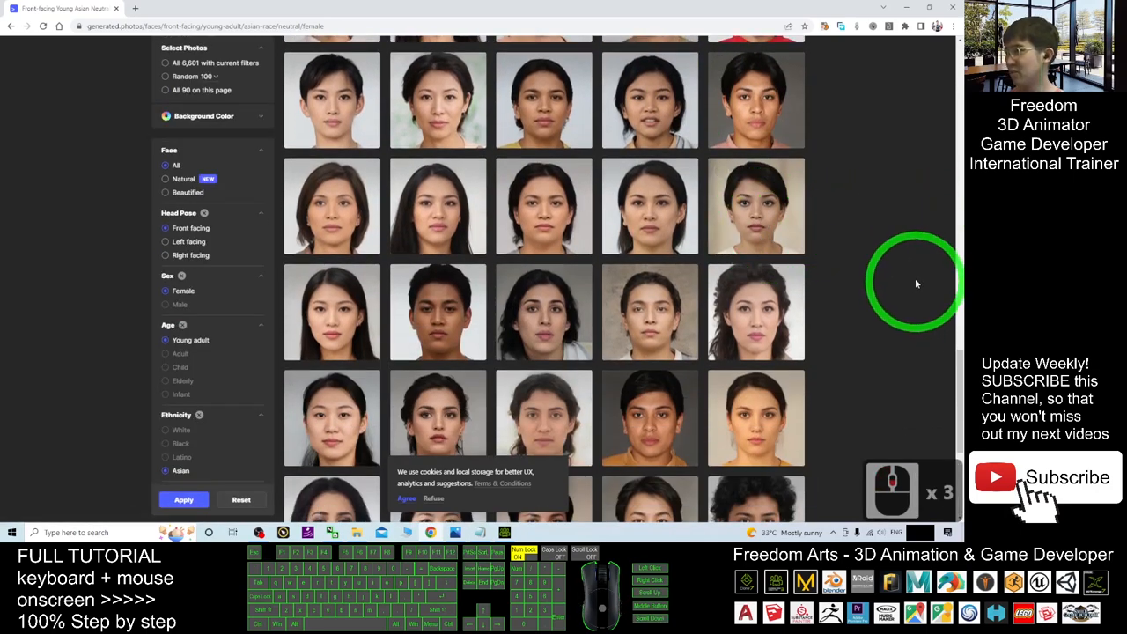
scroll("down", 3)
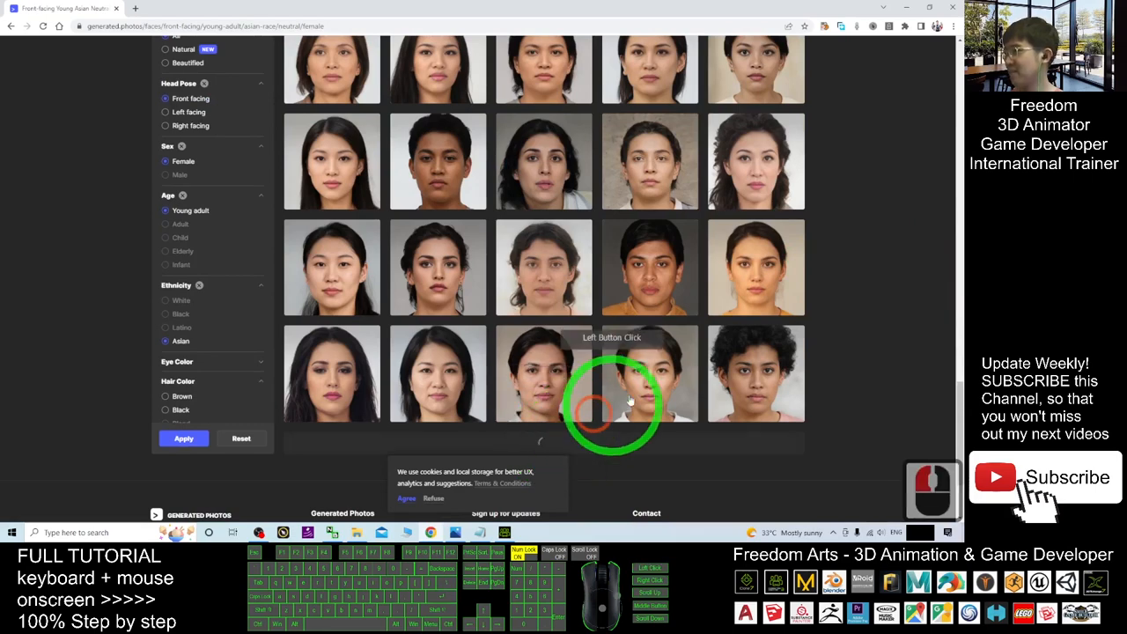
scroll("up", 3)
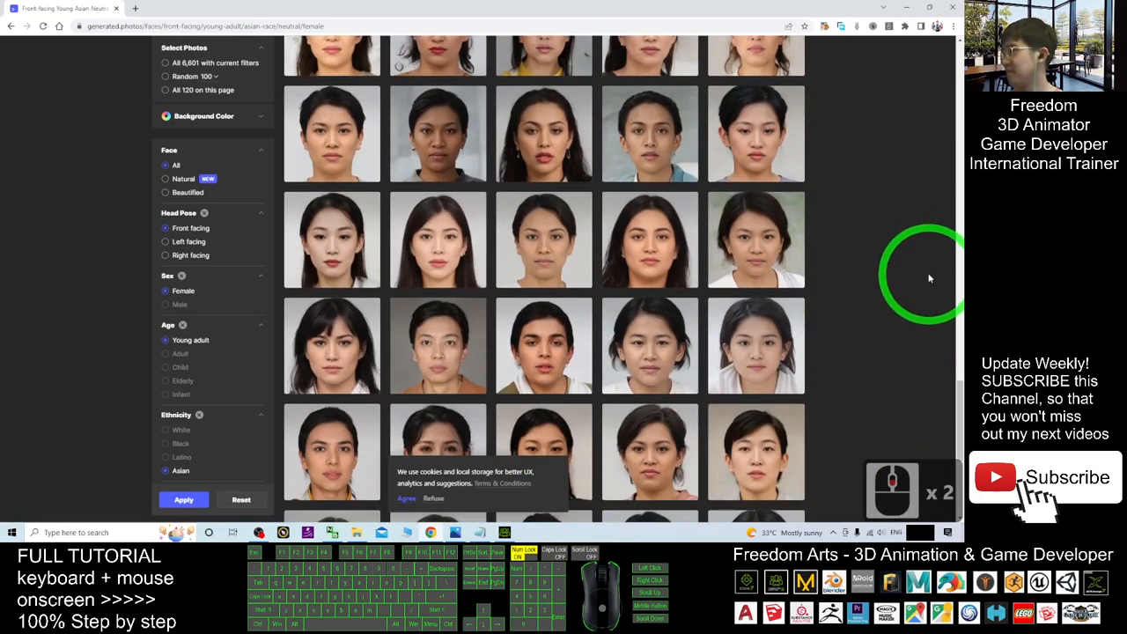
scroll("down", 3)
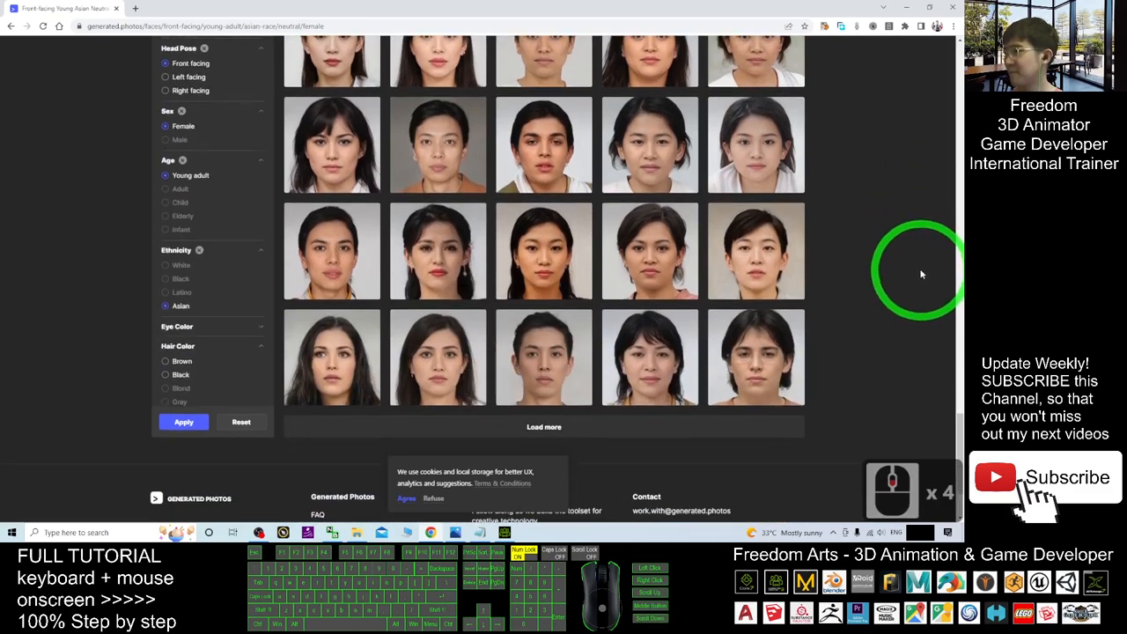
scroll("up", 3)
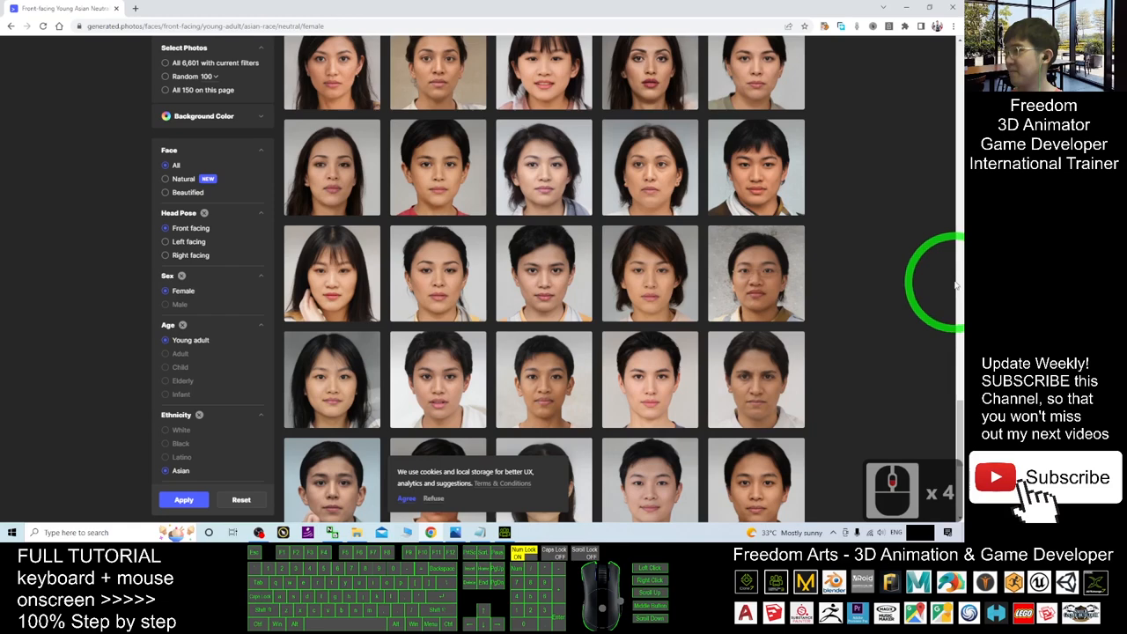
scroll("down", 3)
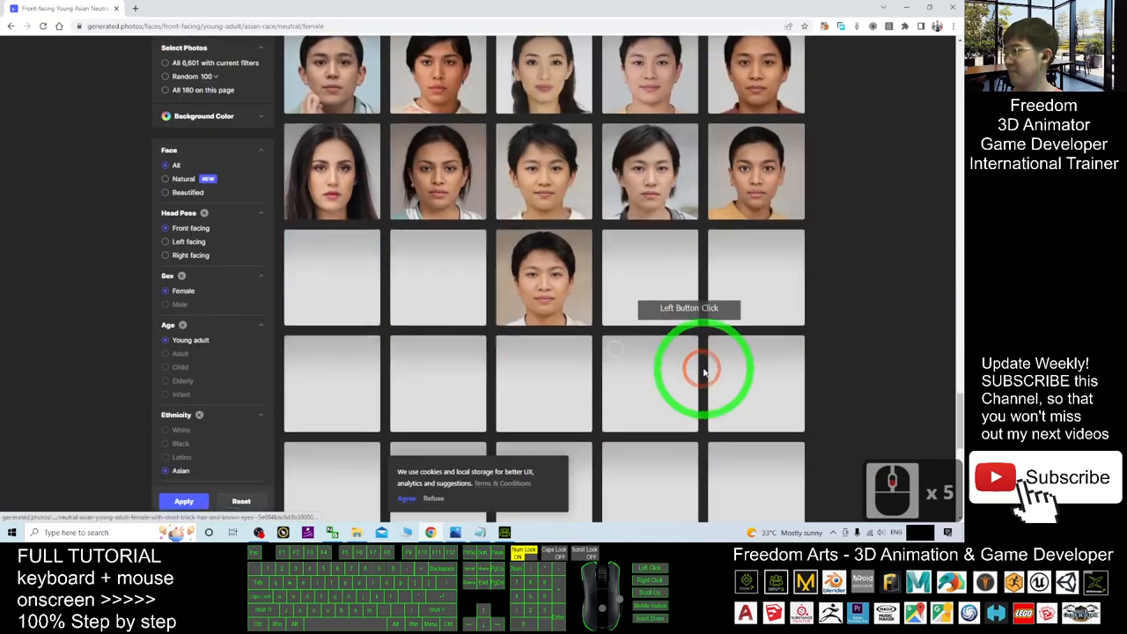
scroll("down", 3)
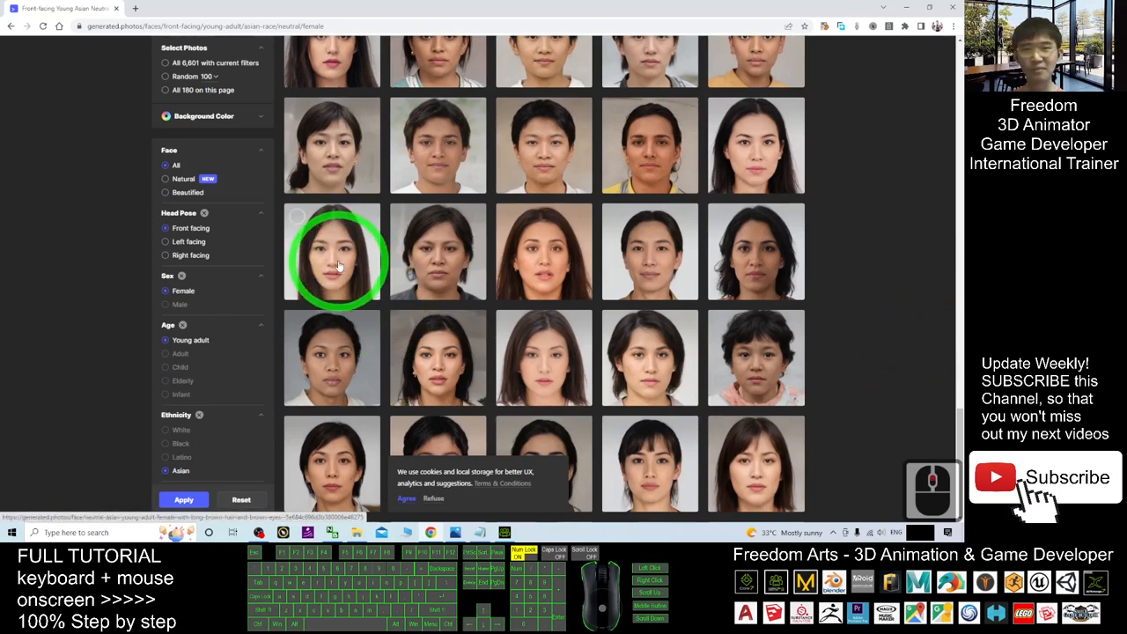
Save the chosen face photo as a JPEG image to the Desktop
right_click(333, 255)
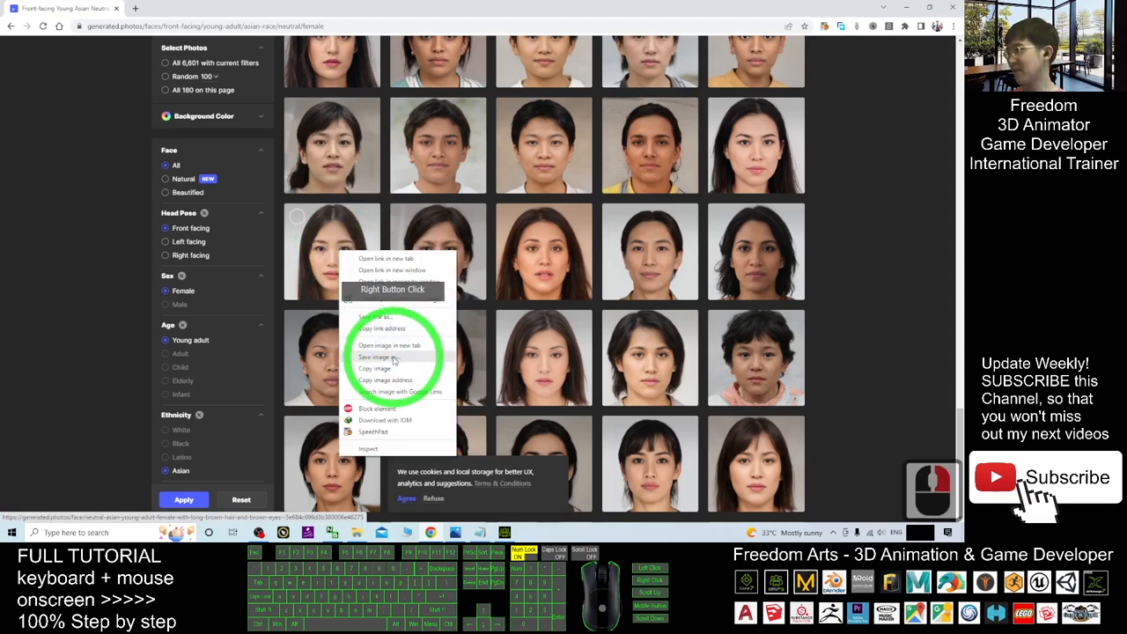
left_click(377, 356)
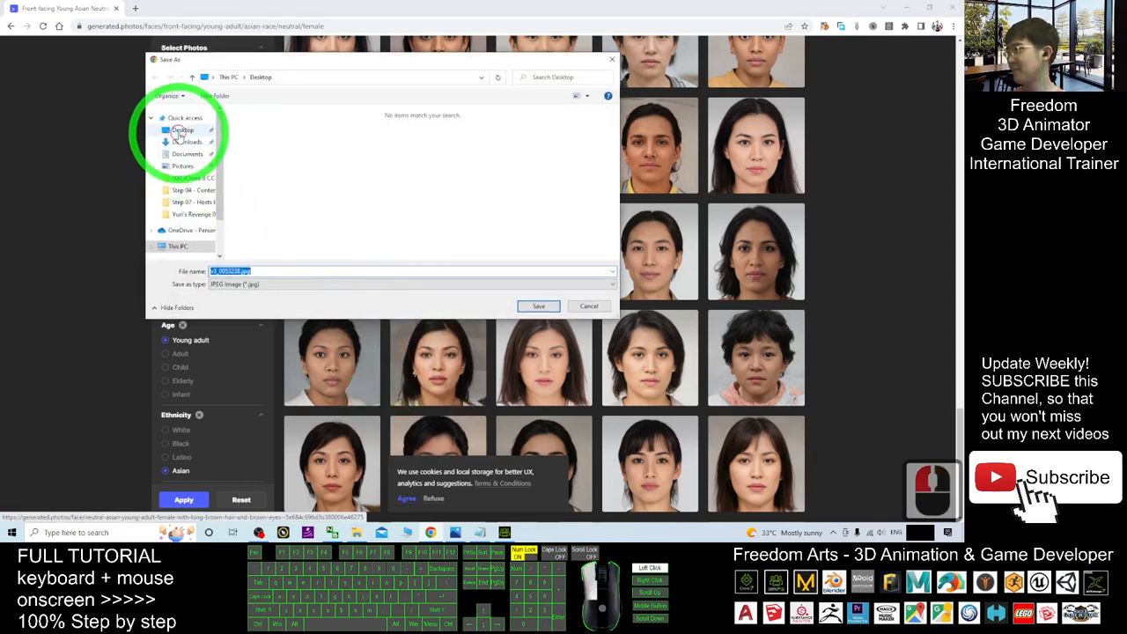
left_click(539, 306)
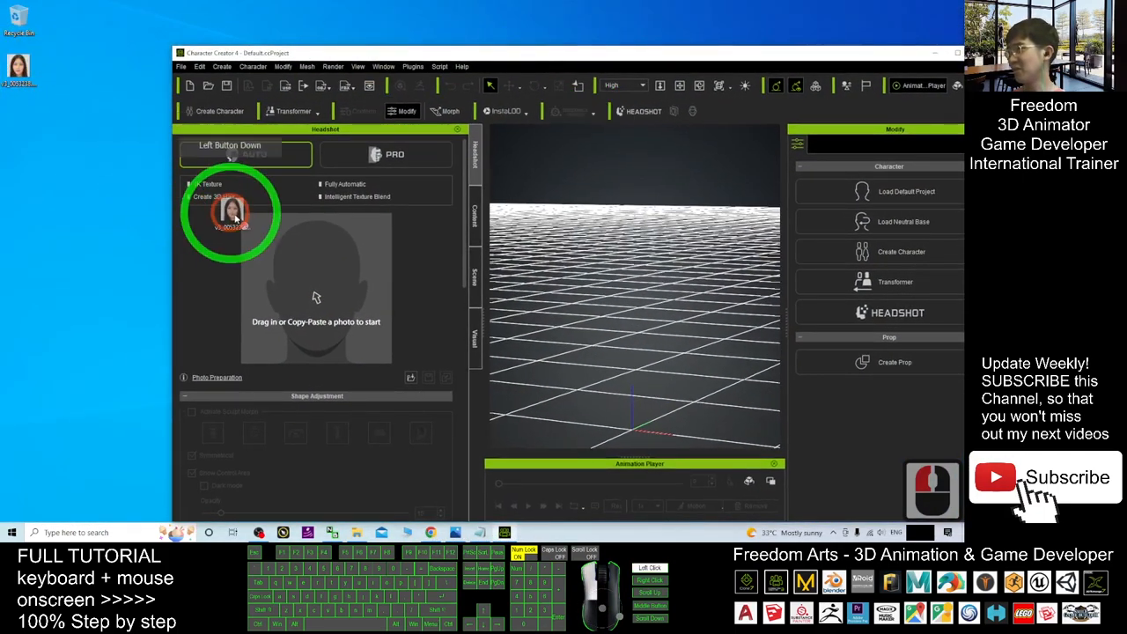
Load the saved face photo into Headshot Auto to generate the female avatar's head
left_click(253, 155)
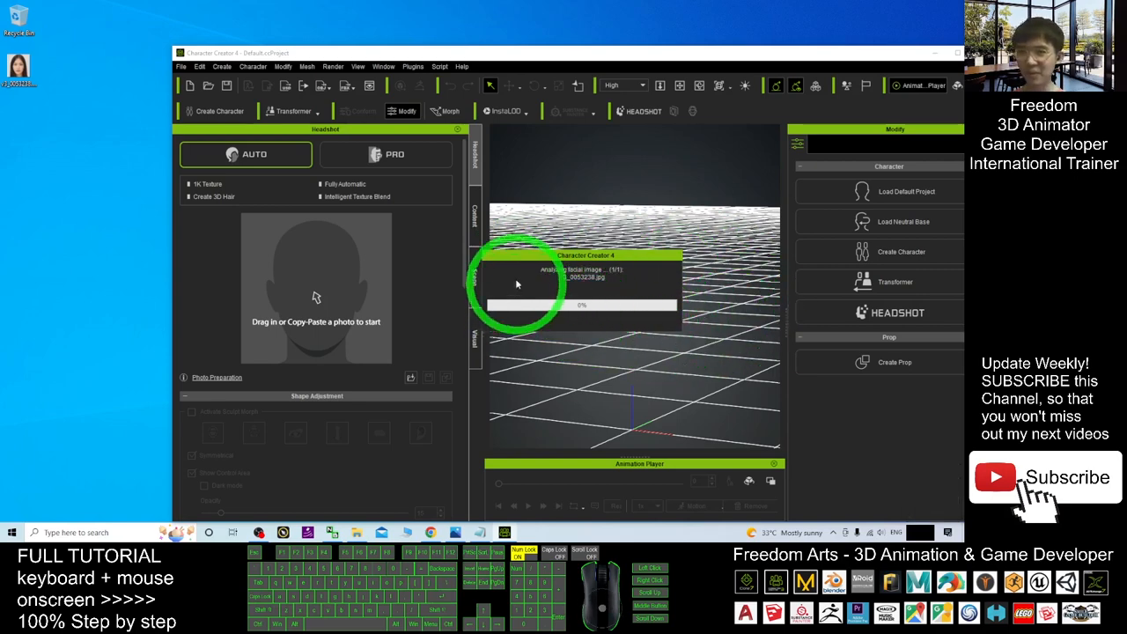
mouse_move(695, 303)
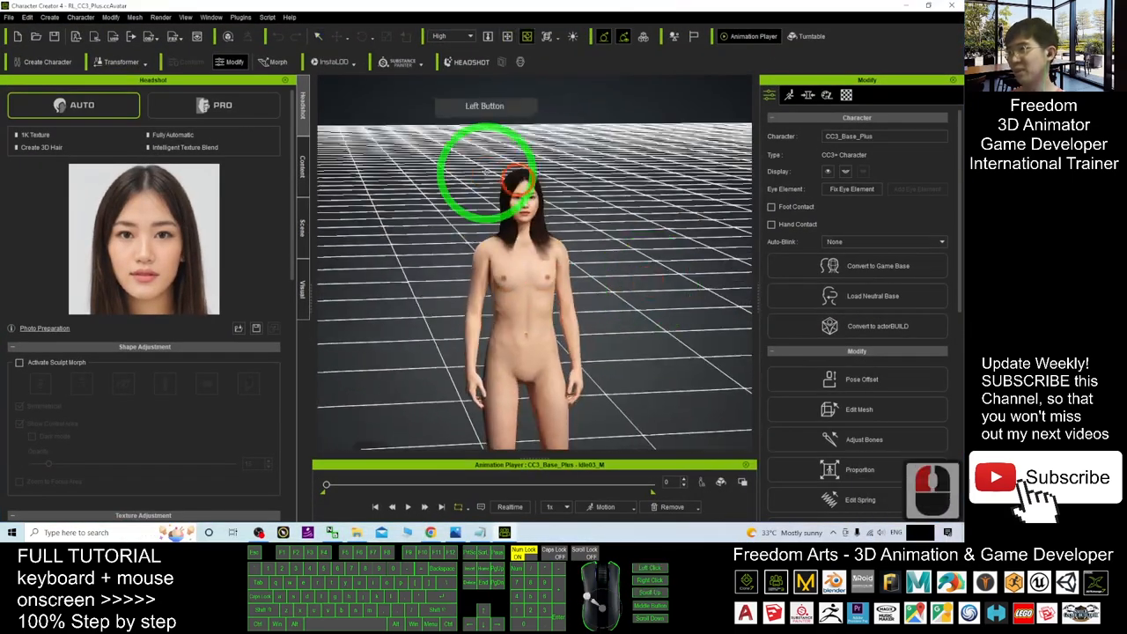
Browse the Template > Cloth categories (underwear, shirts, pants, skirts) in the content library
left_click_drag(490, 173, 577, 264)
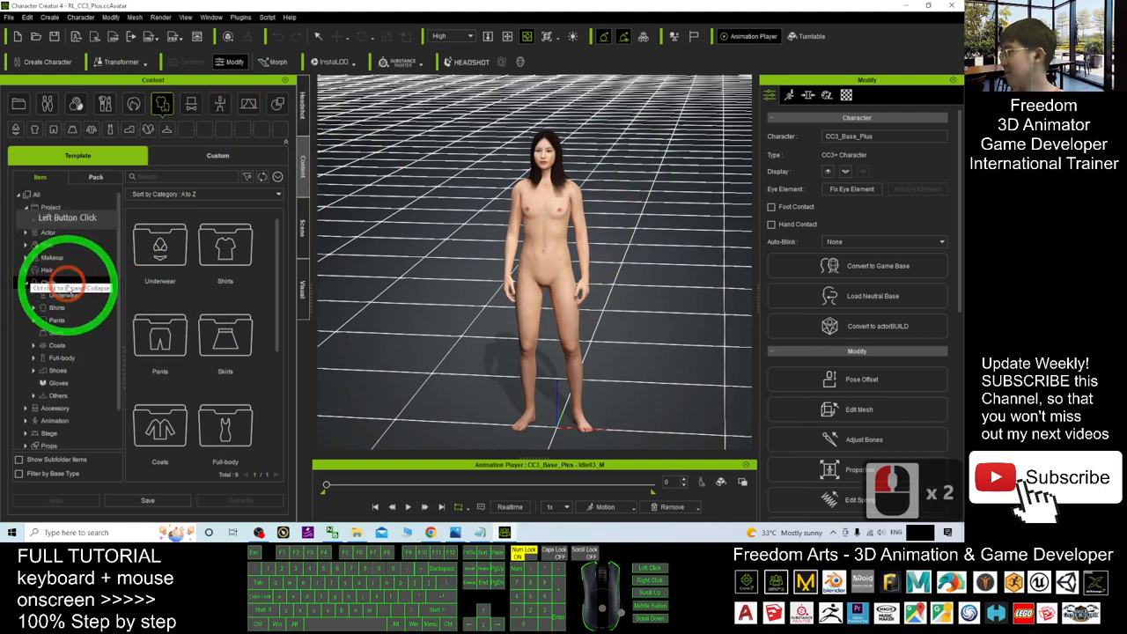
Dress the avatar in the pink underwear bottoms and Bra_B top from the Underwear templates
left_click(63, 296)
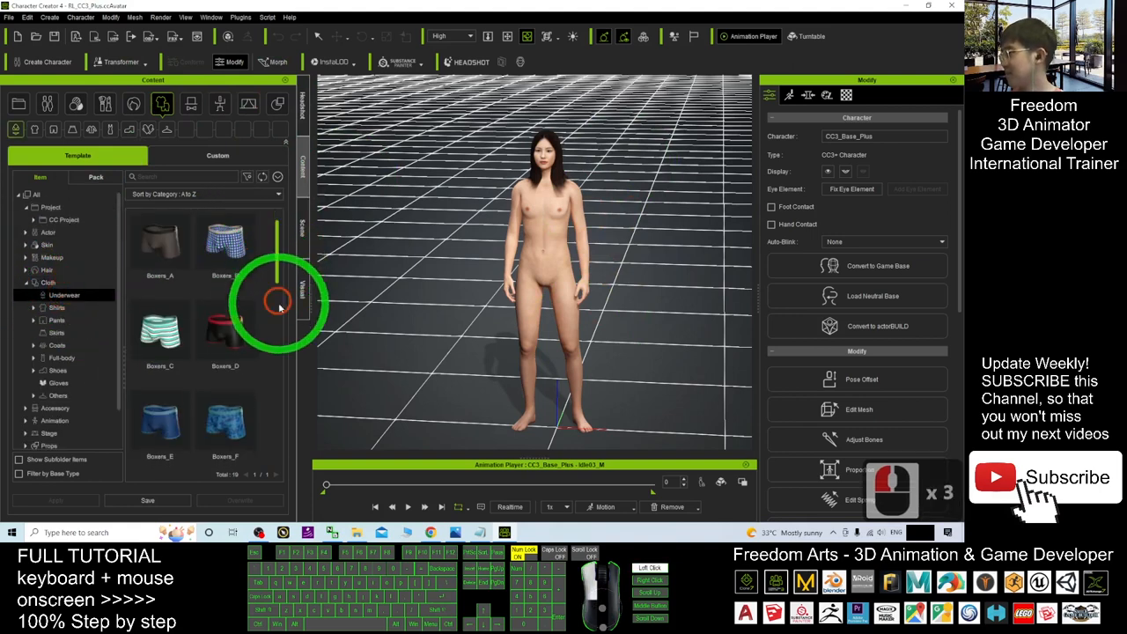
scroll("down", 3)
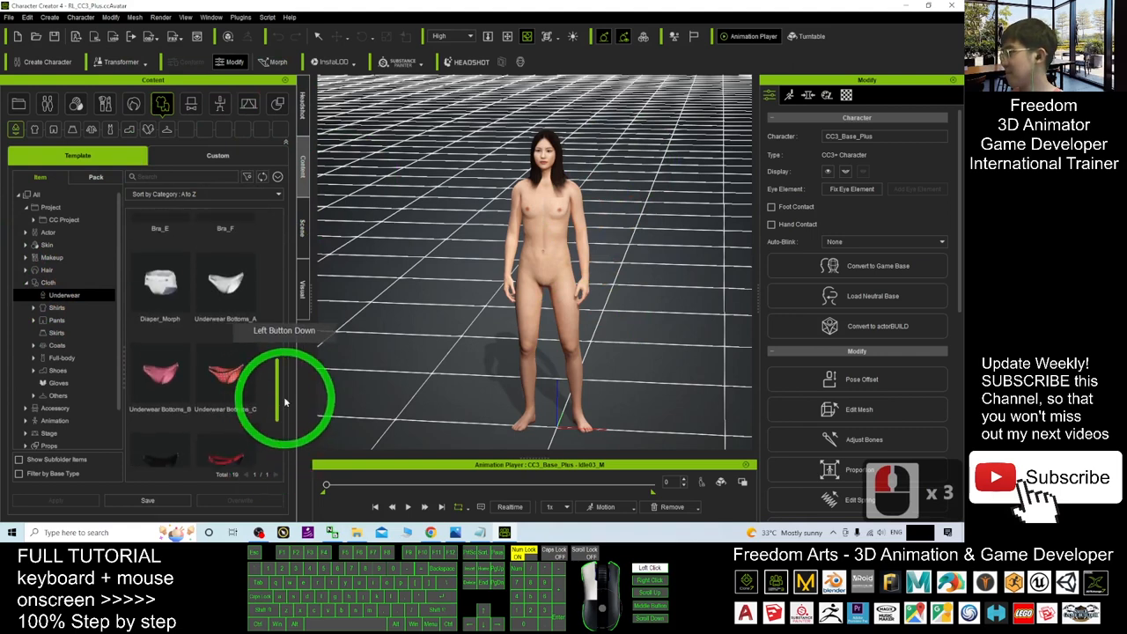
double_click(159, 373)
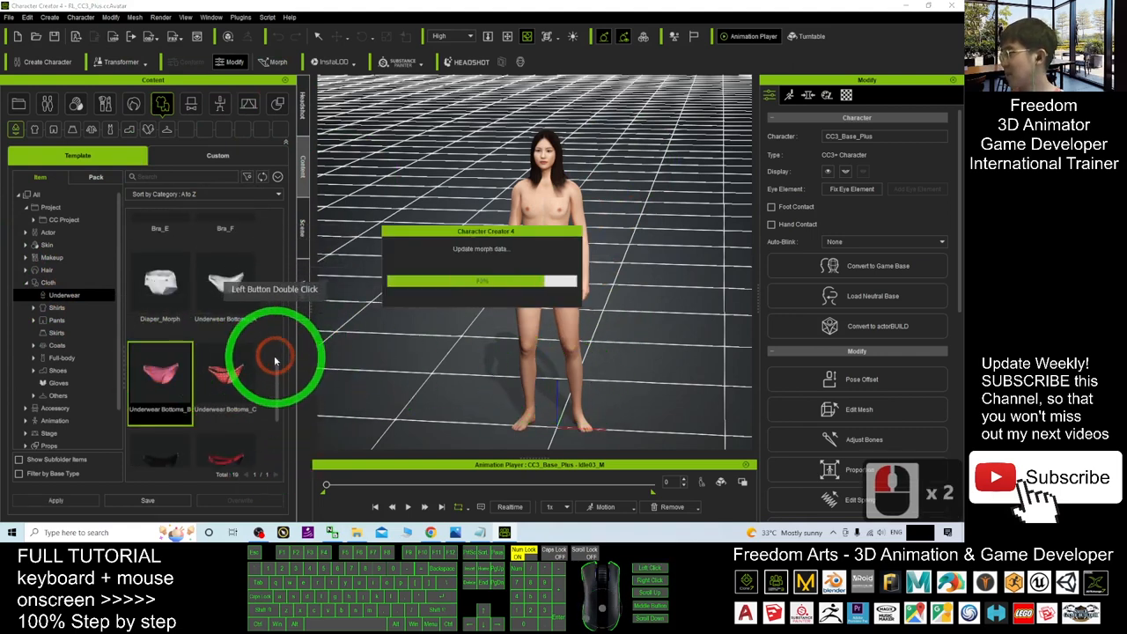
double_click(159, 370)
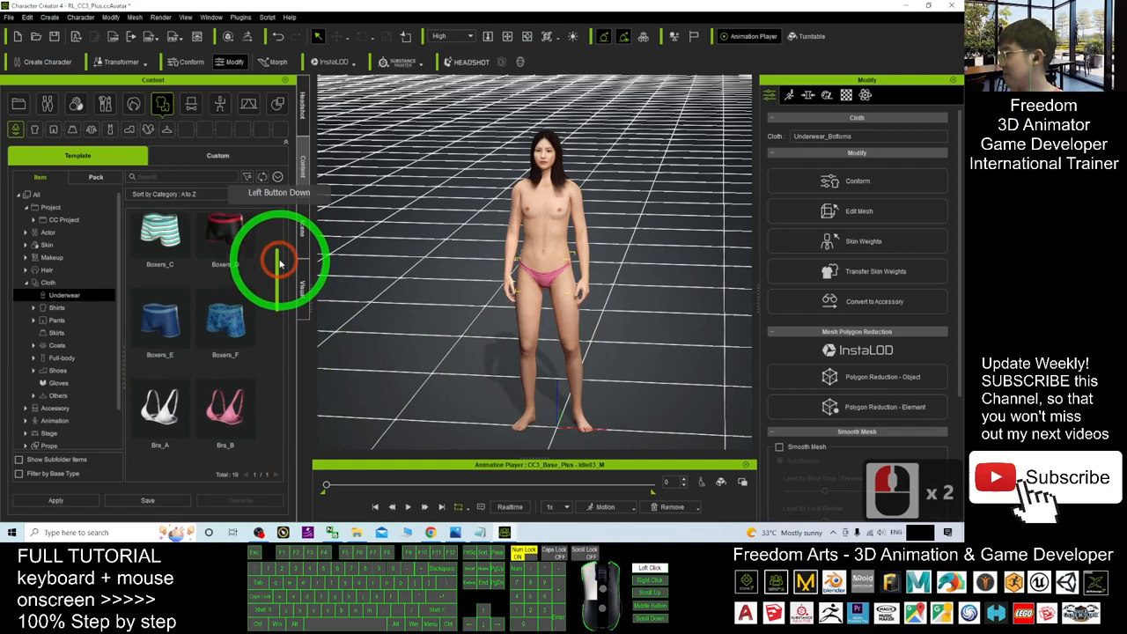
double_click(225, 331)
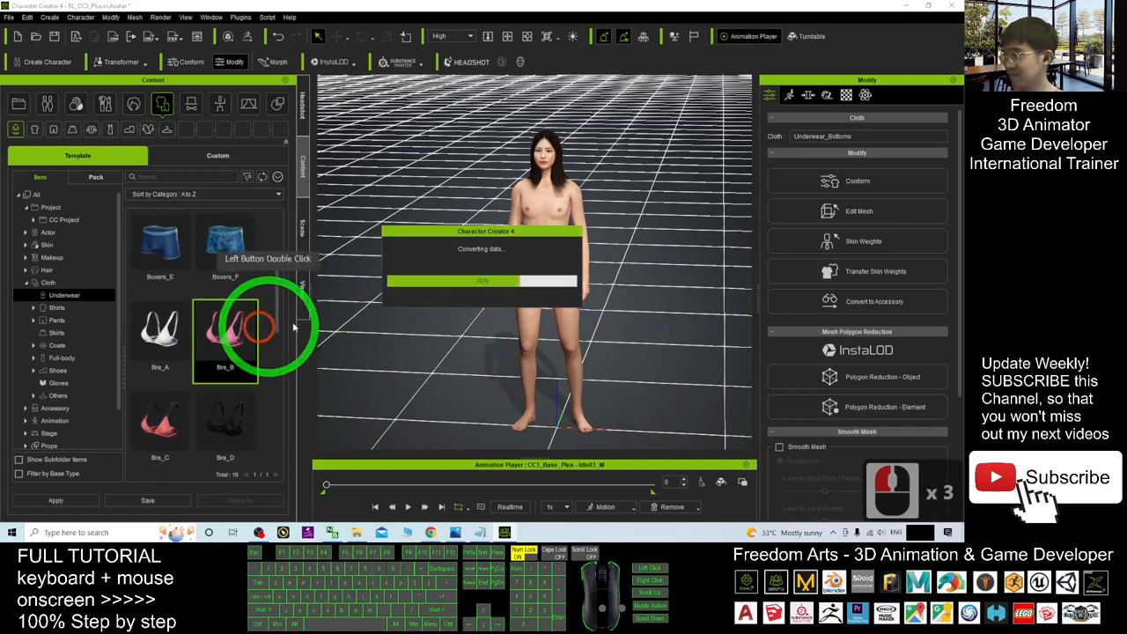
double_click(226, 331)
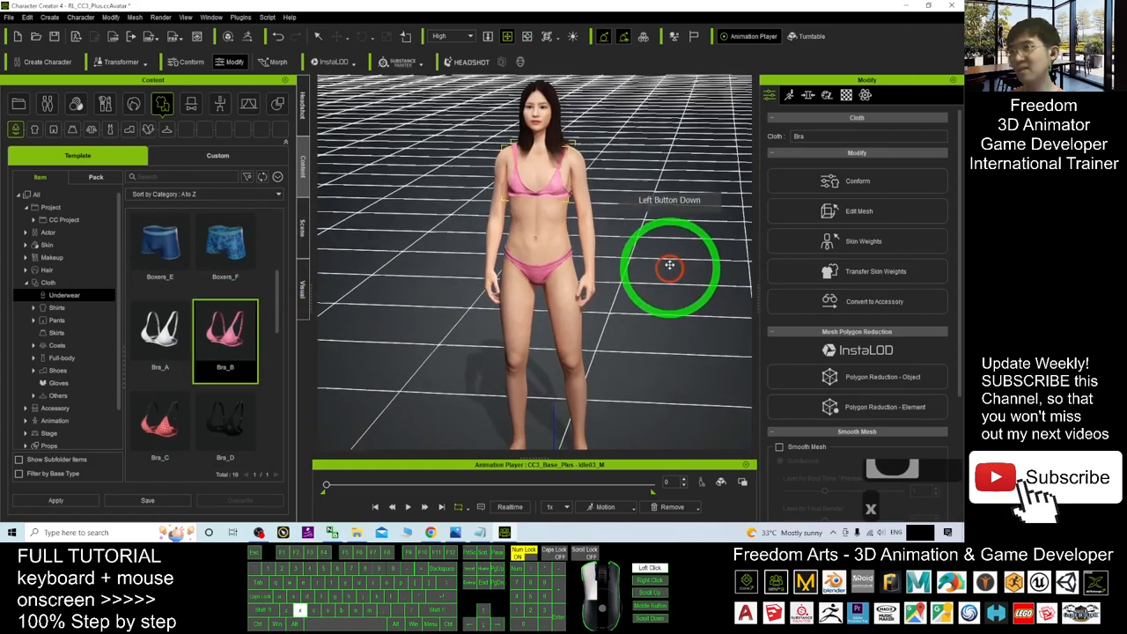
left_click_drag(669, 266, 601, 250)
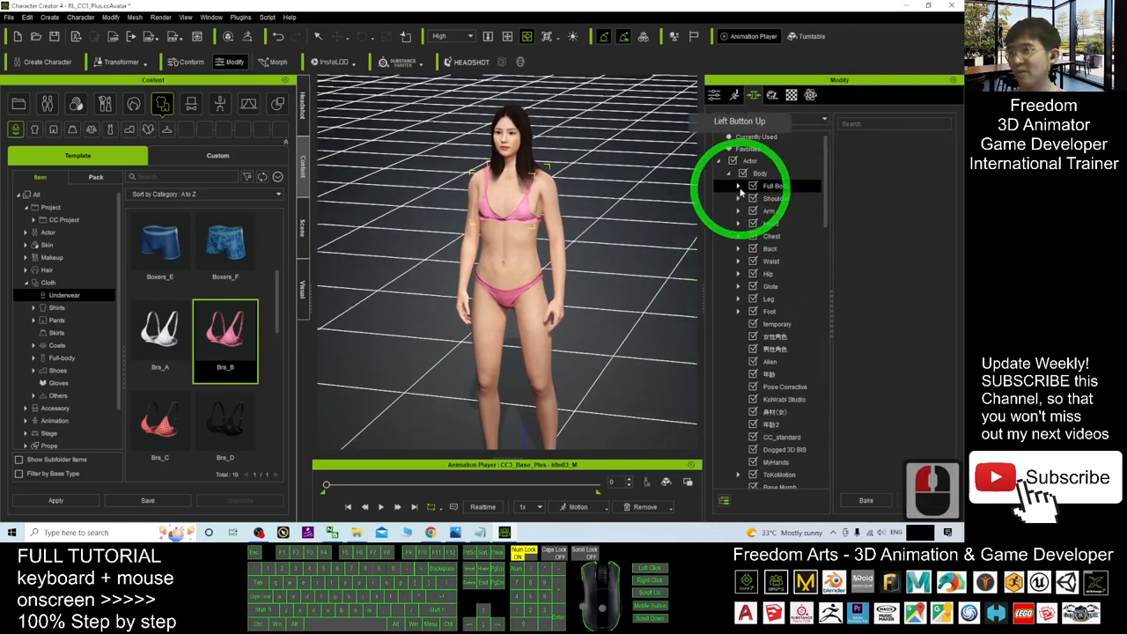
Expand Actor > Body > Full Body and show the Character preset morph sliders
left_click(740, 187)
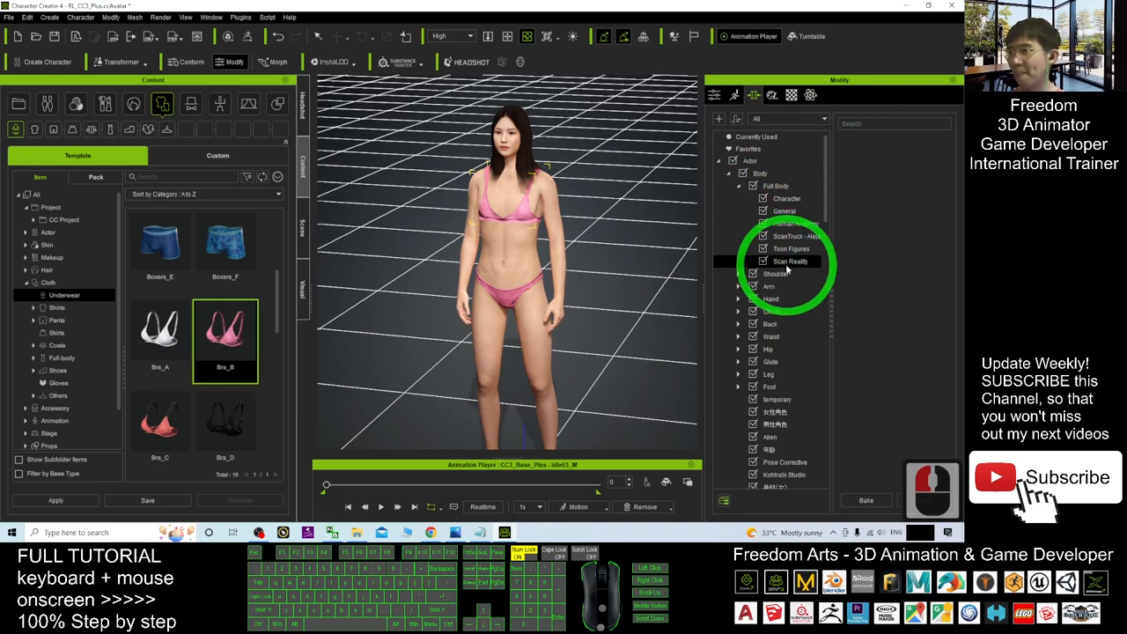
left_click(787, 197)
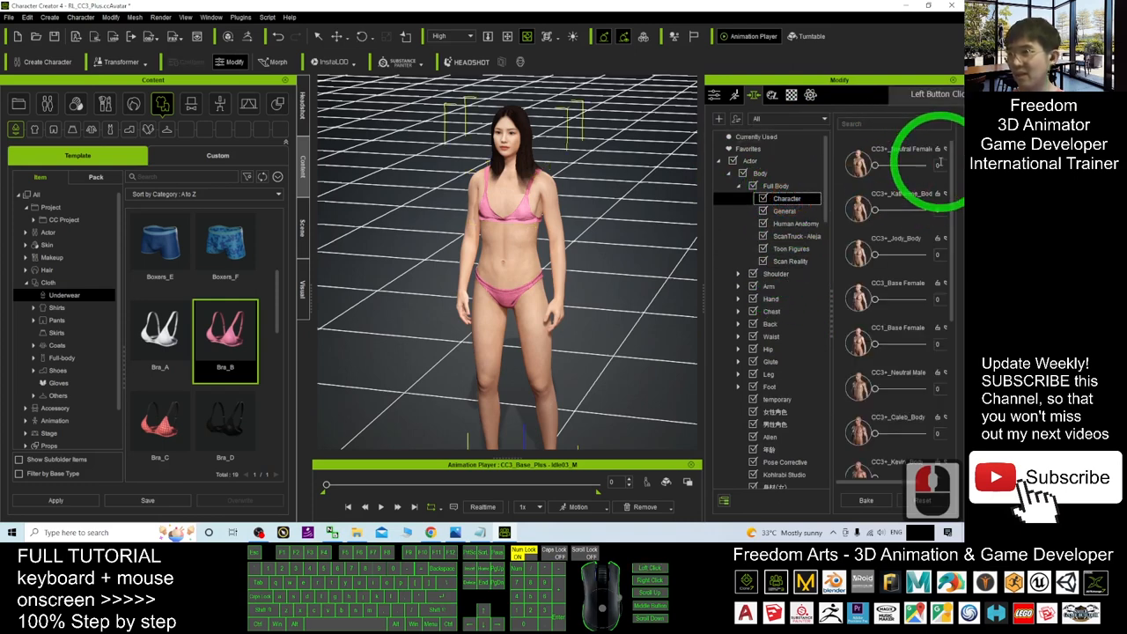
left_click(877, 166)
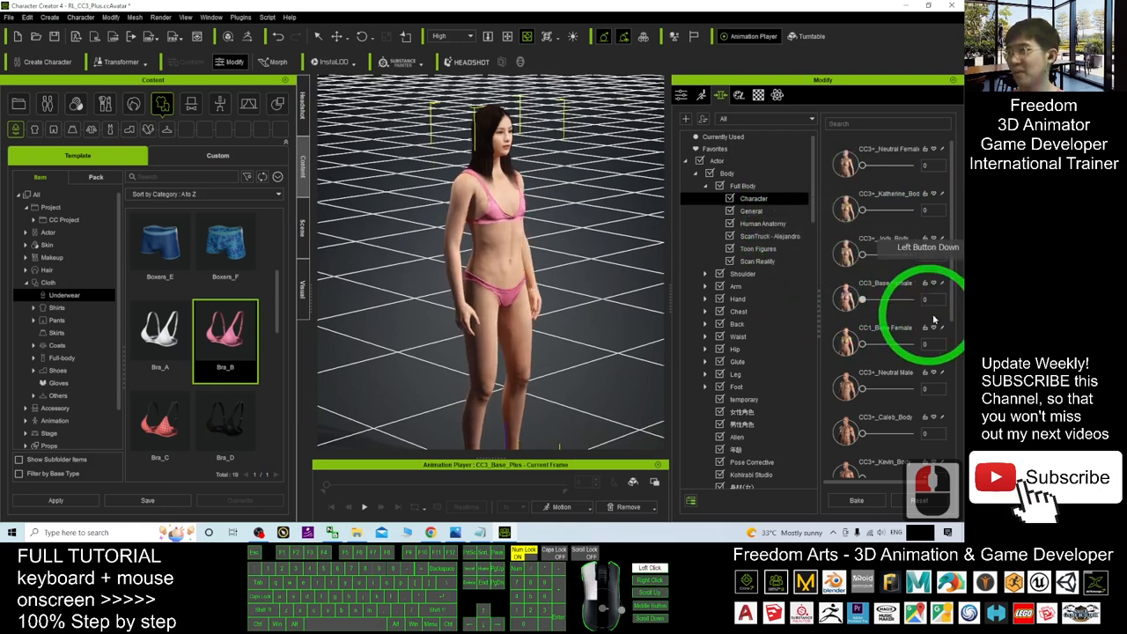
left_click(867, 343)
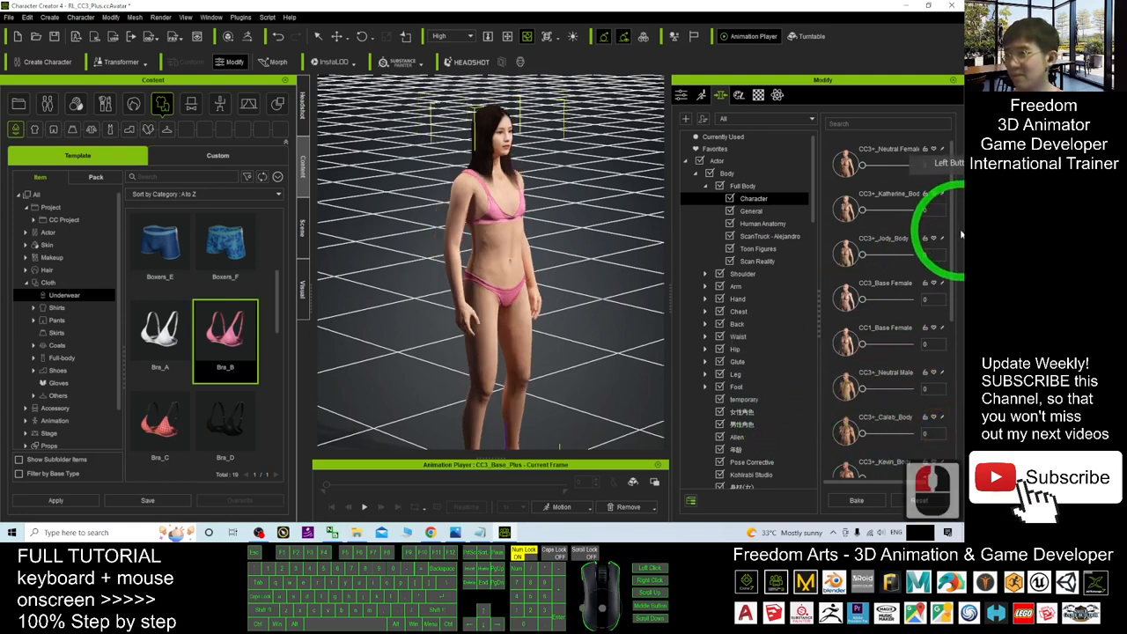
Browse down through the full-body Character preset sliders
scroll("down", 3)
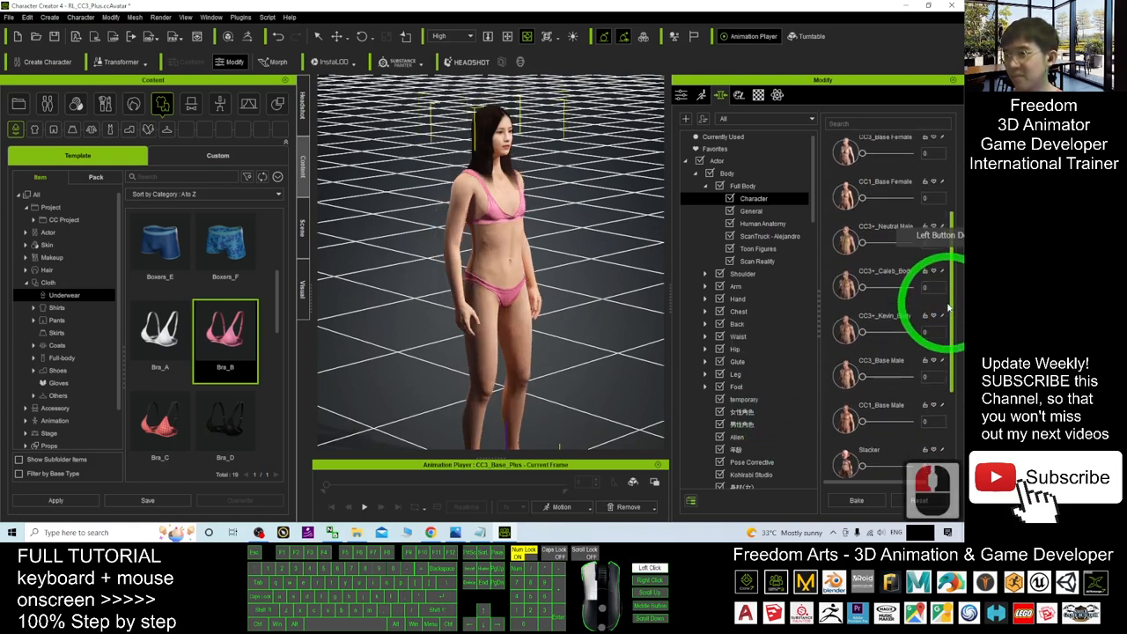
scroll("down", 3)
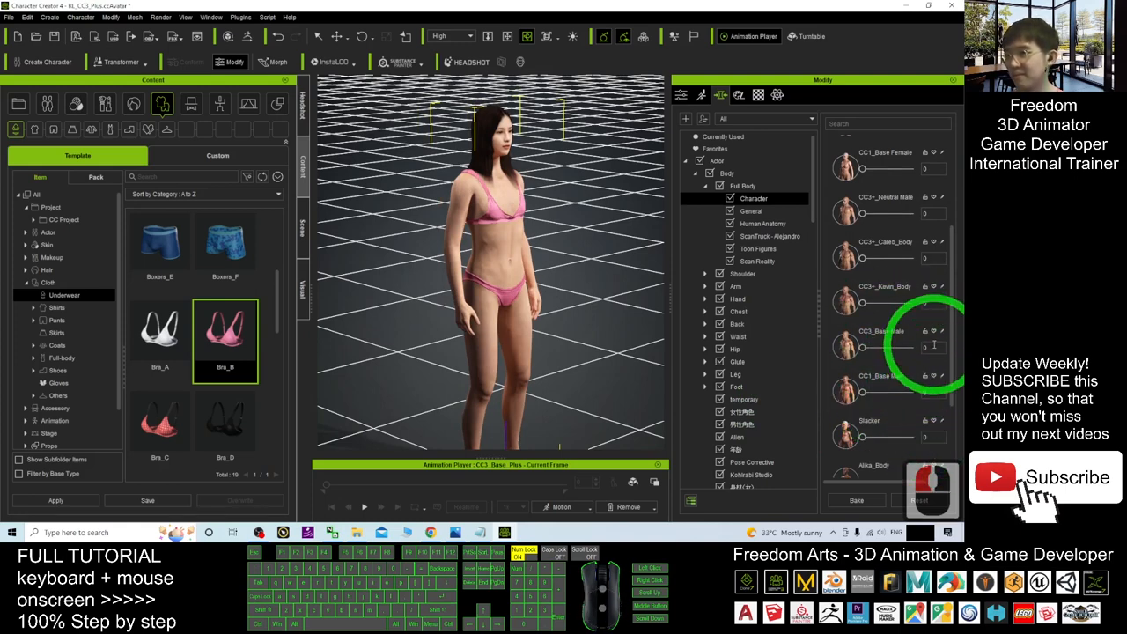
scroll("down", 3)
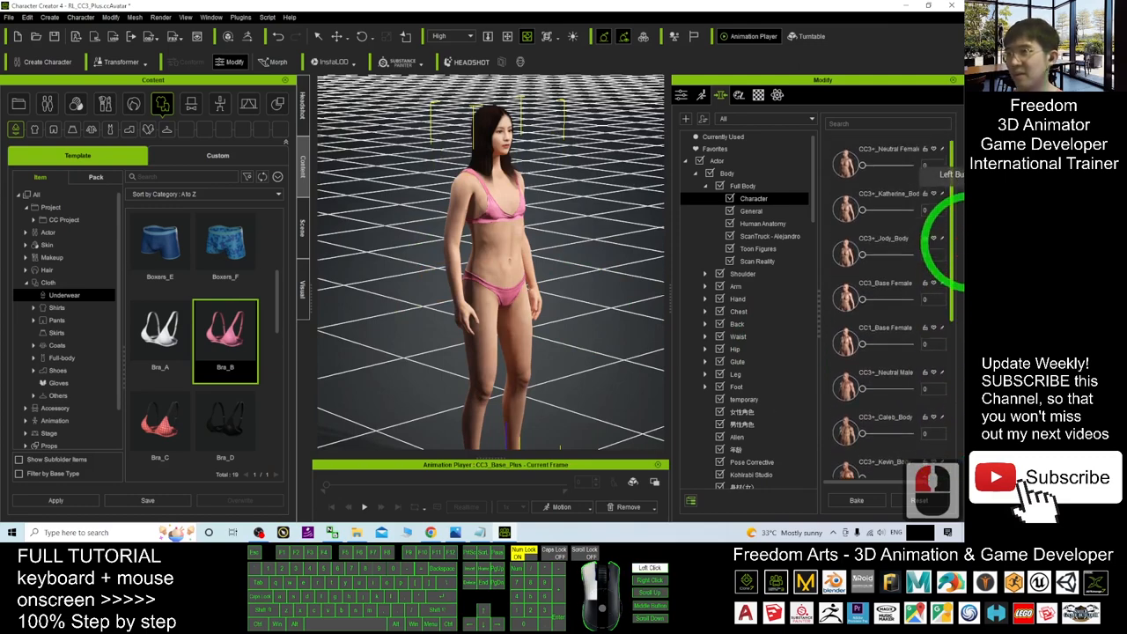
left_click(912, 165)
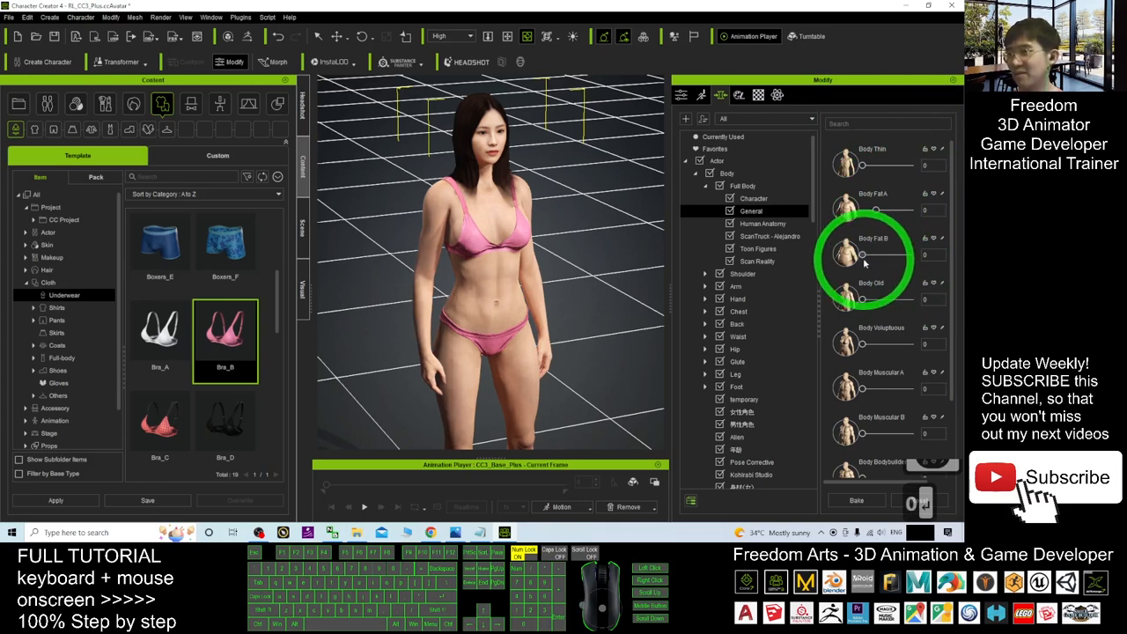
Increase the Body Fat B amount in the Full Body > General sliders
left_click_drag(863, 253, 894, 253)
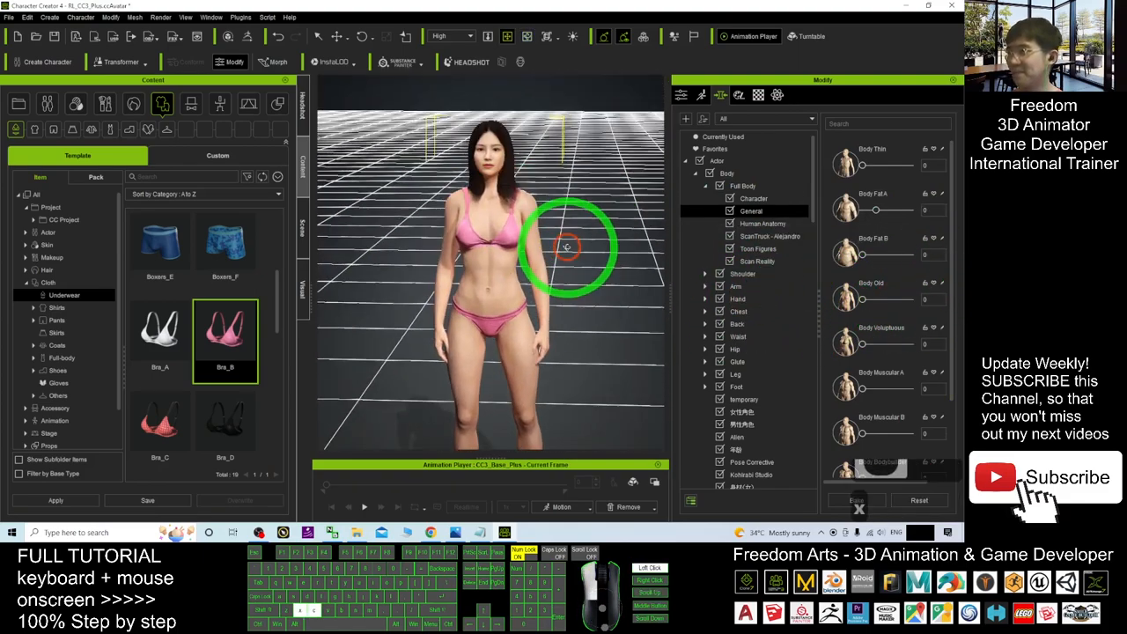
Switch the Content panel to the Animation library and browse its motion folders
left_click(220, 104)
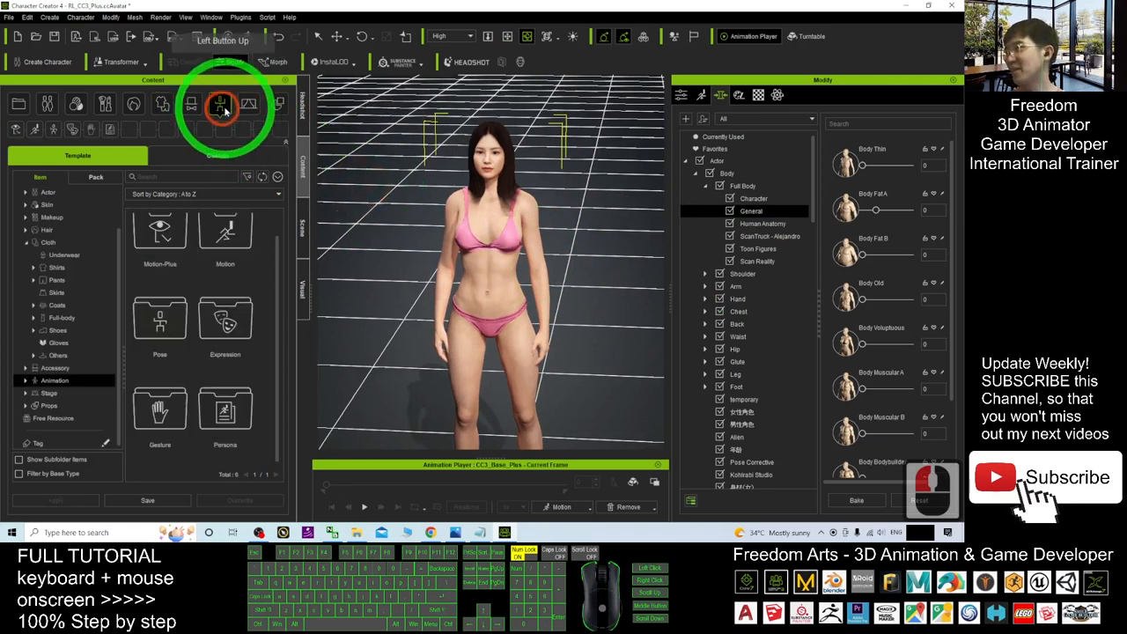
left_click(49, 104)
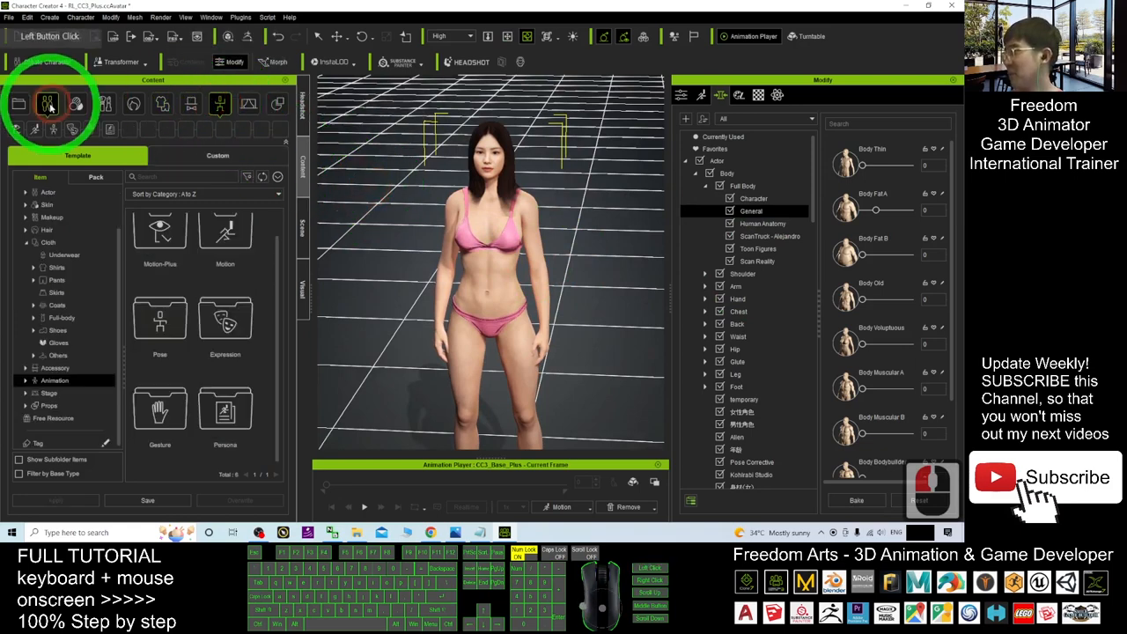
left_click(56, 331)
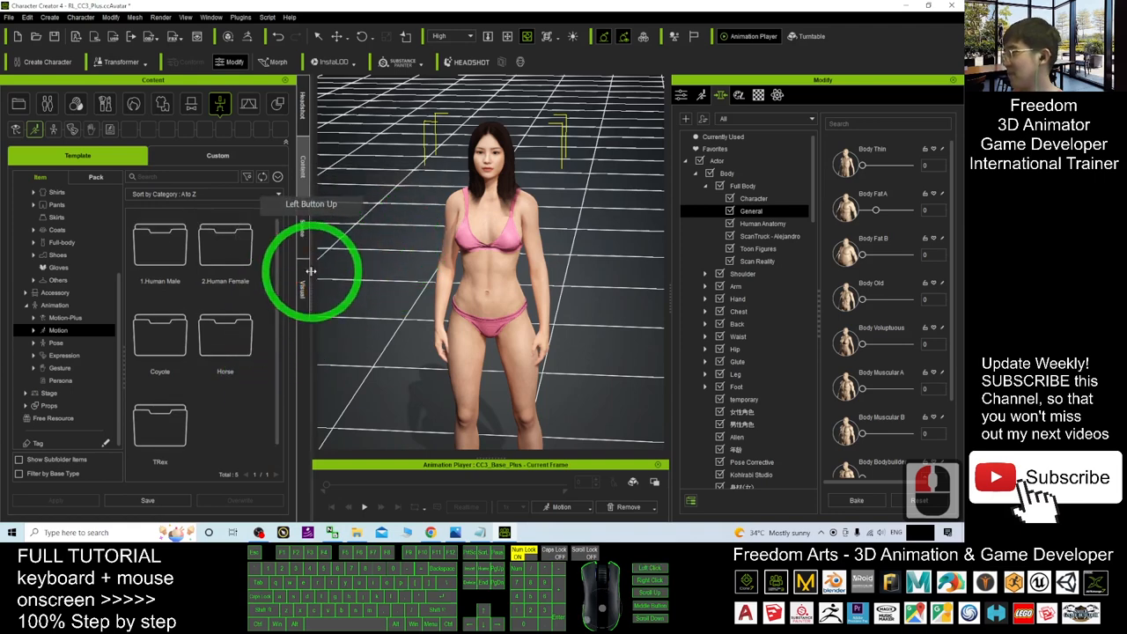
left_click(54, 305)
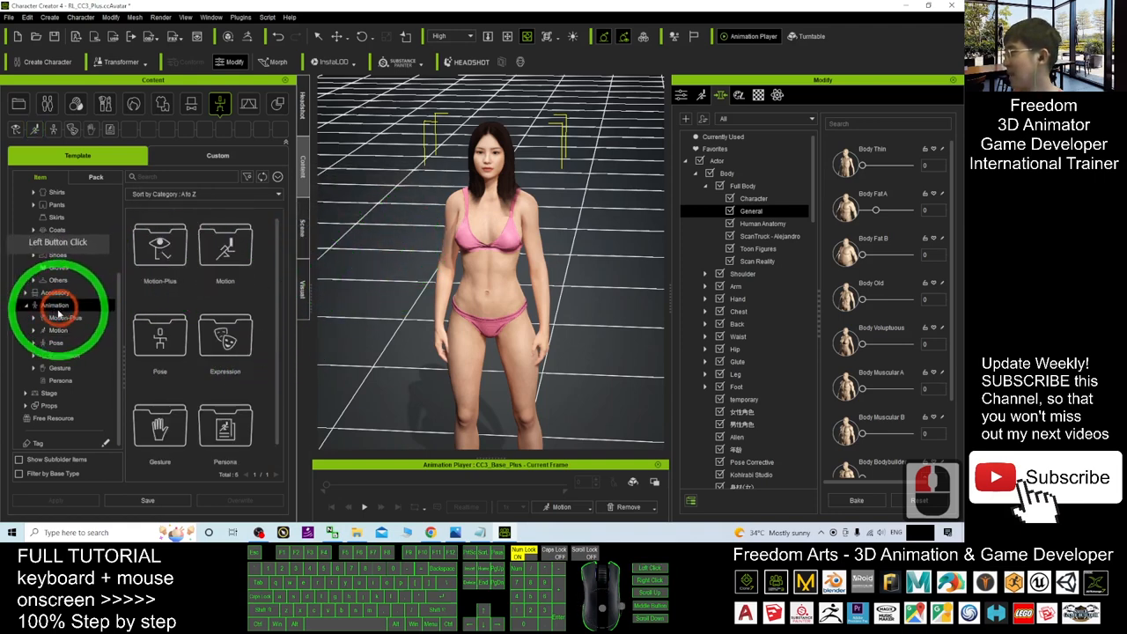
Navigate Animation > Pose > Calibration and pick the T-Pose template
left_click(54, 306)
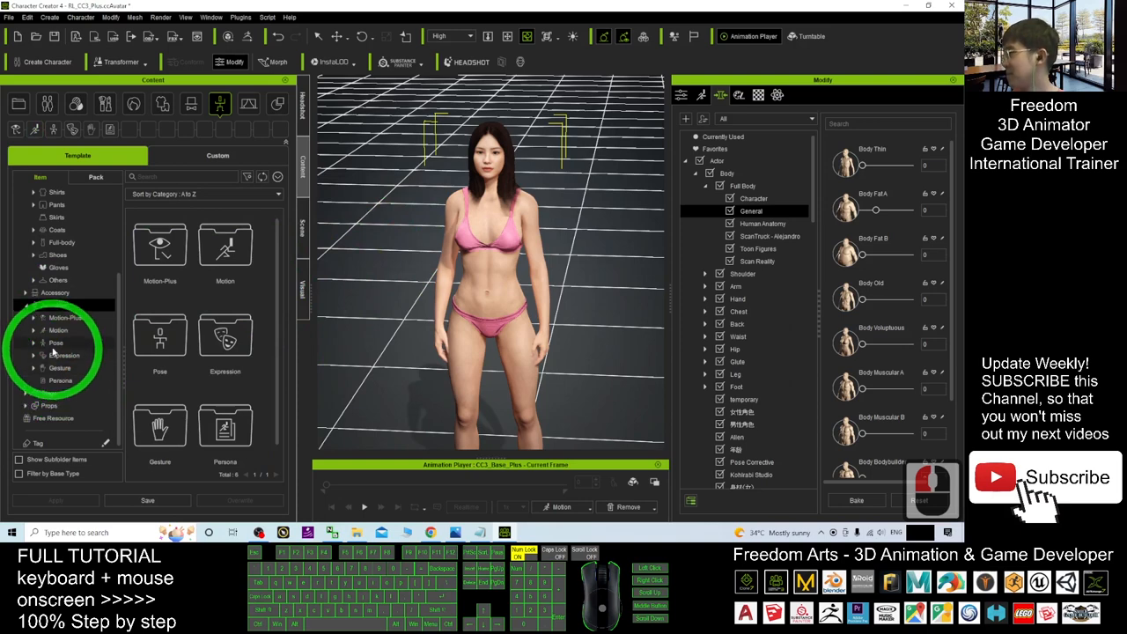
left_click(57, 342)
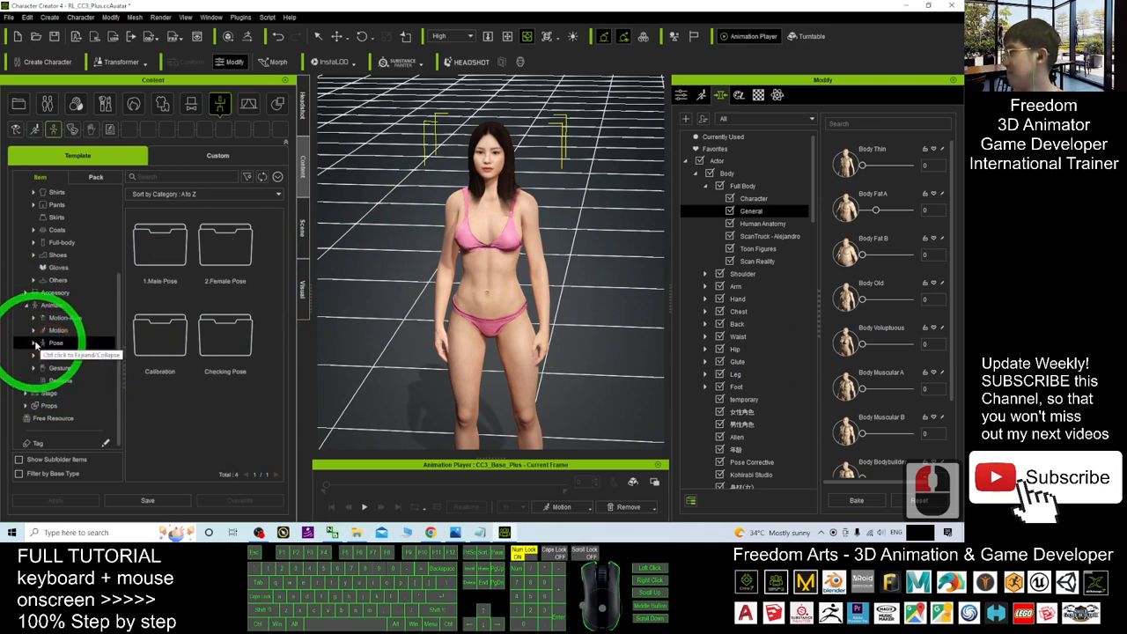
left_click(56, 341)
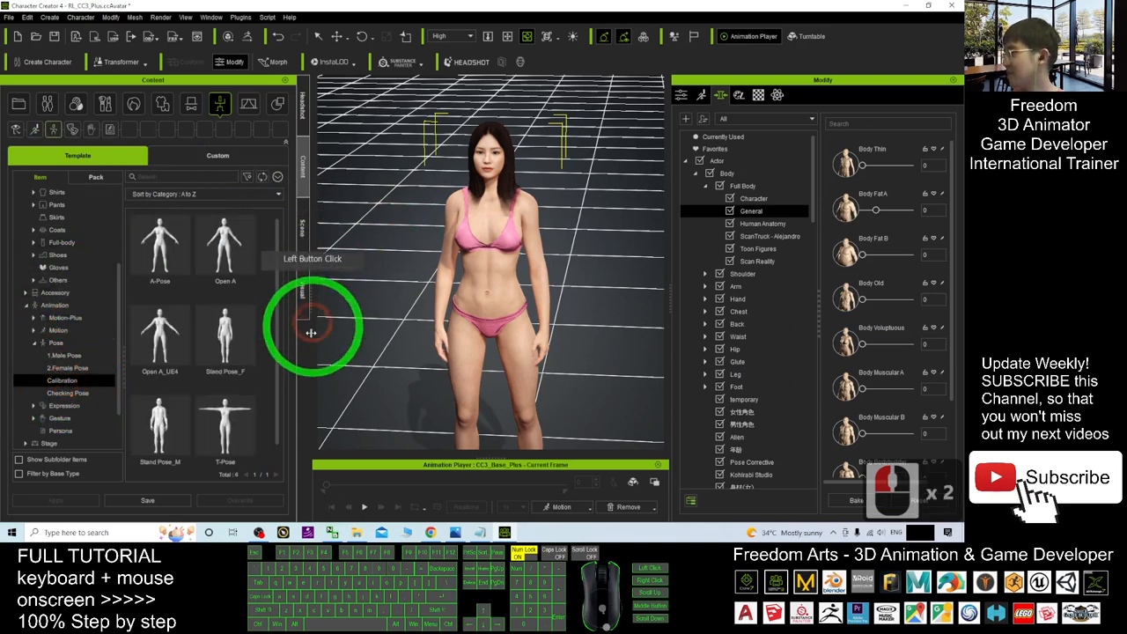
double_click(225, 419)
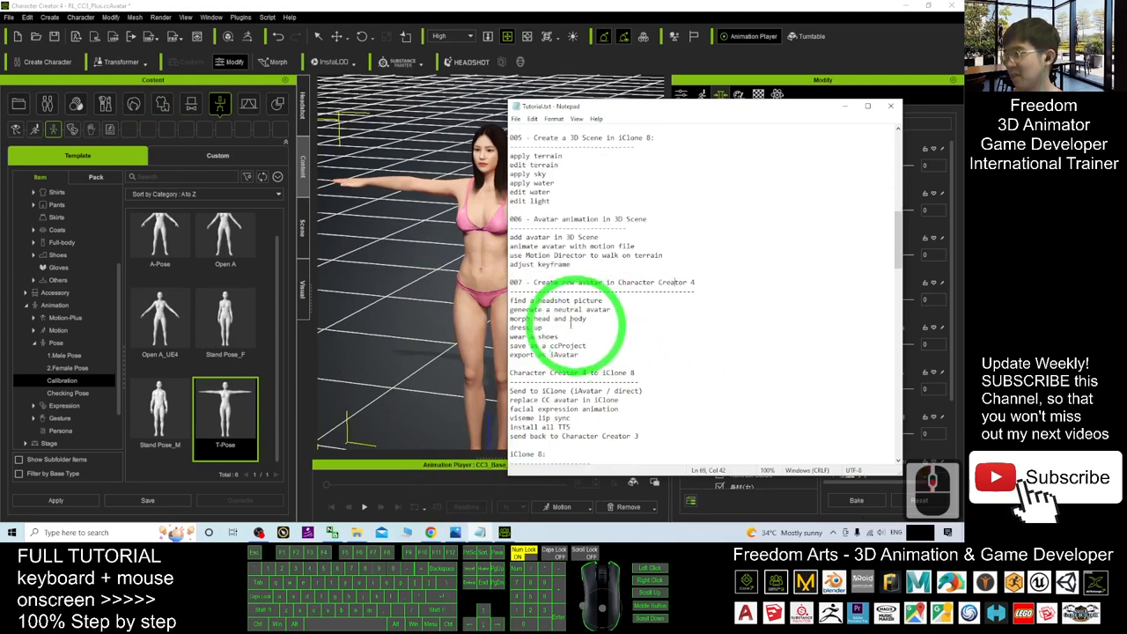
Apply the T-Pose calibration pose so the avatar stands with arms spread
double_click(571, 300)
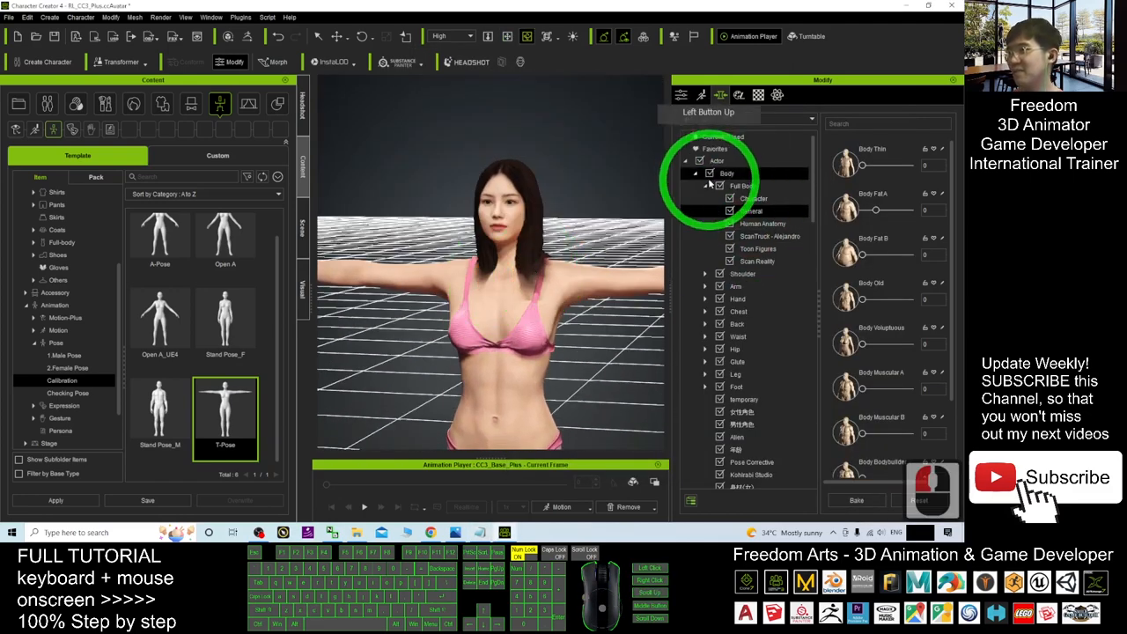
Switch the morph tree from Body to the Head group and show the face shape sliders
left_click(695, 186)
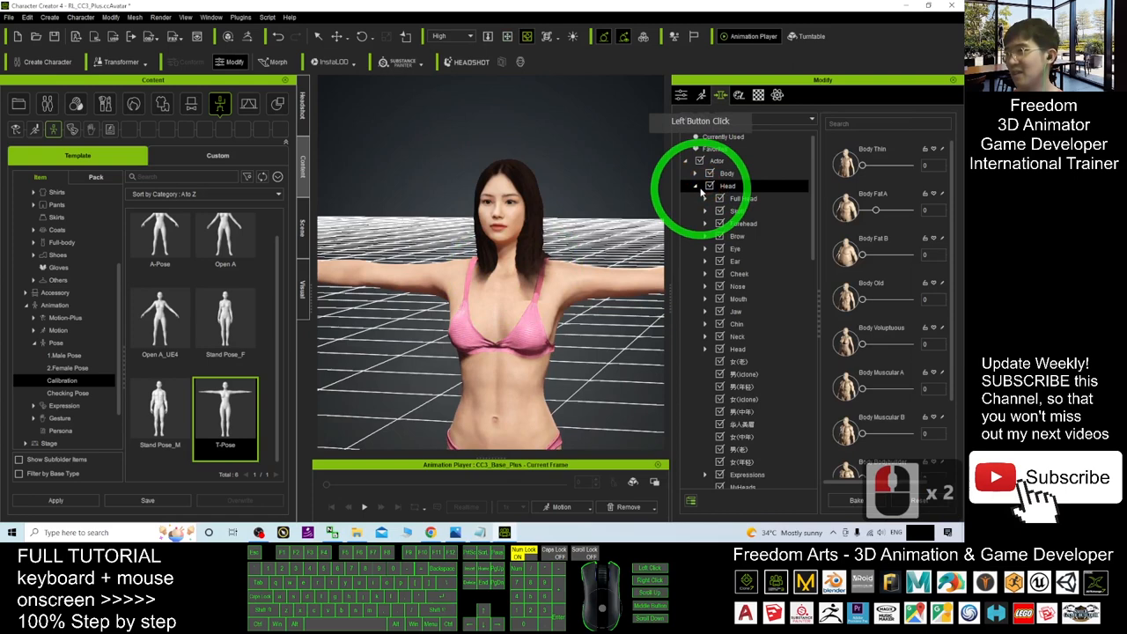
left_click(729, 186)
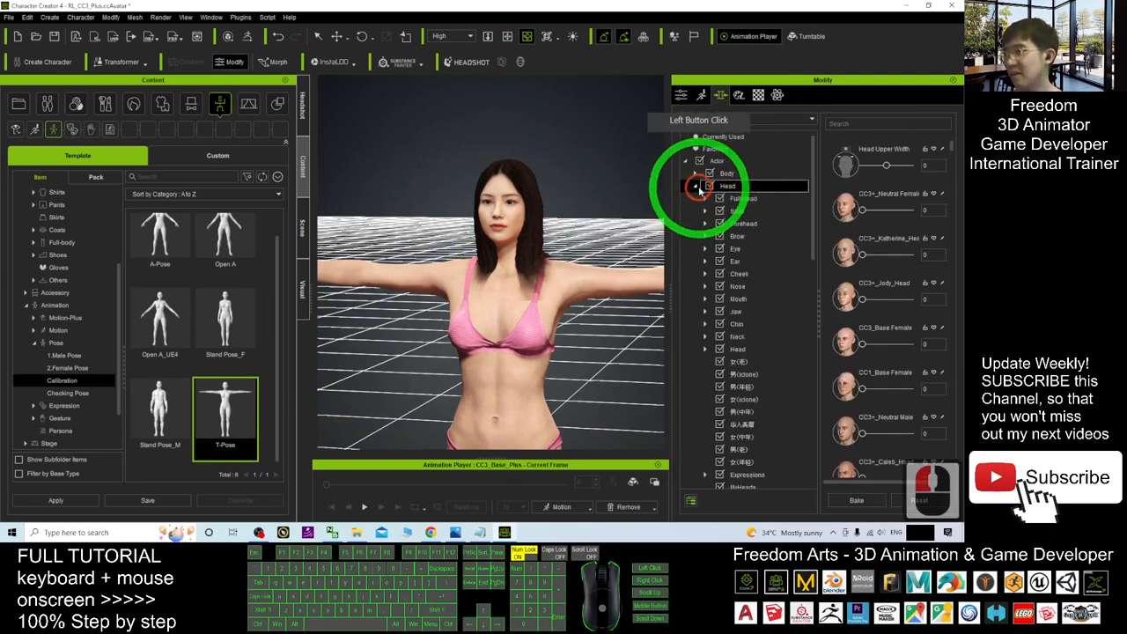
left_click(728, 187)
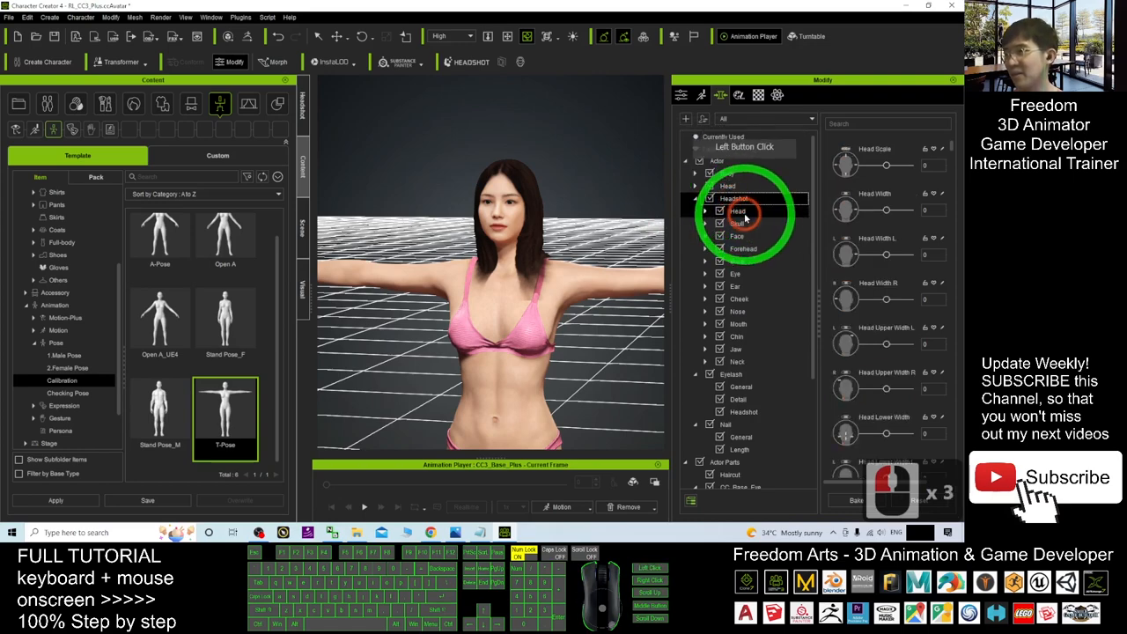
left_click(738, 211)
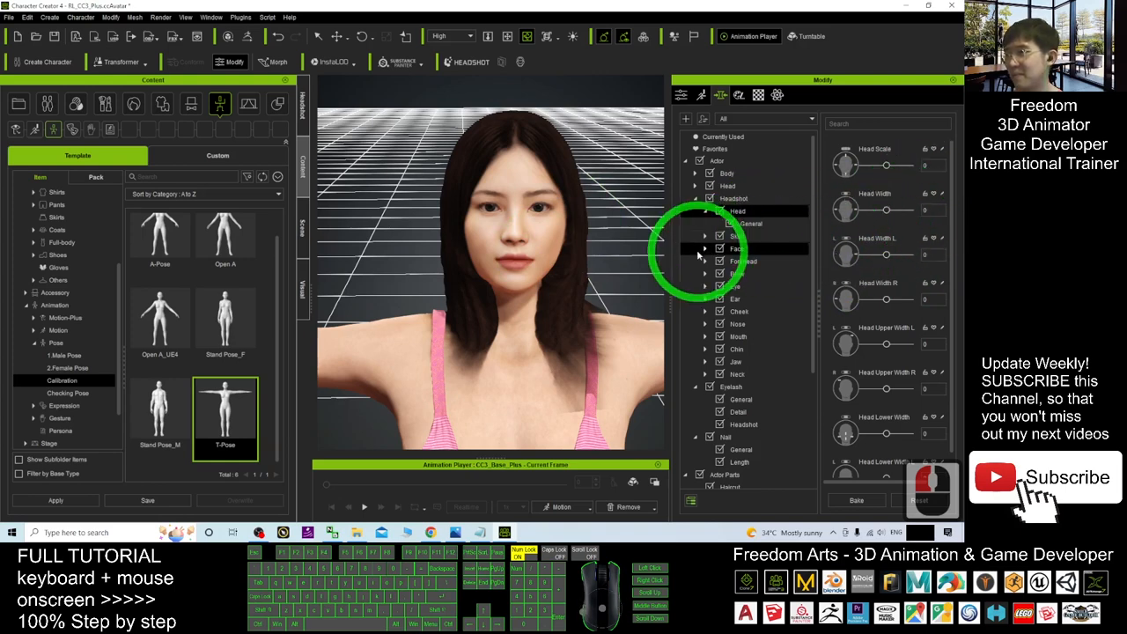
left_click(736, 248)
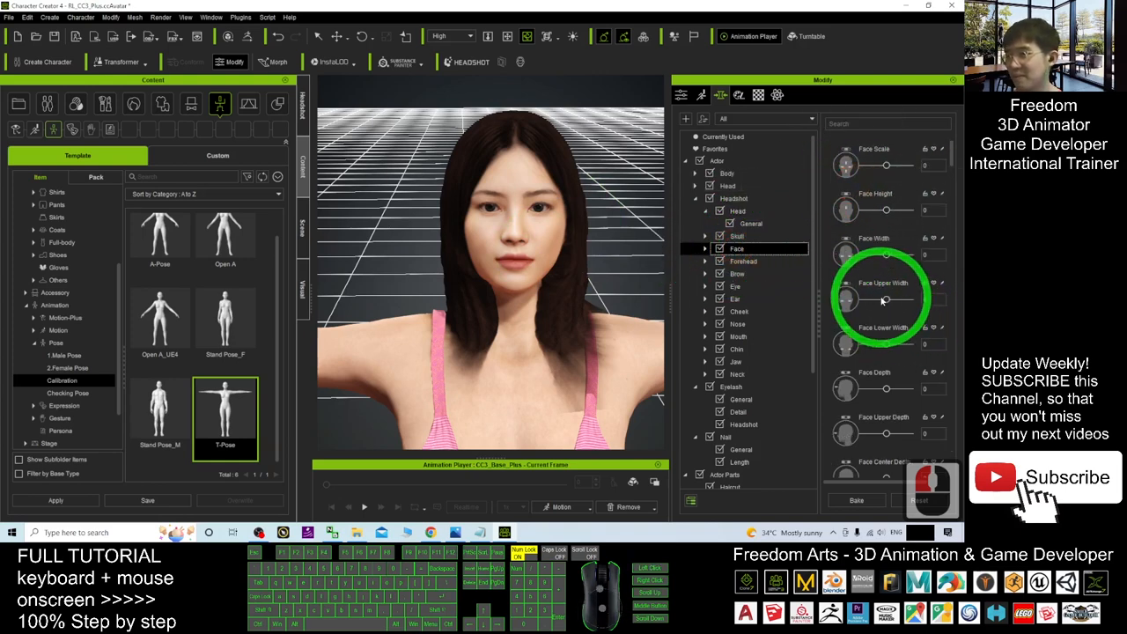
mouse_move(889, 261)
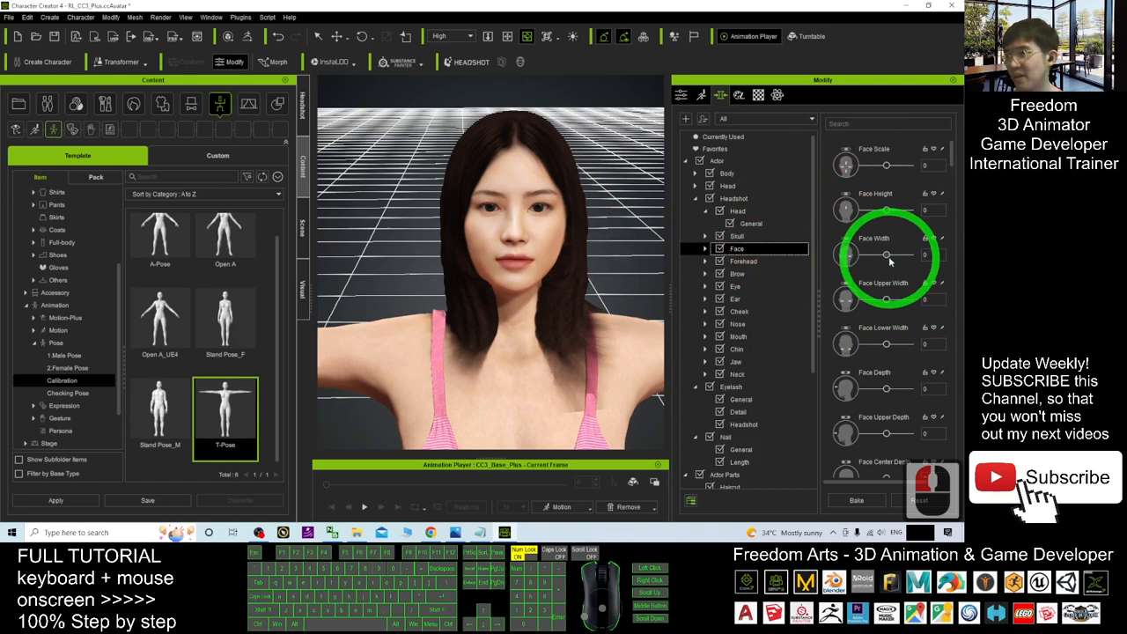
Narrow the avatar's Face Width slightly and select the avatar in the viewport
left_click_drag(887, 255, 846, 255)
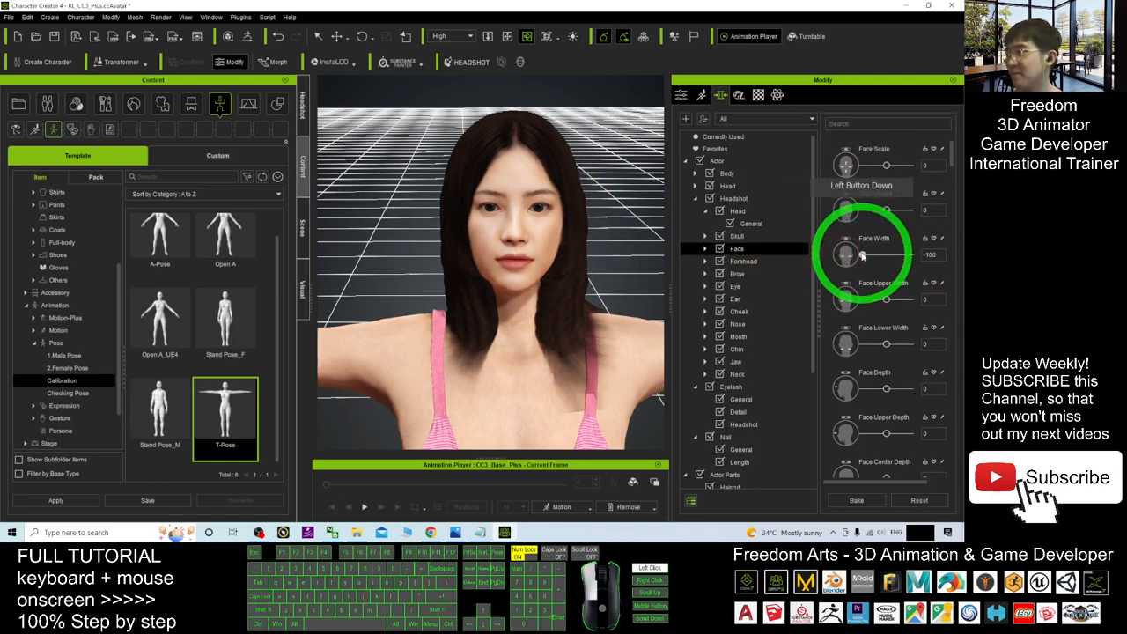
left_click_drag(847, 257, 861, 257)
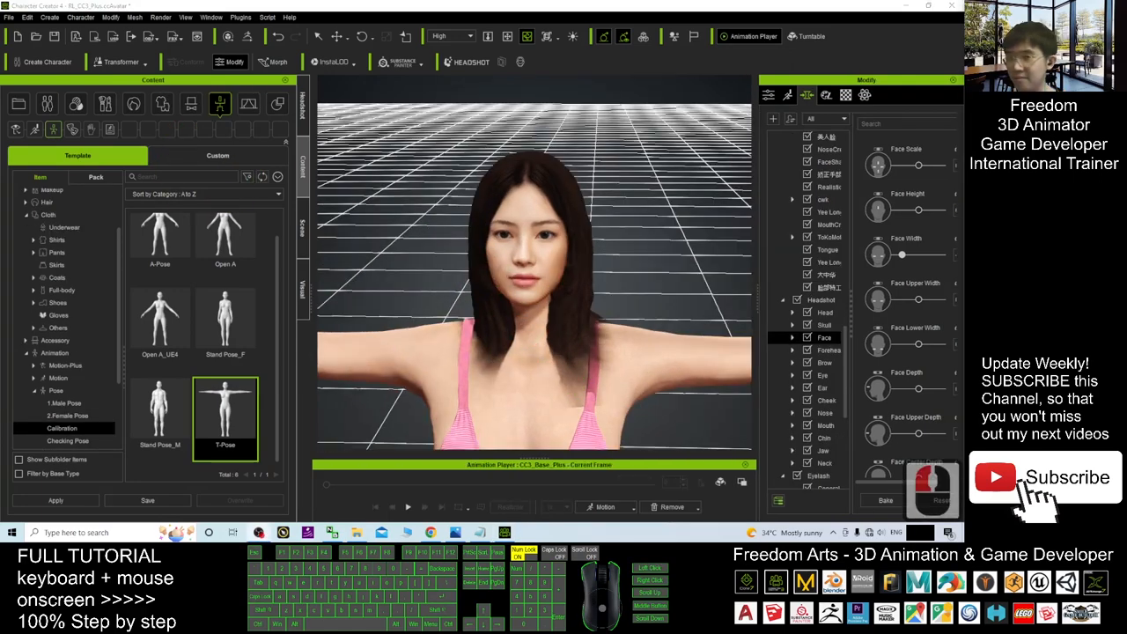
left_click(613, 292)
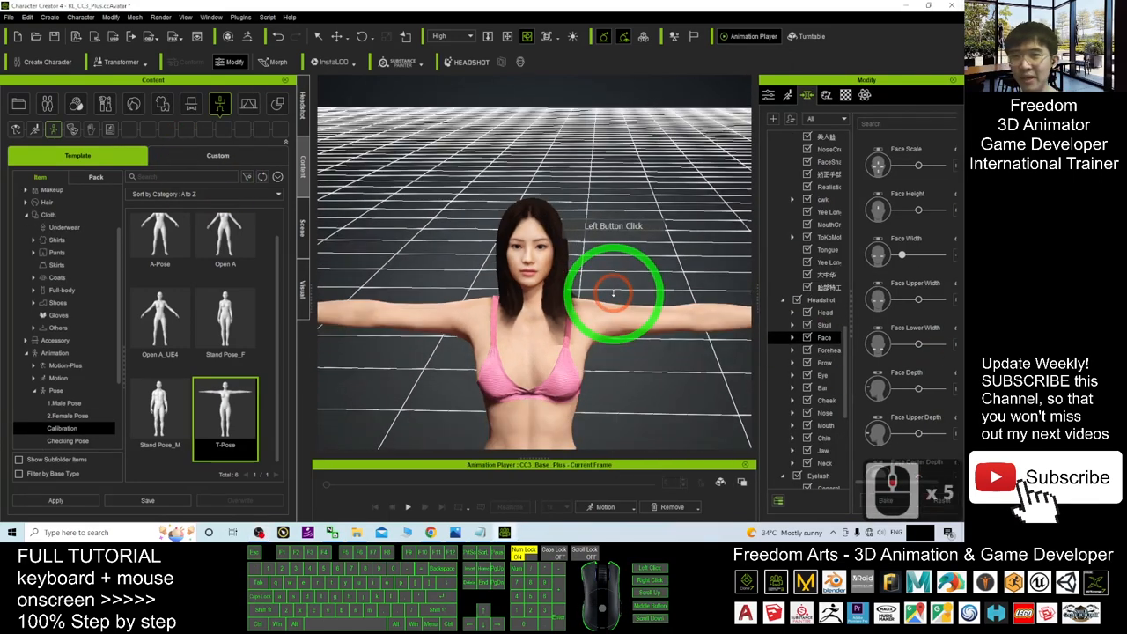
Zoom in on the avatar's upper body and browse the Hair content folders
left_click_drag(617, 296, 493, 268)
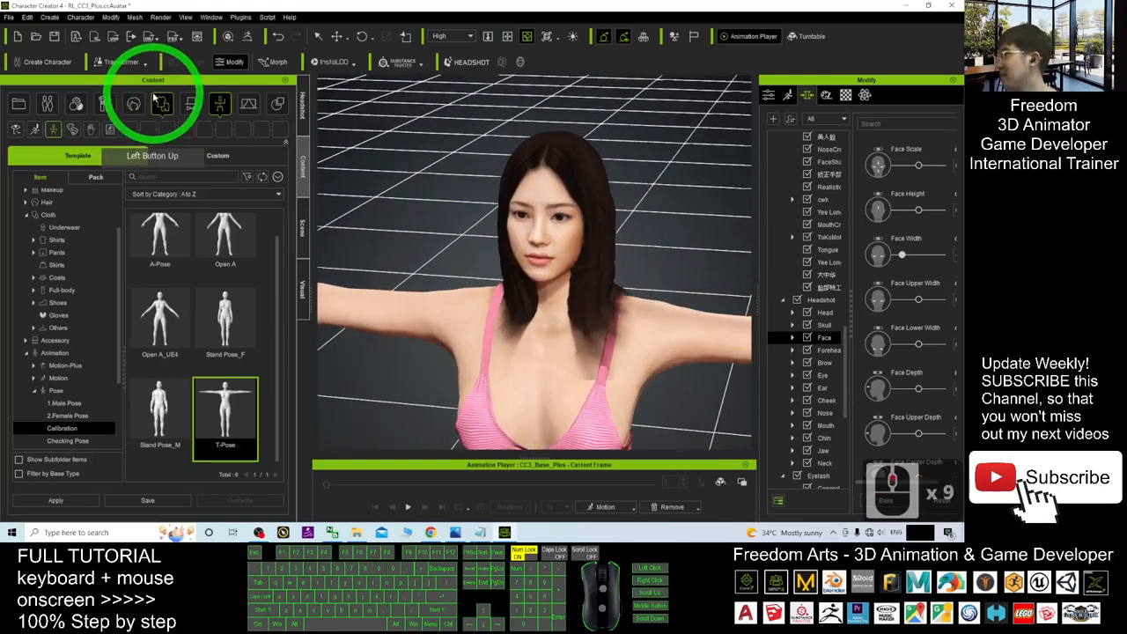
left_click(45, 257)
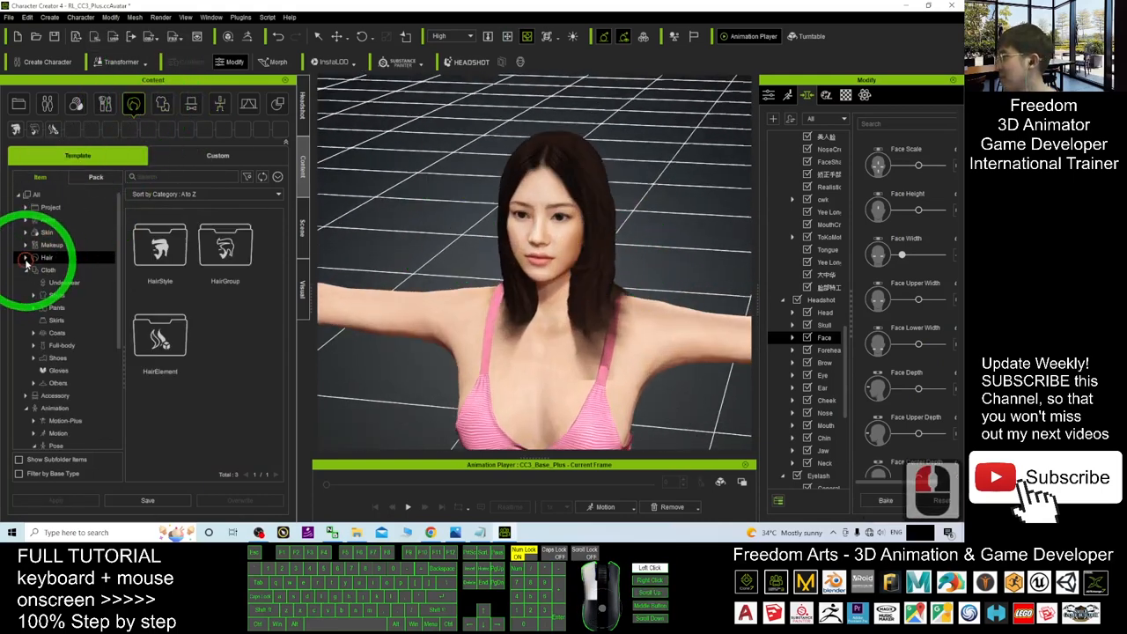
left_click(46, 257)
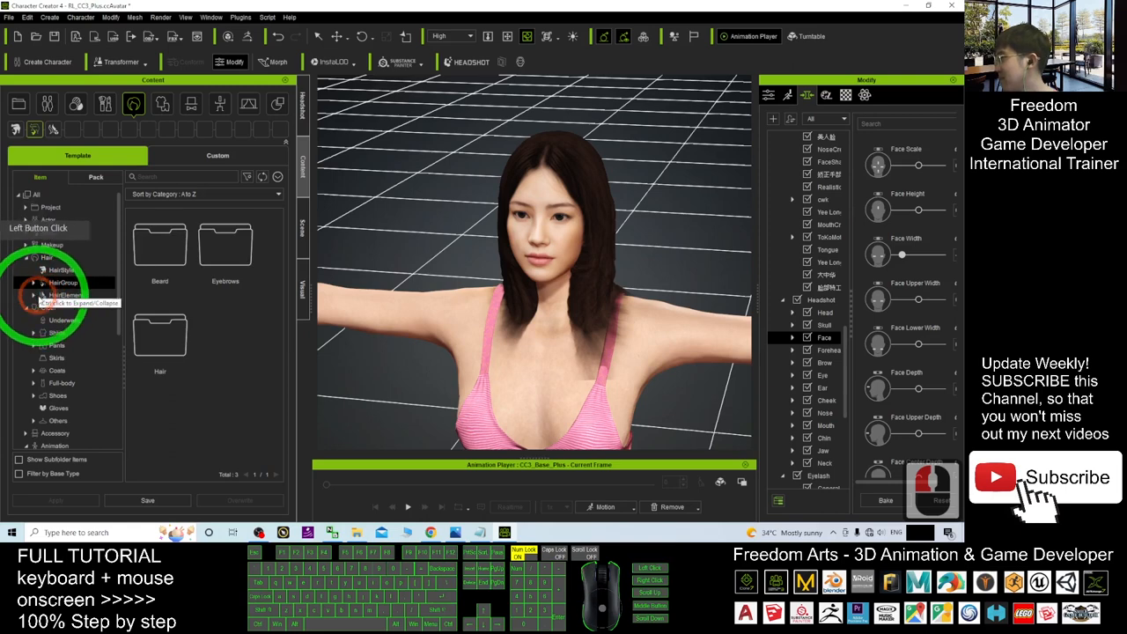
left_click(54, 306)
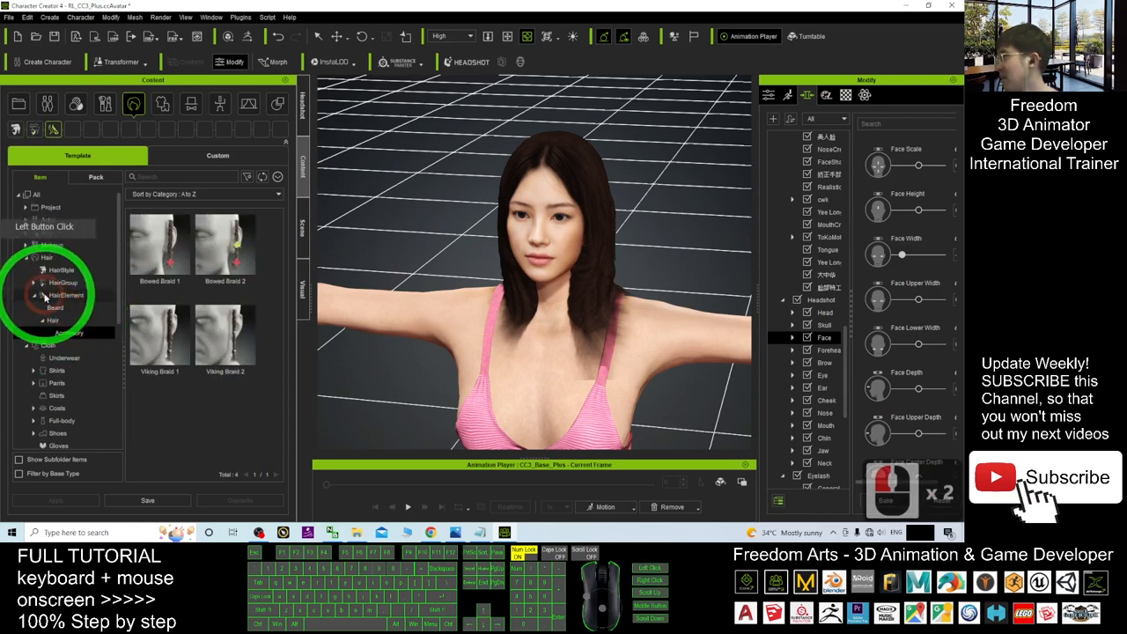
left_click(50, 269)
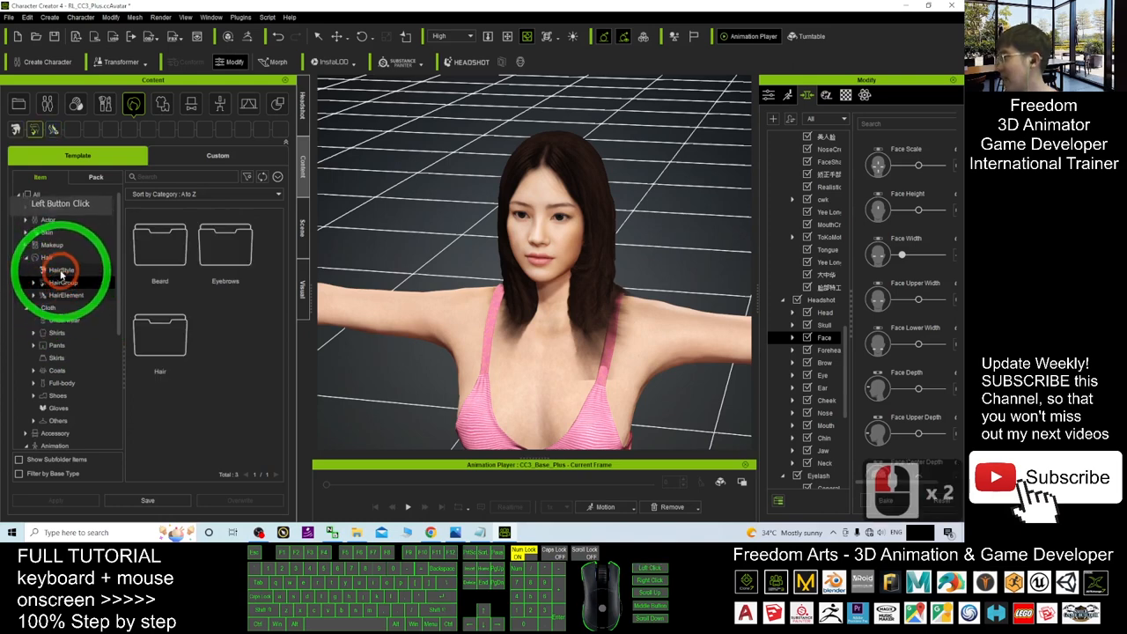
left_click(60, 270)
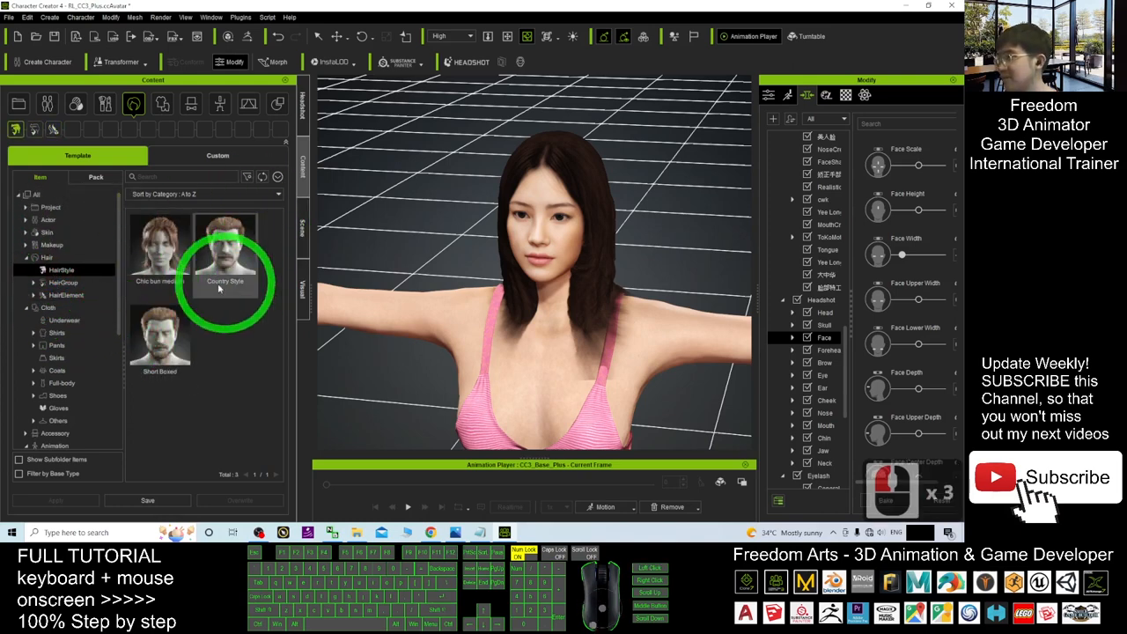
Navigate the HairGroup folders down to the Stylized hair templates (Alisa, Eddy)
left_click(61, 282)
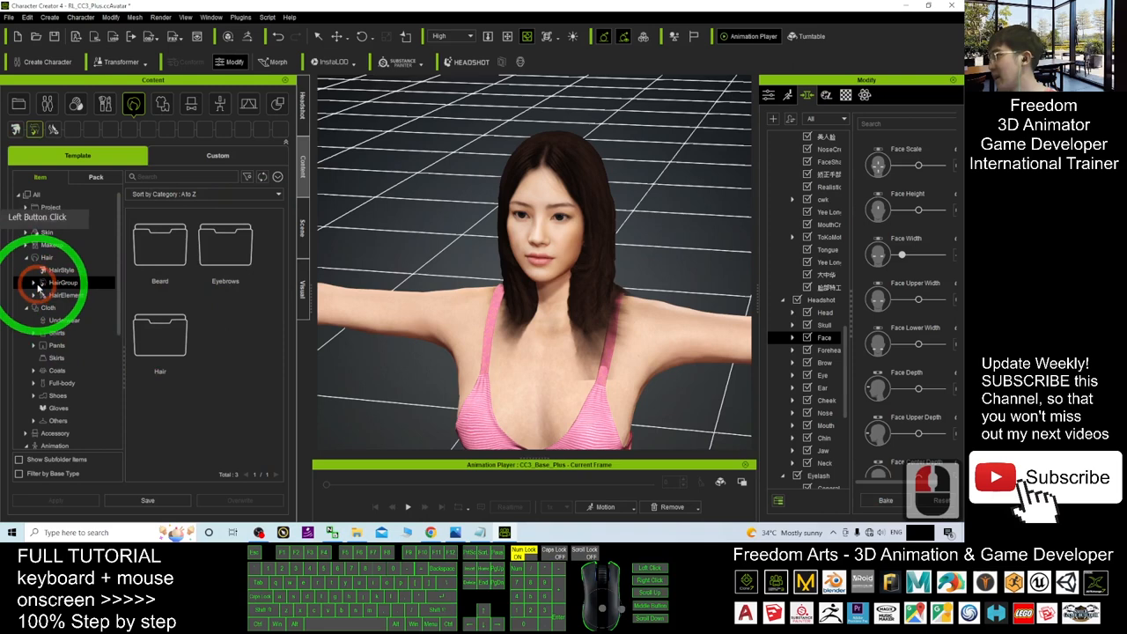
left_click(61, 306)
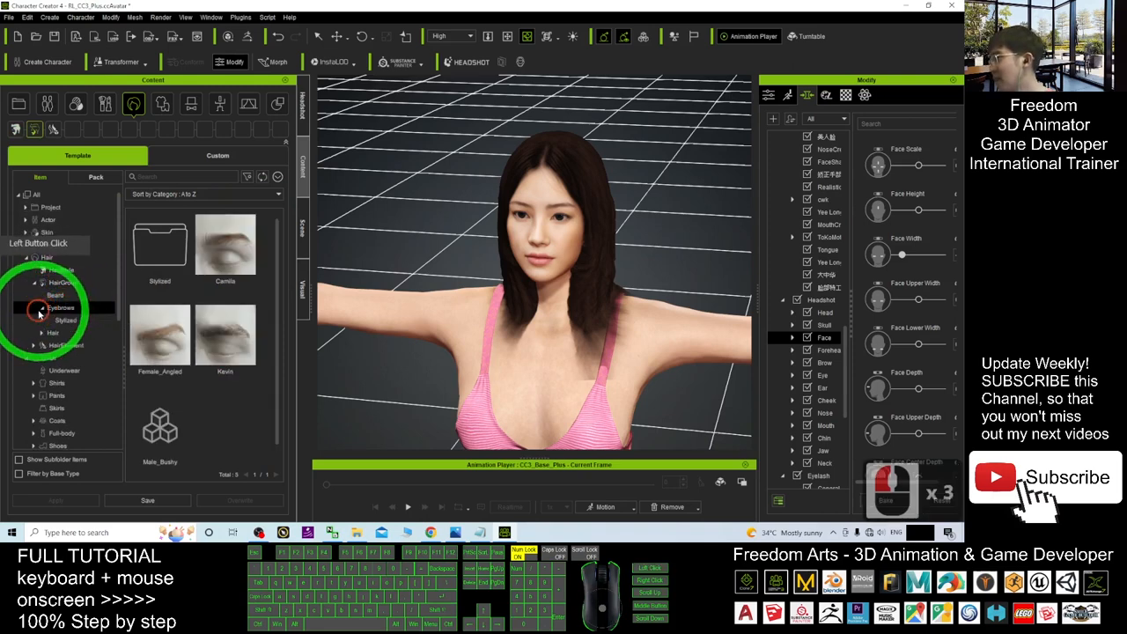
left_click(54, 331)
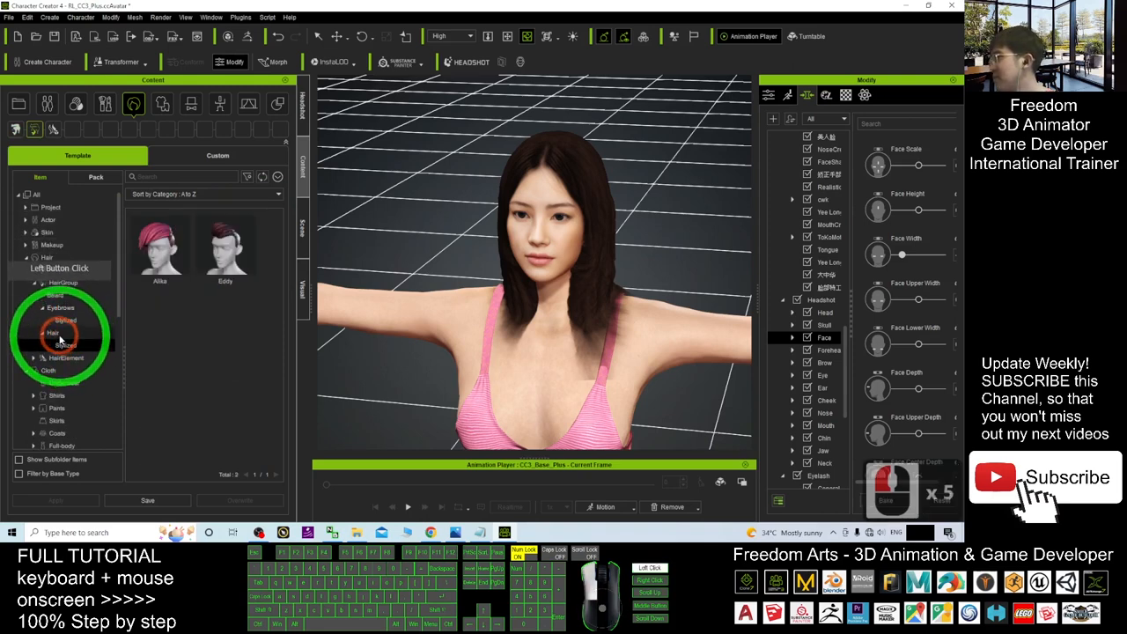
left_click(53, 331)
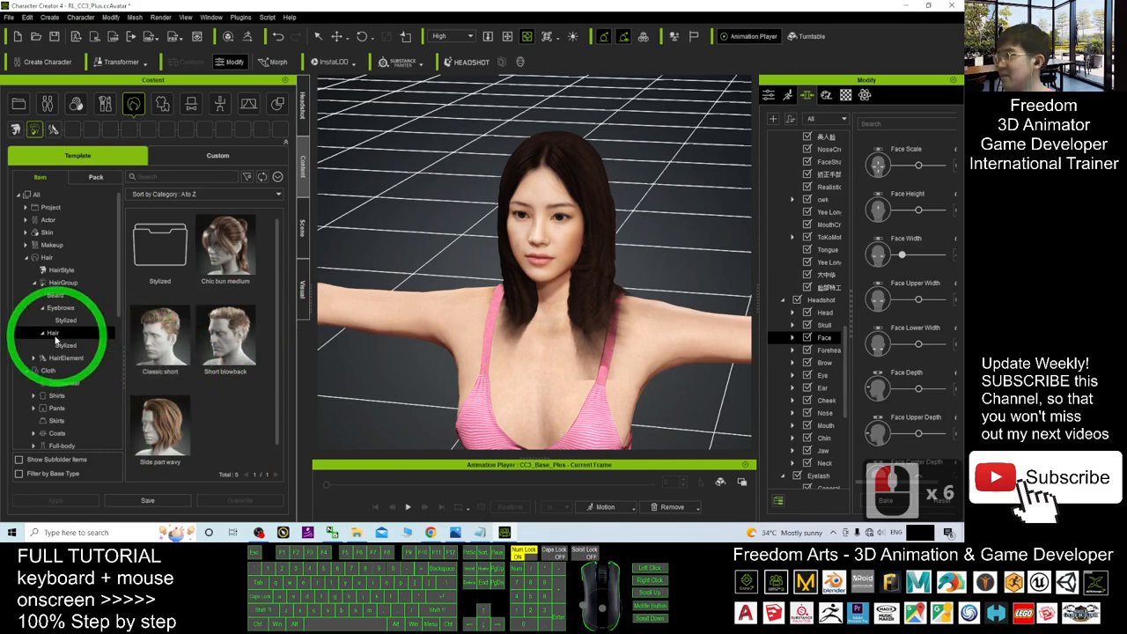
left_click(53, 332)
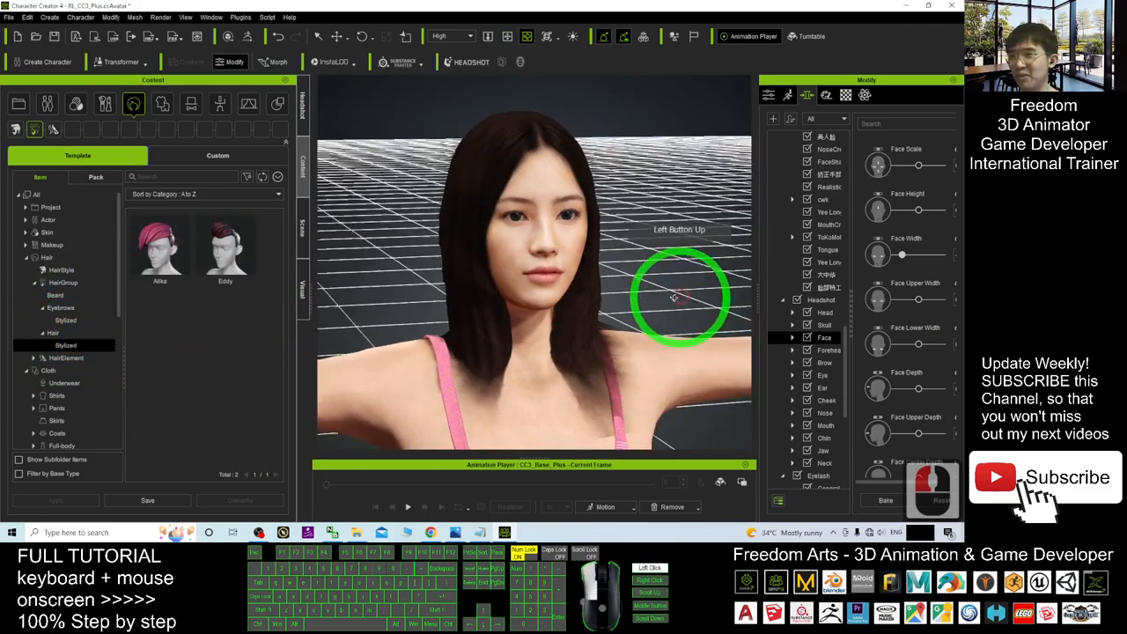
double_click(615, 292)
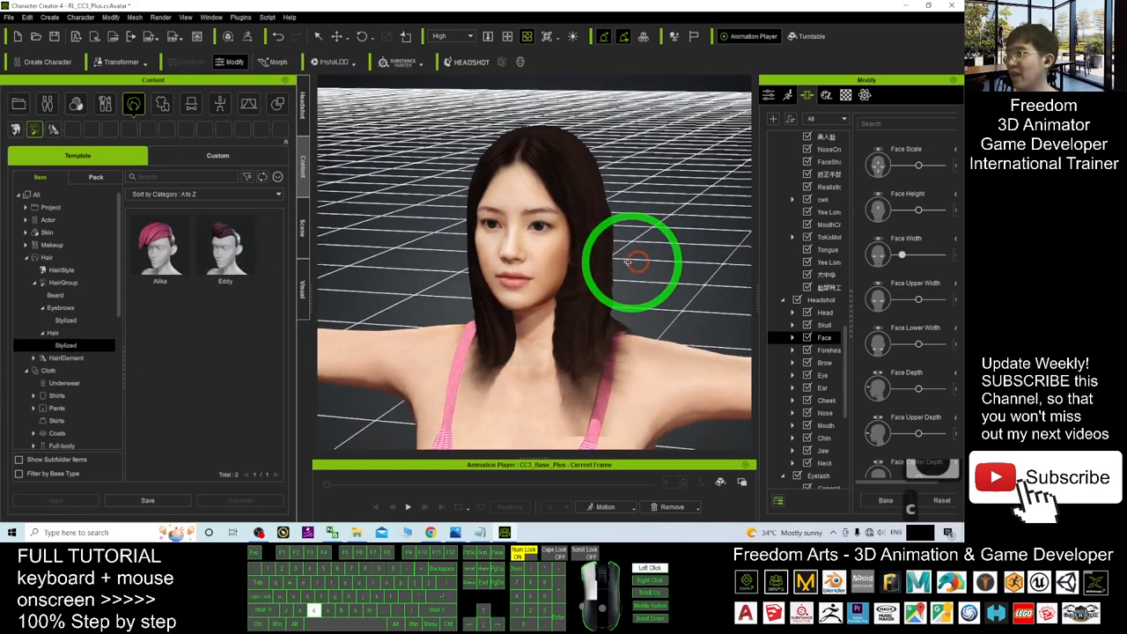
Select the avatar's existing hair and bring up its material and texture settings
left_click(620, 281)
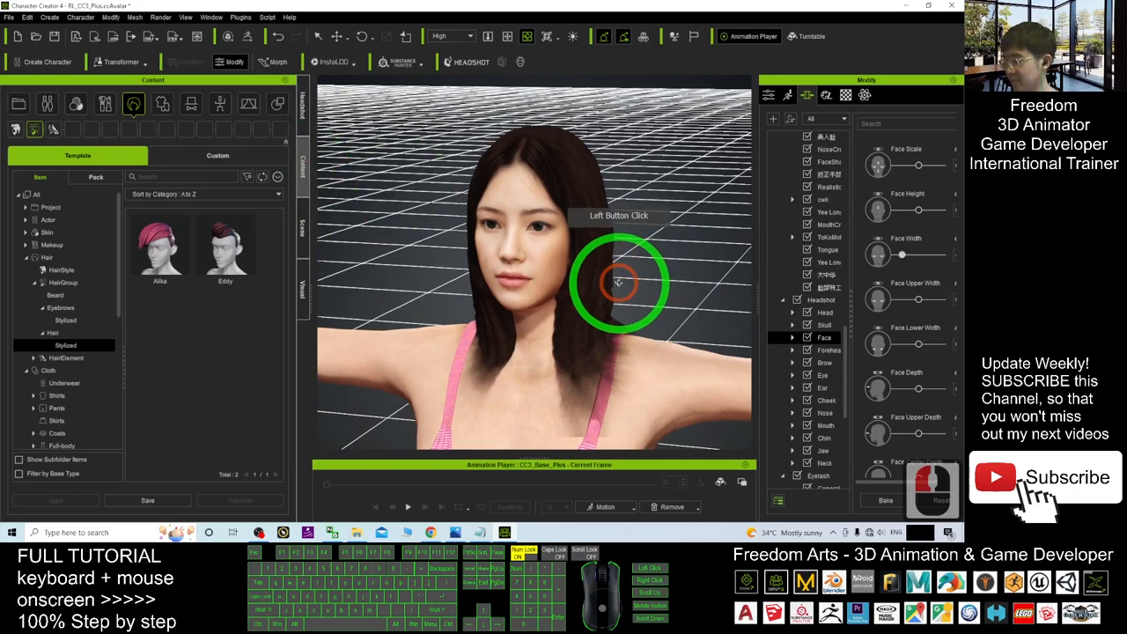
double_click(493, 264)
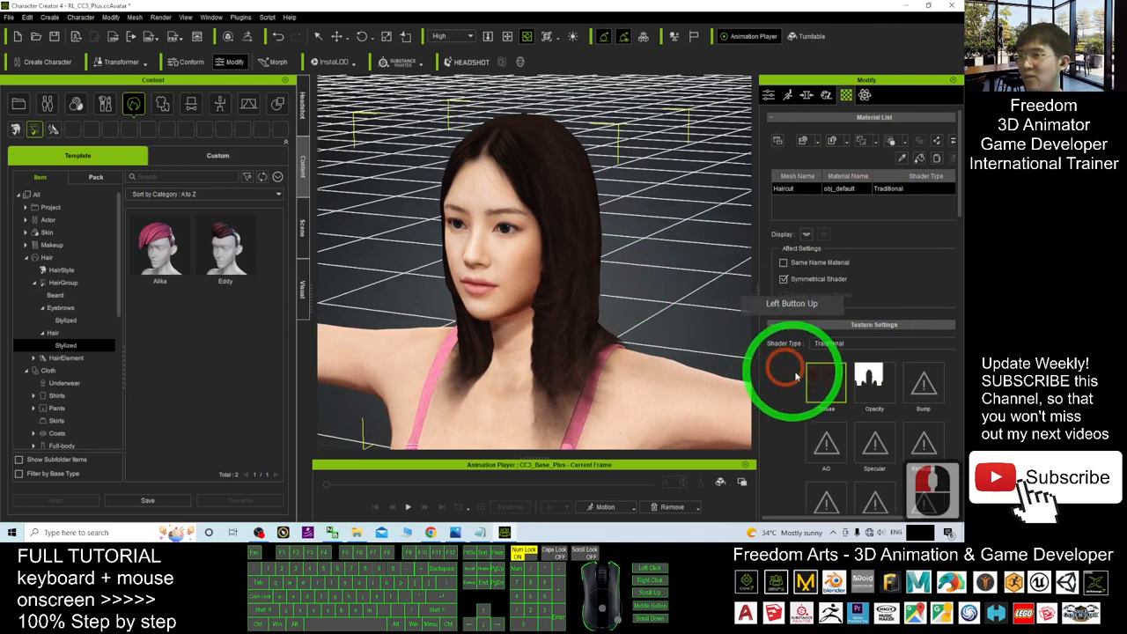
Start Adjust Color on the hair's Diffuse texture and try the brightness slider
right_click(827, 378)
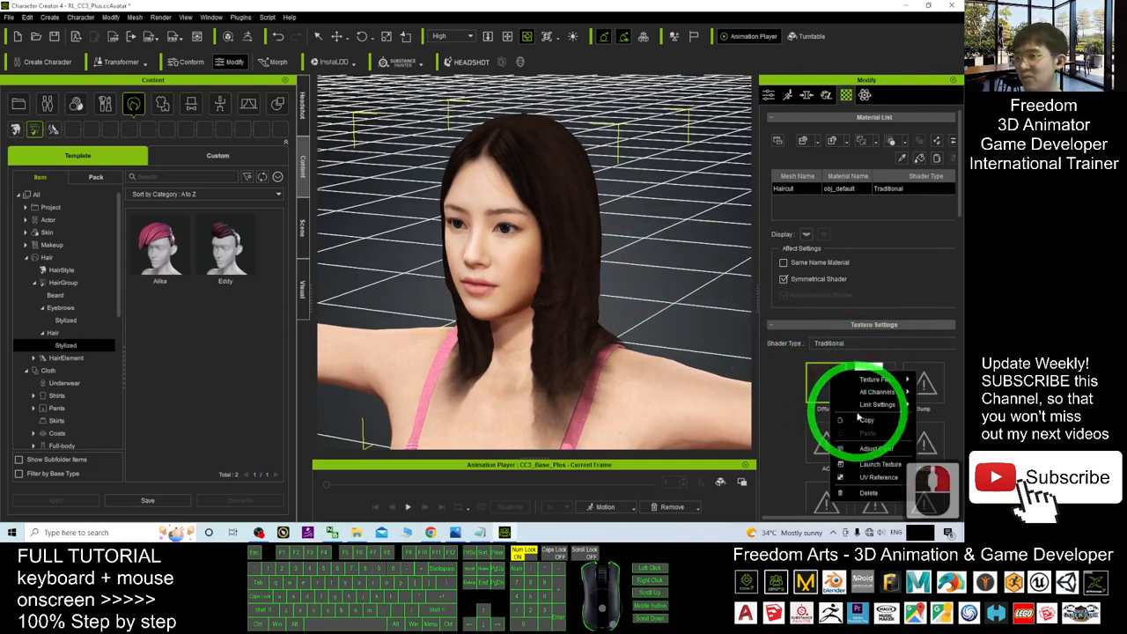
left_click(872, 449)
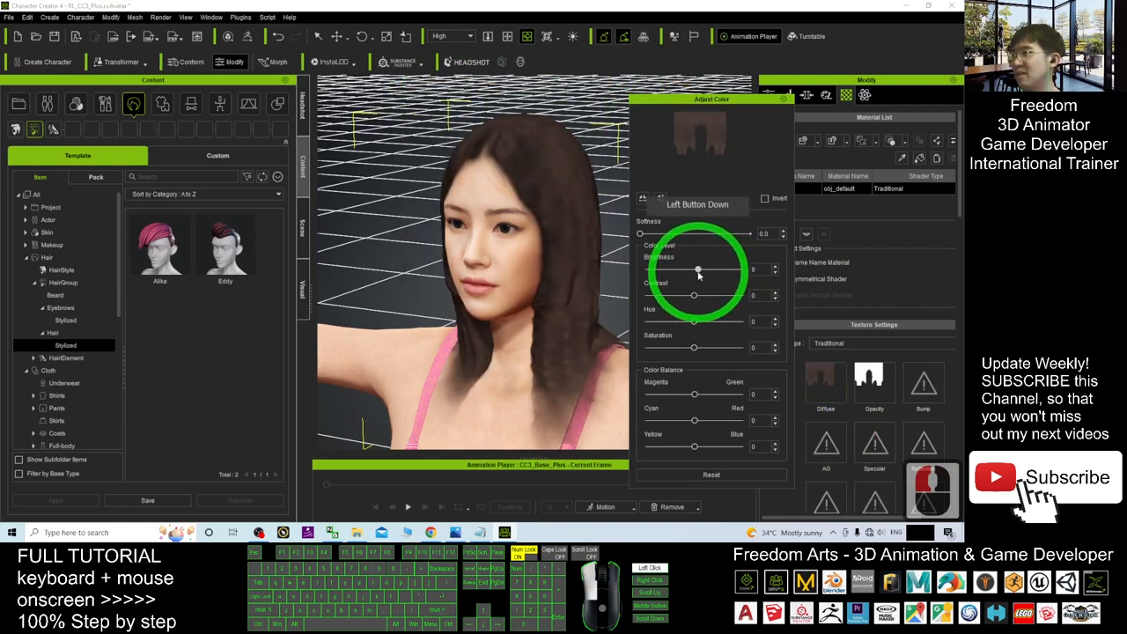
left_click_drag(698, 267, 740, 268)
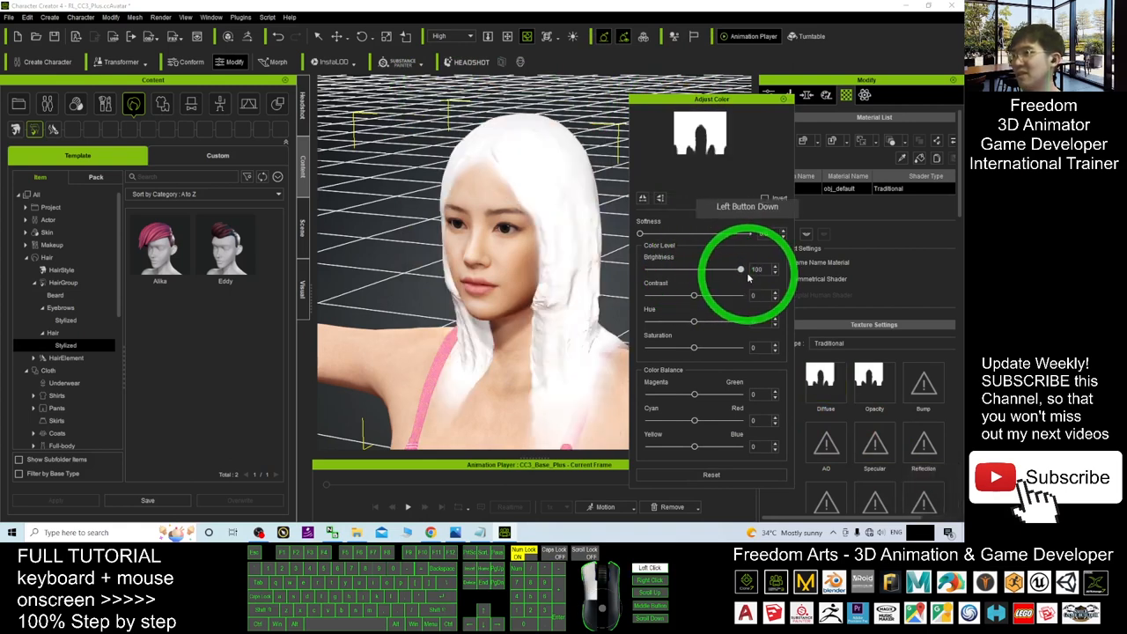
left_click_drag(739, 267, 696, 268)
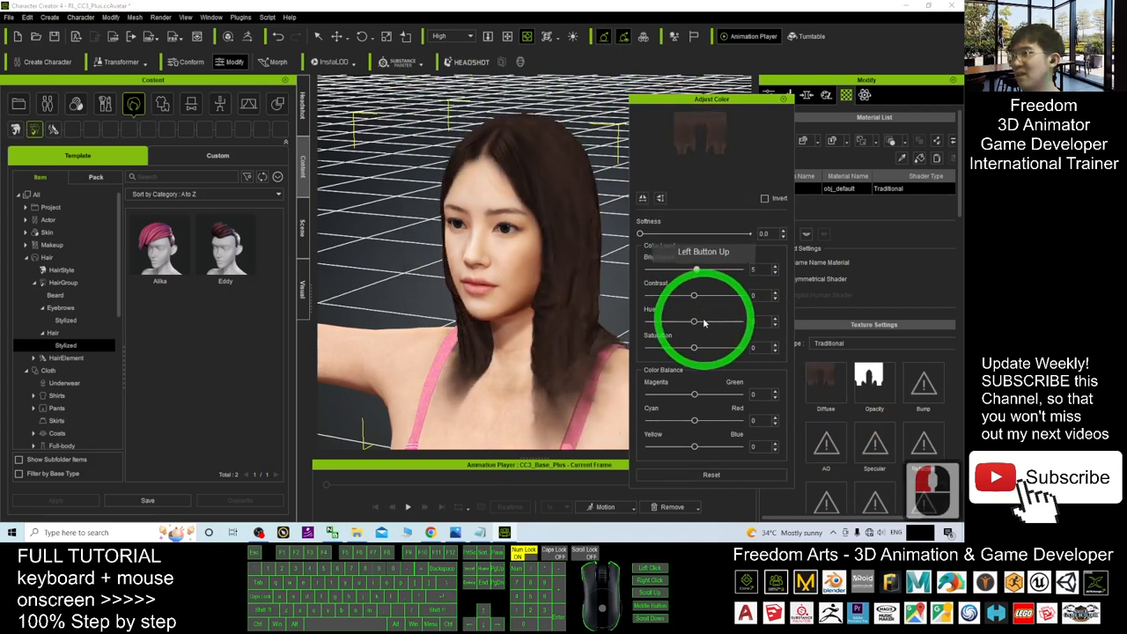
left_click_drag(695, 320, 732, 320)
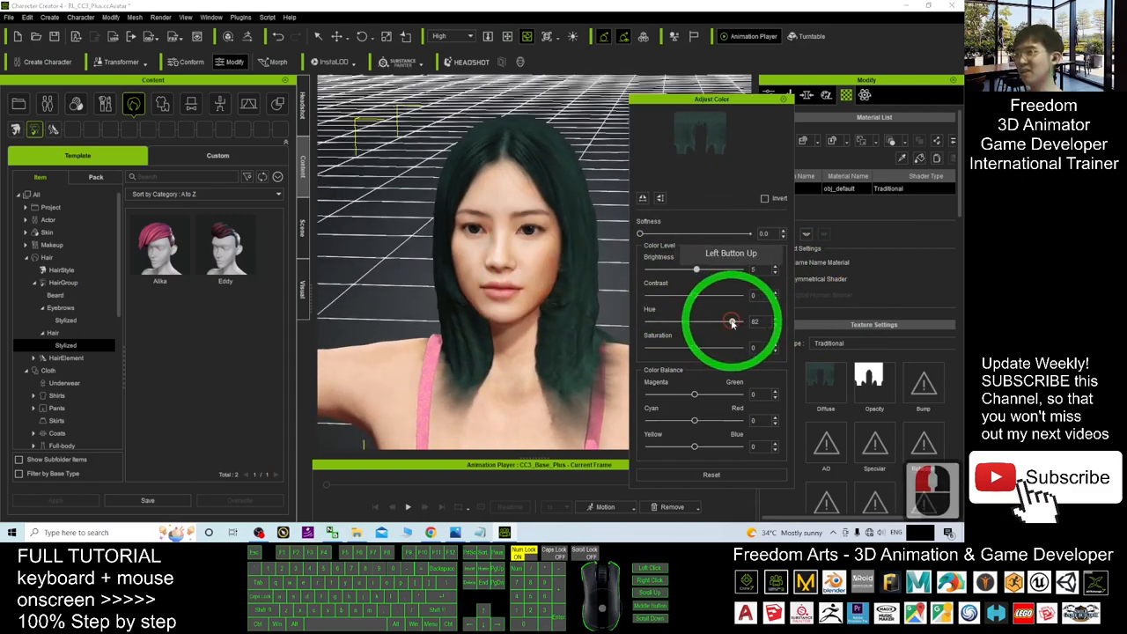
Shift the hair hue between teal and purple and raise saturation for a dark tone
left_click_drag(731, 321, 666, 321)
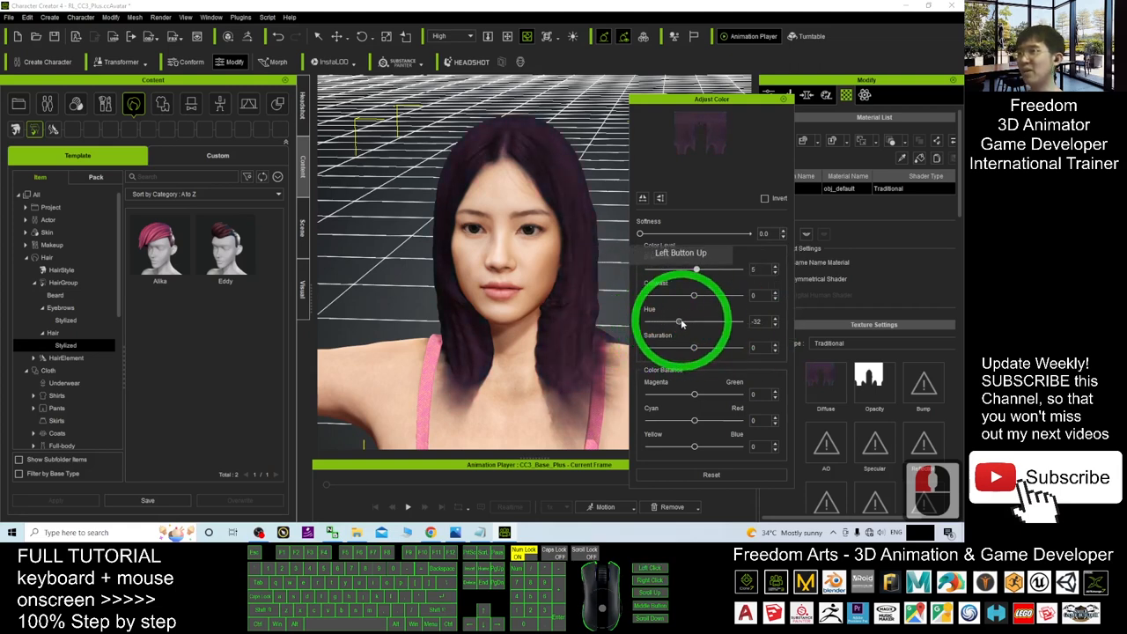
left_click_drag(683, 320, 736, 320)
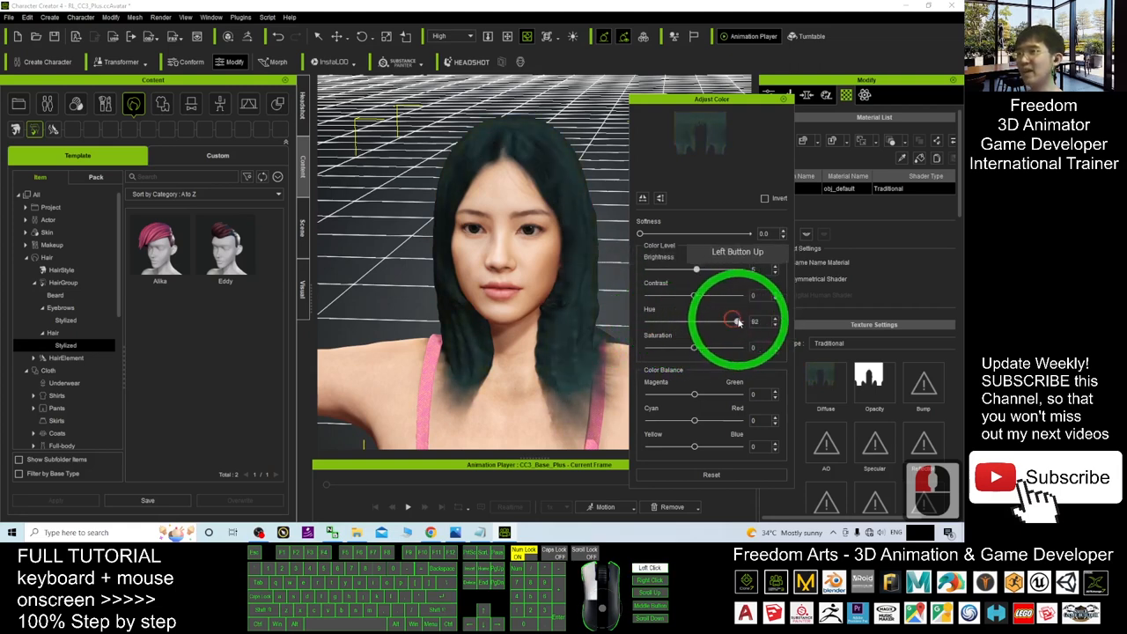
left_click_drag(739, 320, 723, 321)
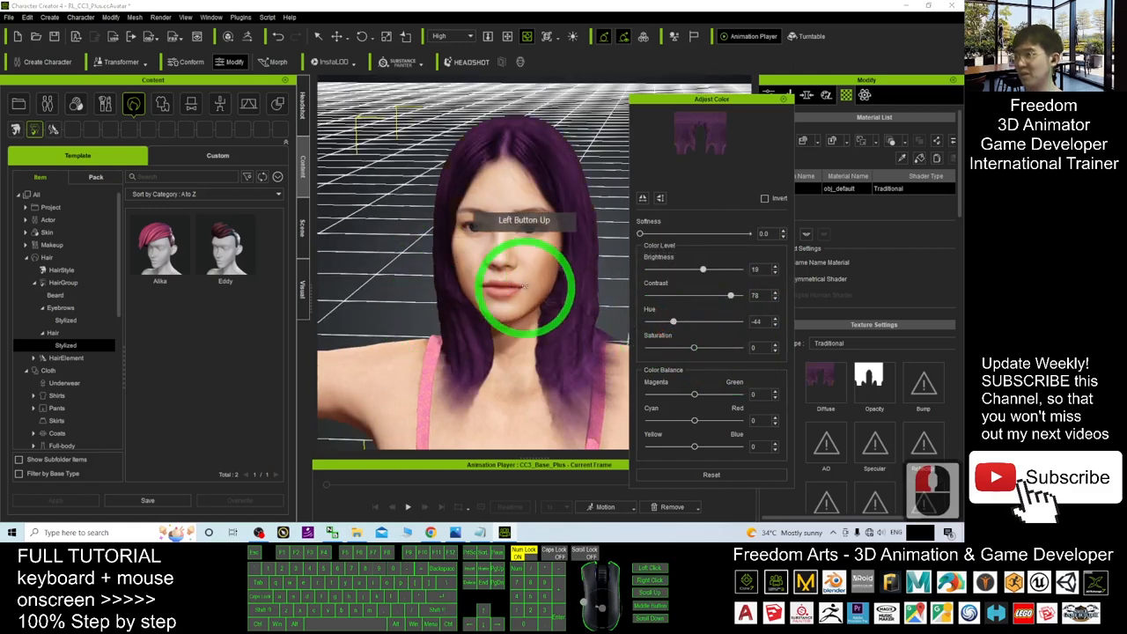
left_click_drag(528, 291, 683, 308)
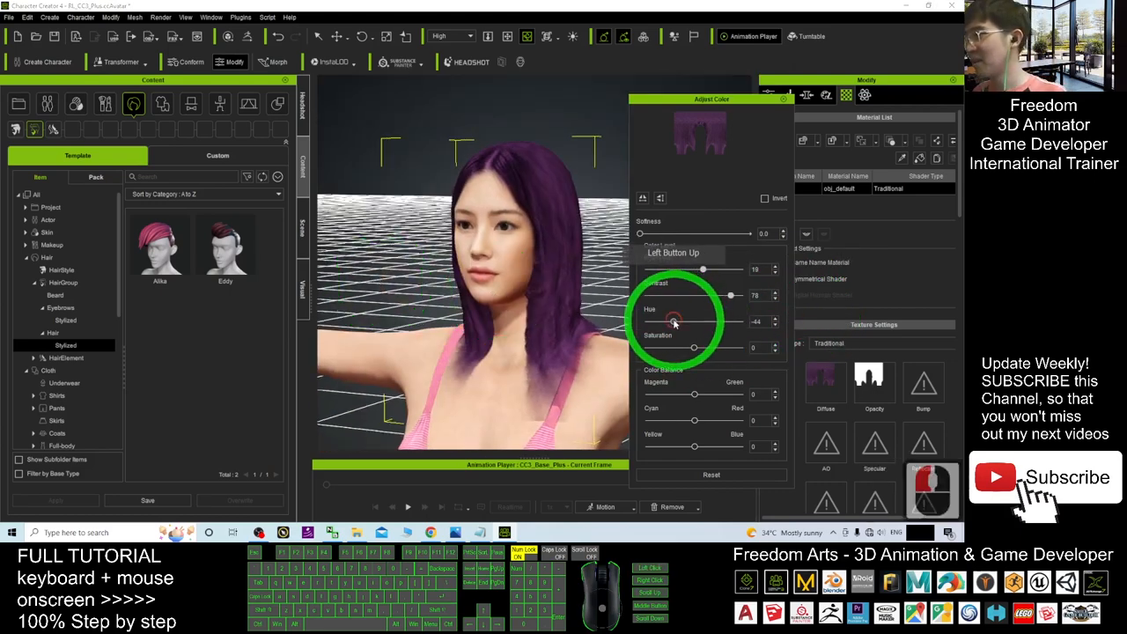
left_click_drag(673, 321, 739, 320)
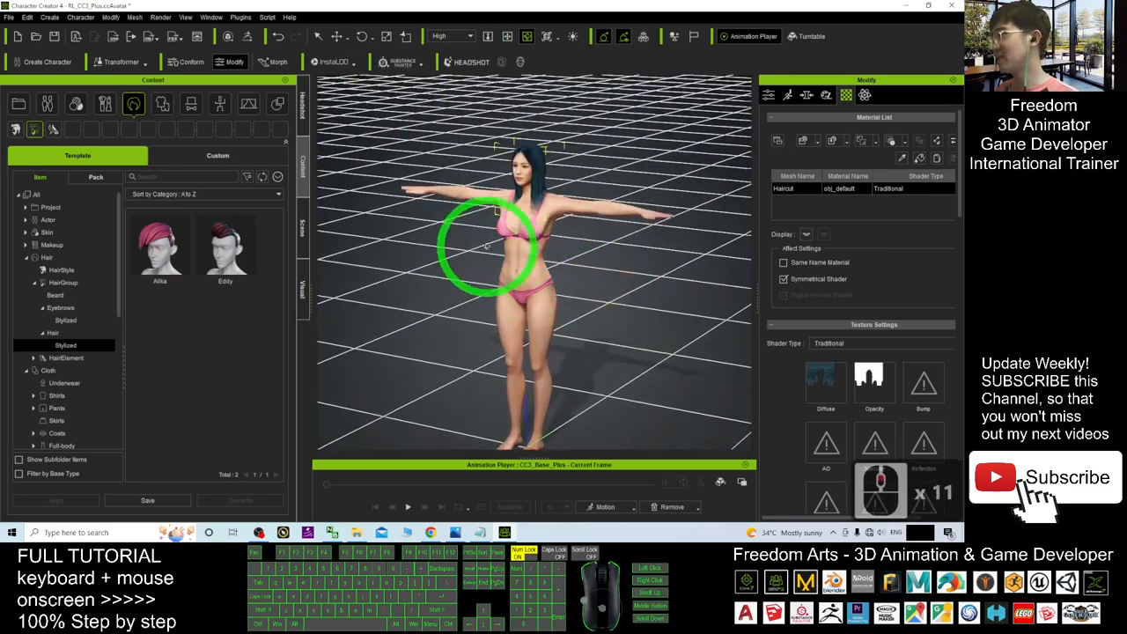
Dress the avatar in the blue crop T-shirt from the Shirt clothing templates
left_click(162, 104)
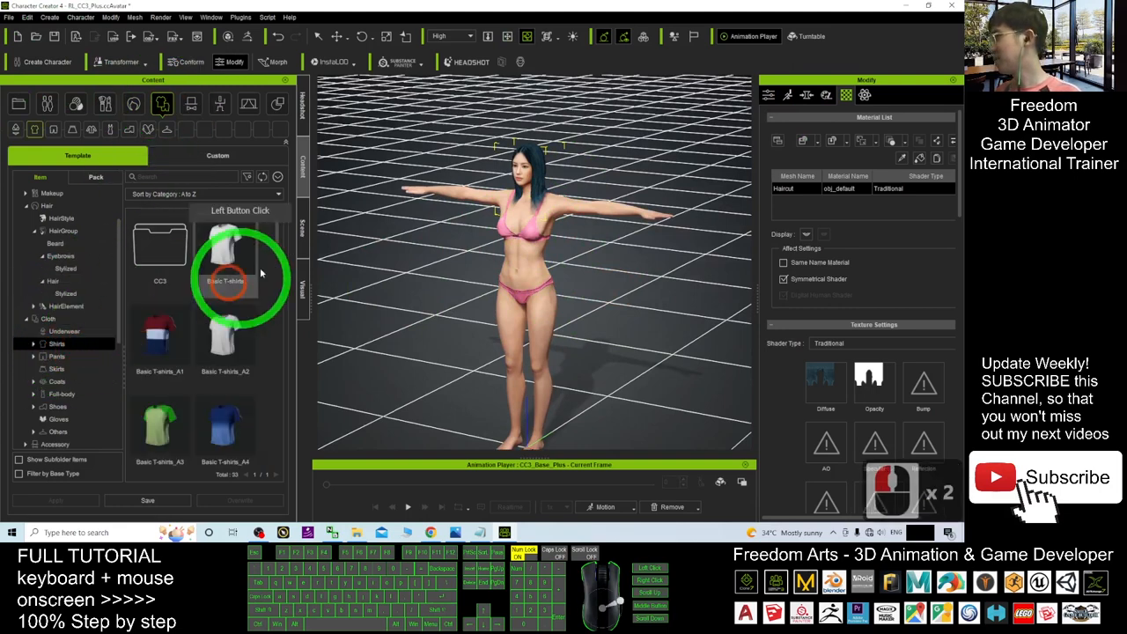
scroll("down", 3)
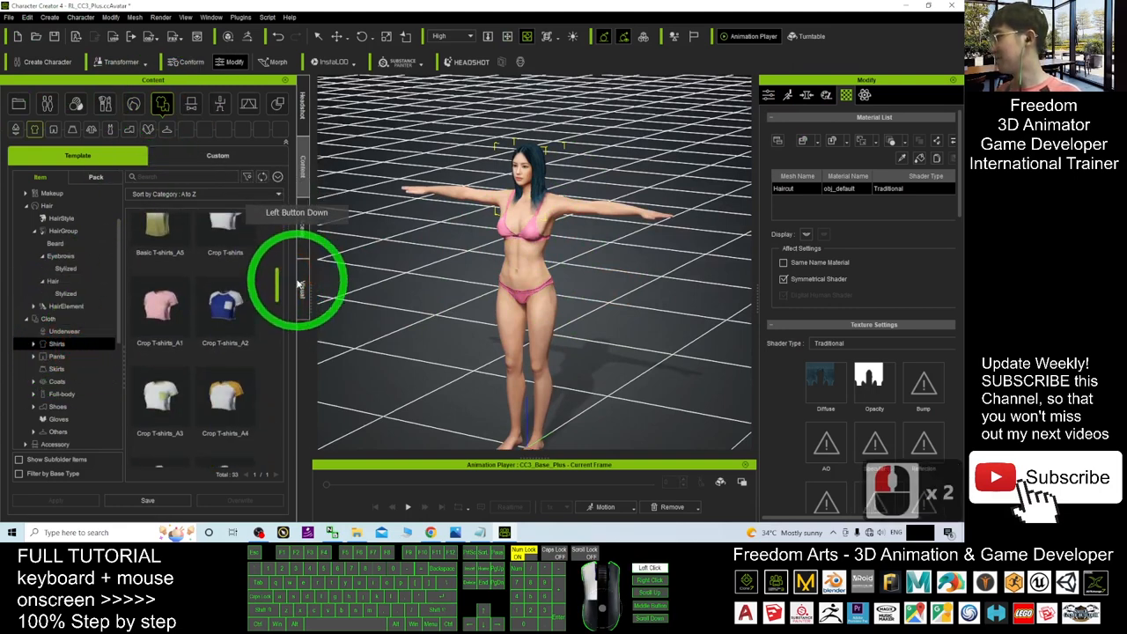
double_click(225, 302)
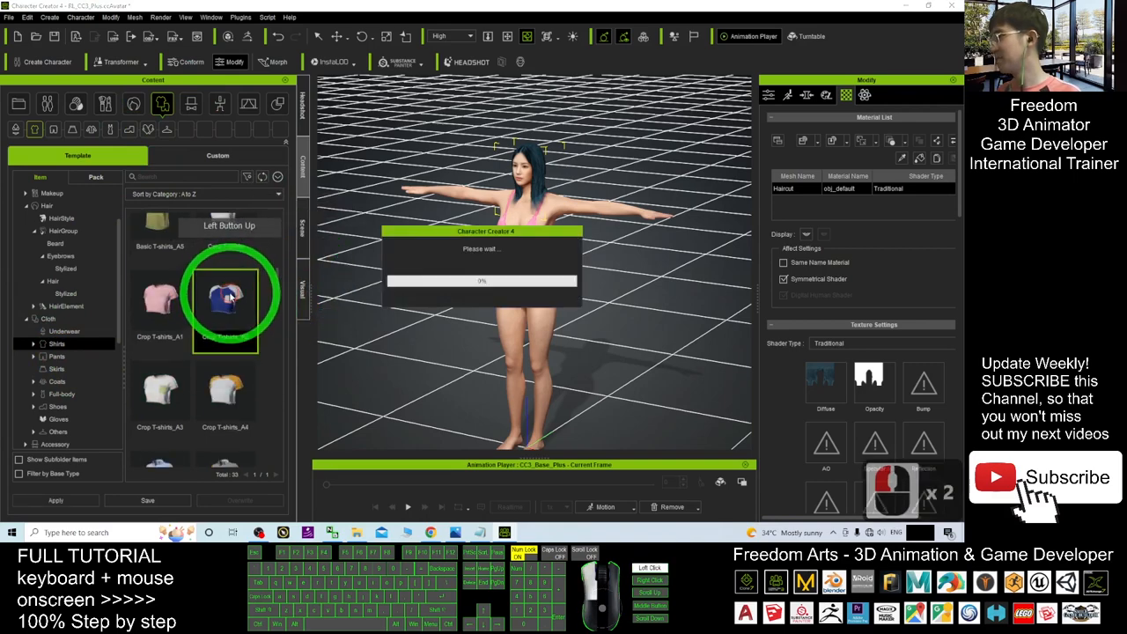
double_click(225, 299)
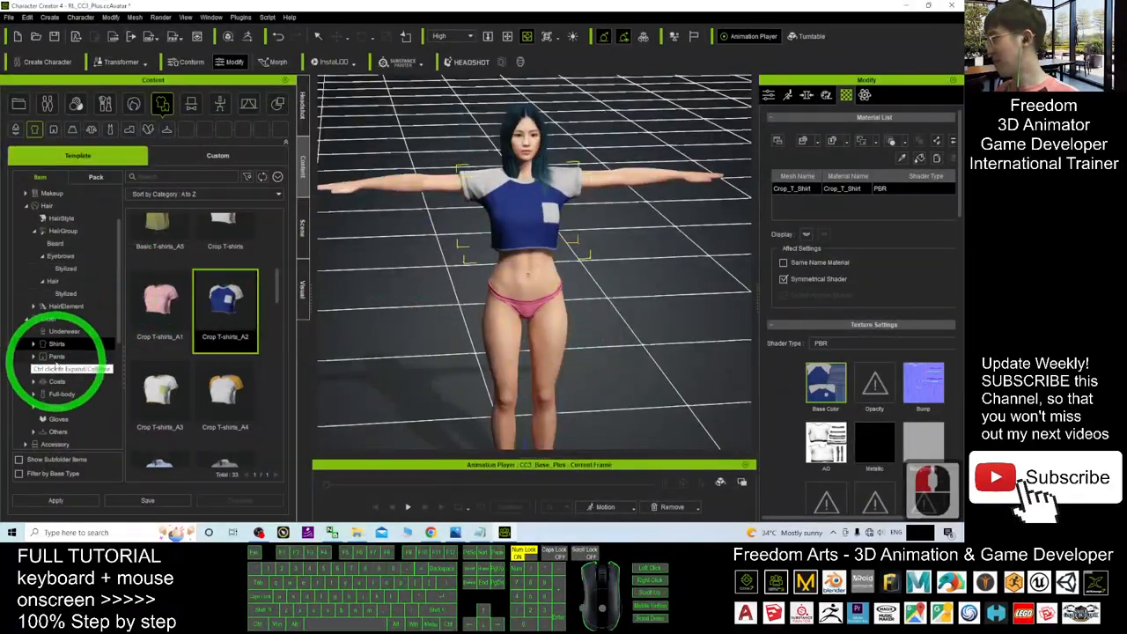
Put the denim shorts from the Pants category on the avatar
left_click(56, 356)
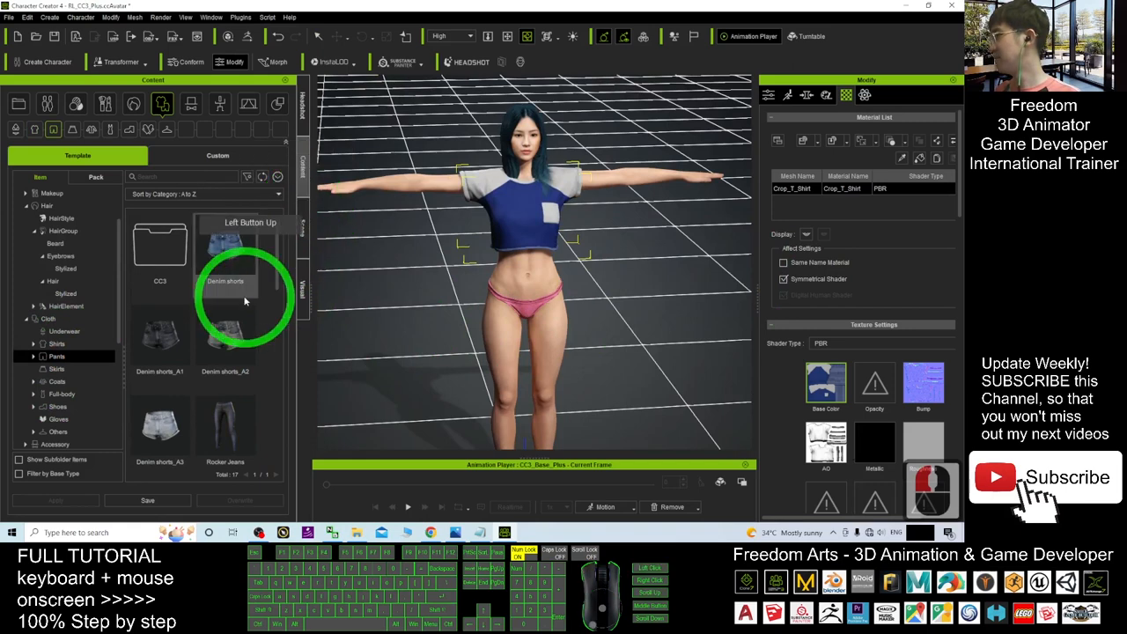
double_click(158, 414)
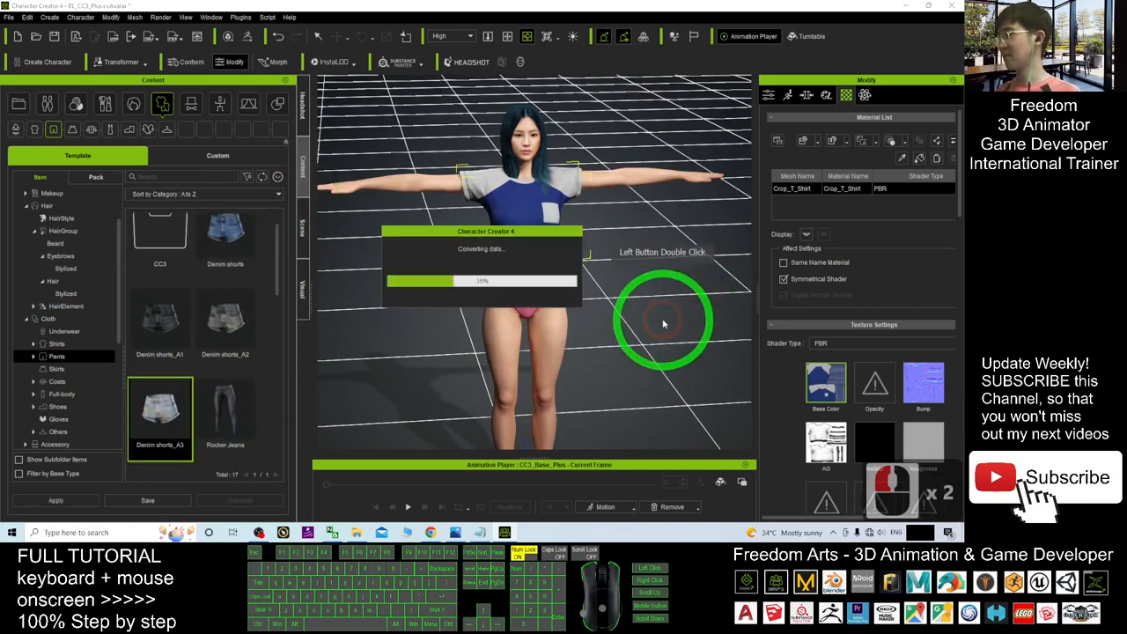
double_click(159, 414)
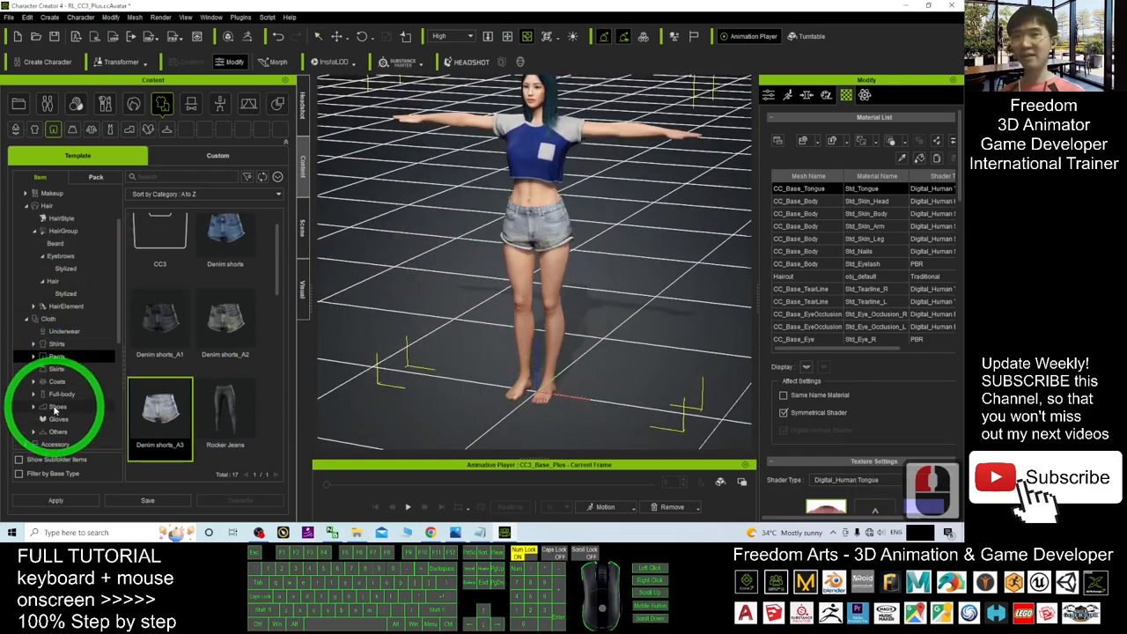
Put the red High Heels_A1 from the Shoes category on the avatar
left_click(58, 406)
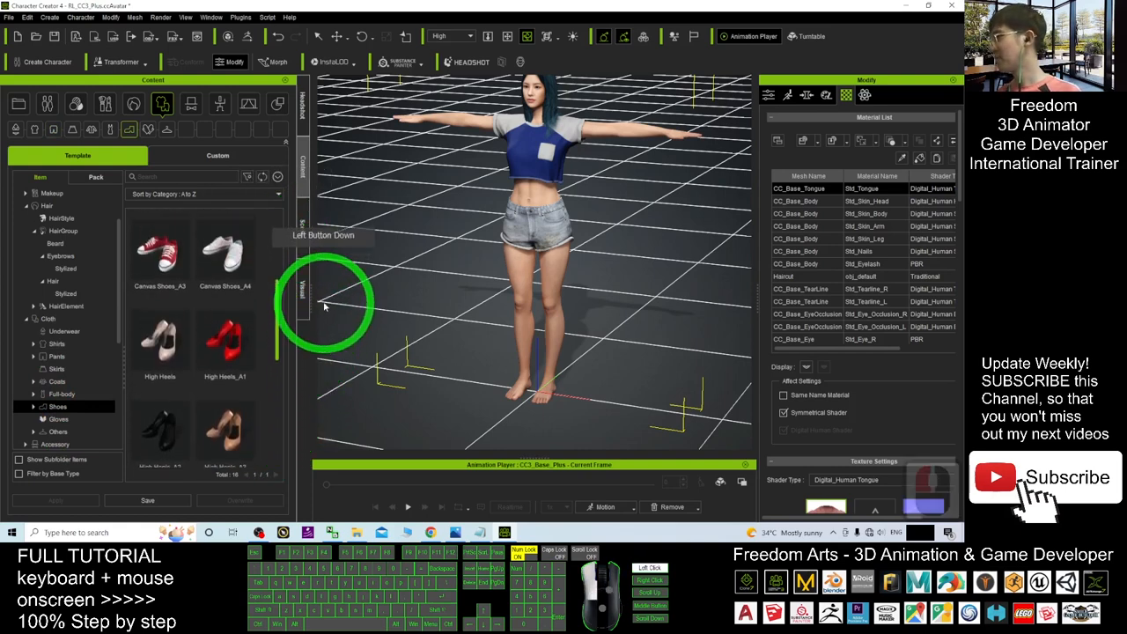
double_click(225, 344)
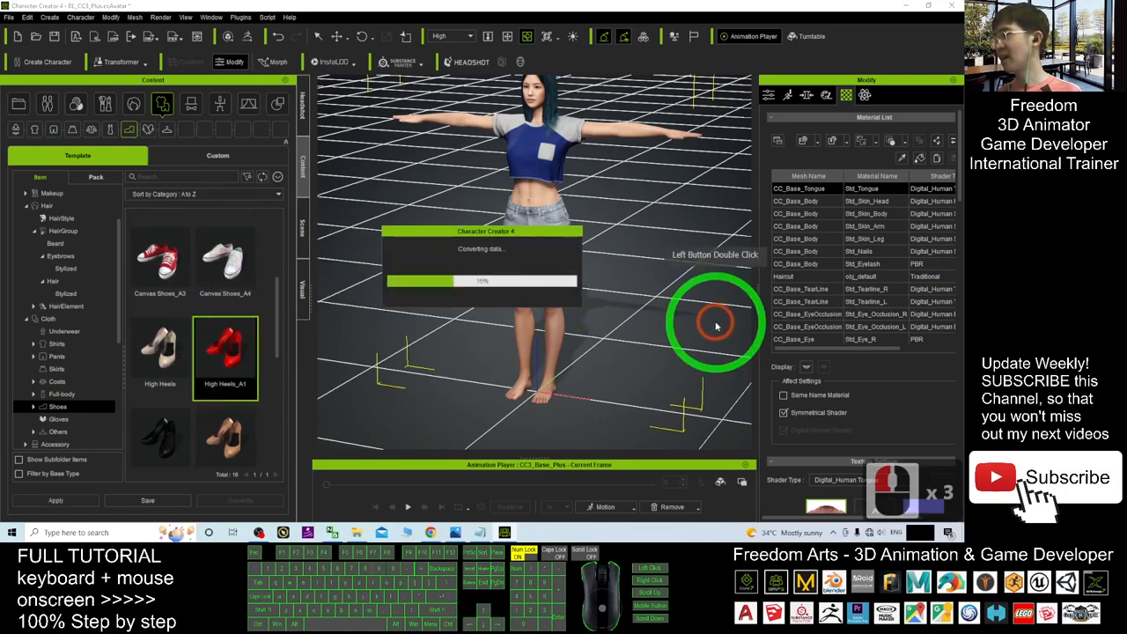
double_click(225, 352)
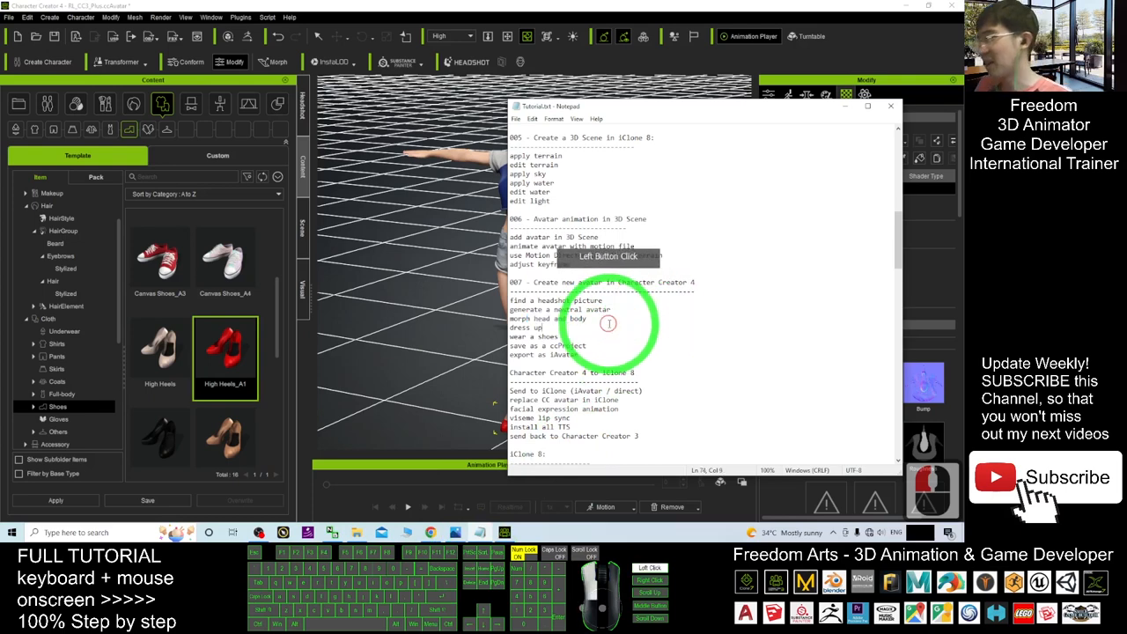
Save the red-heeled avatar as a CC project on the Desktop via Save Project As
left_click(528, 346)
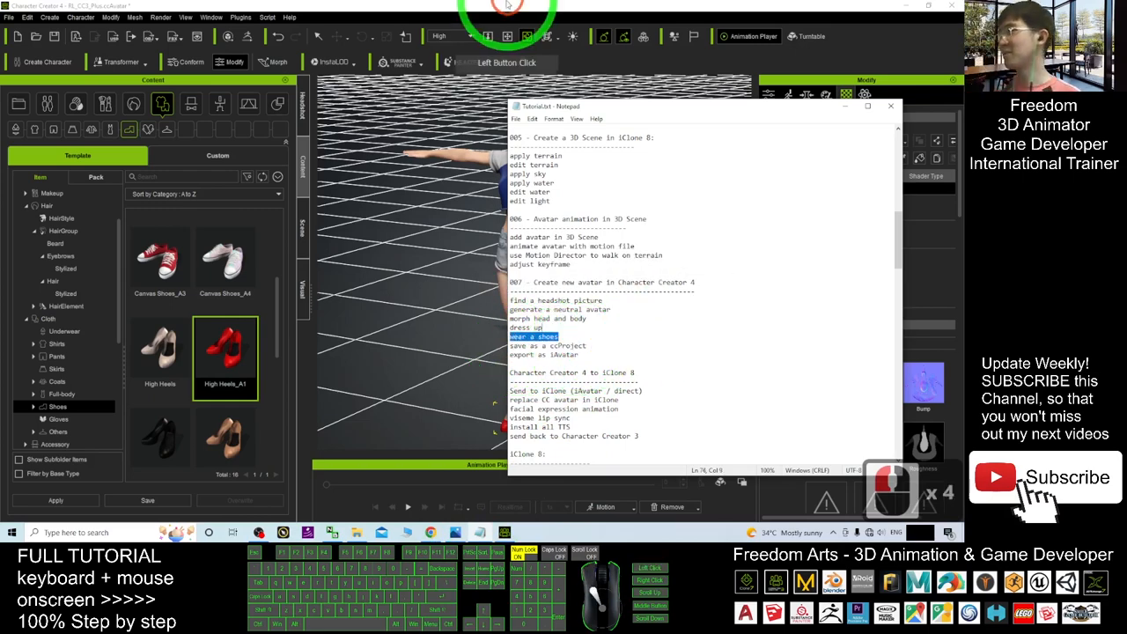
left_click(891, 106)
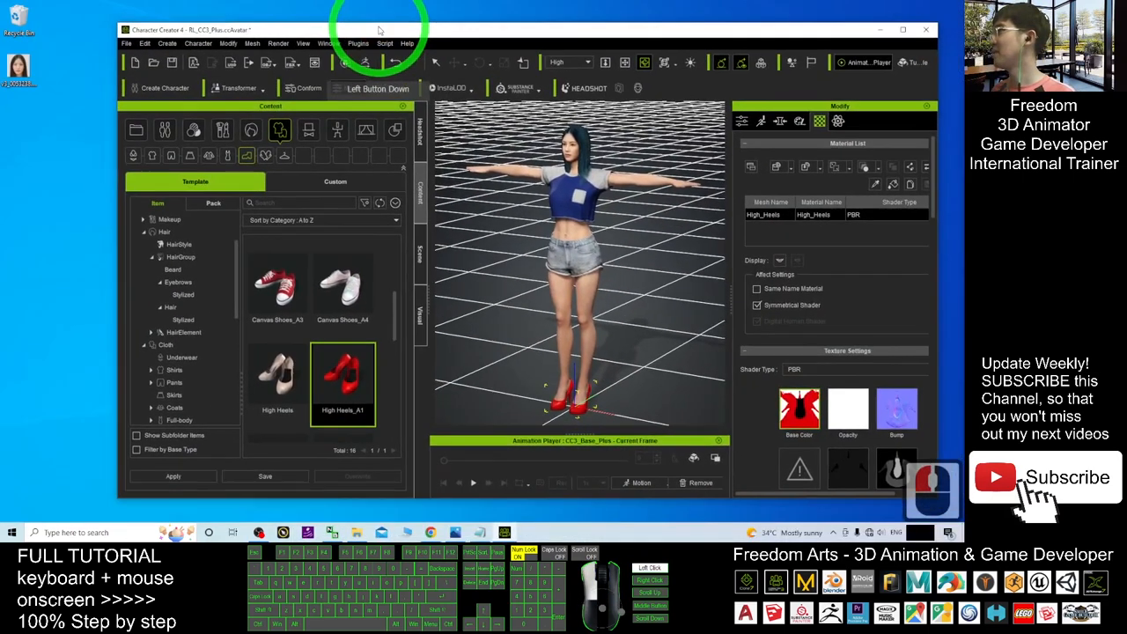
left_click(127, 43)
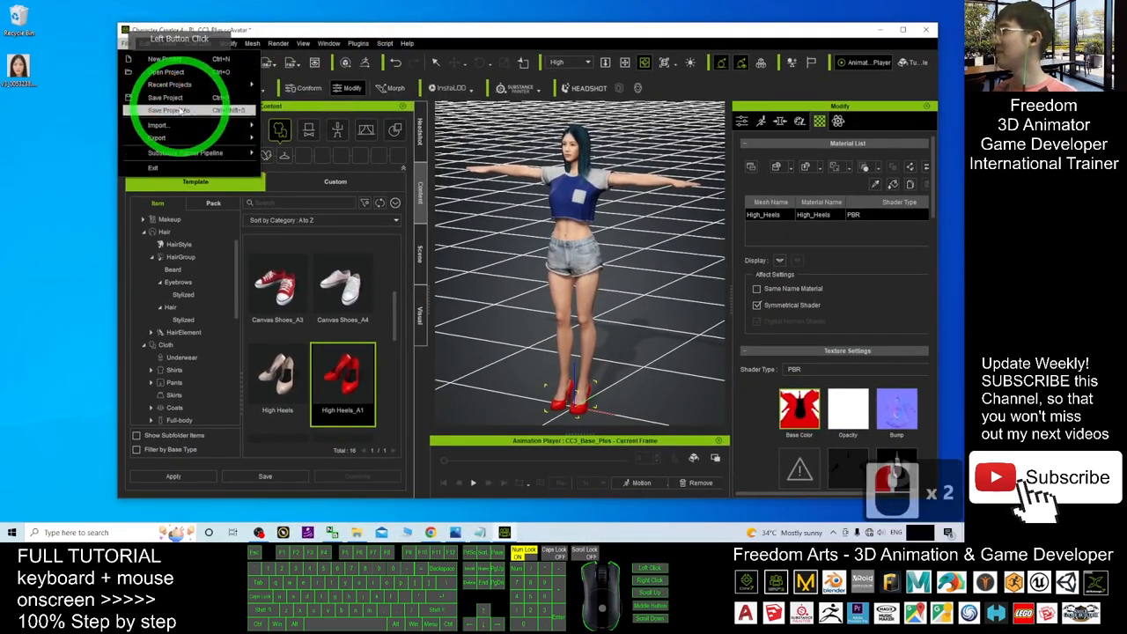
left_click(167, 109)
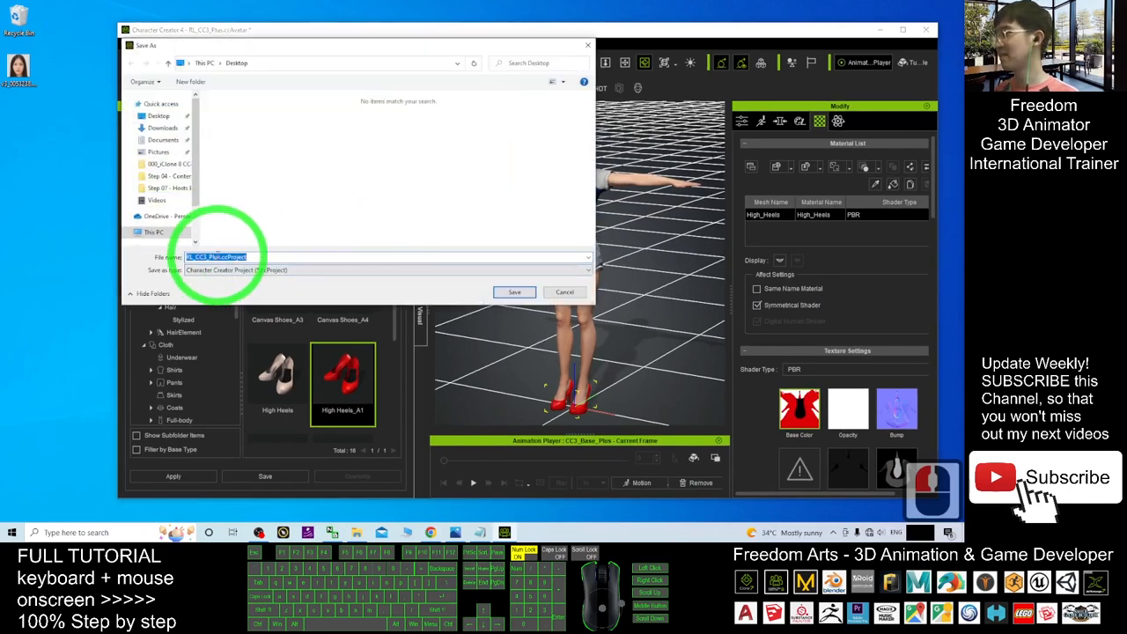
left_click(237, 257)
type("asian female 01")
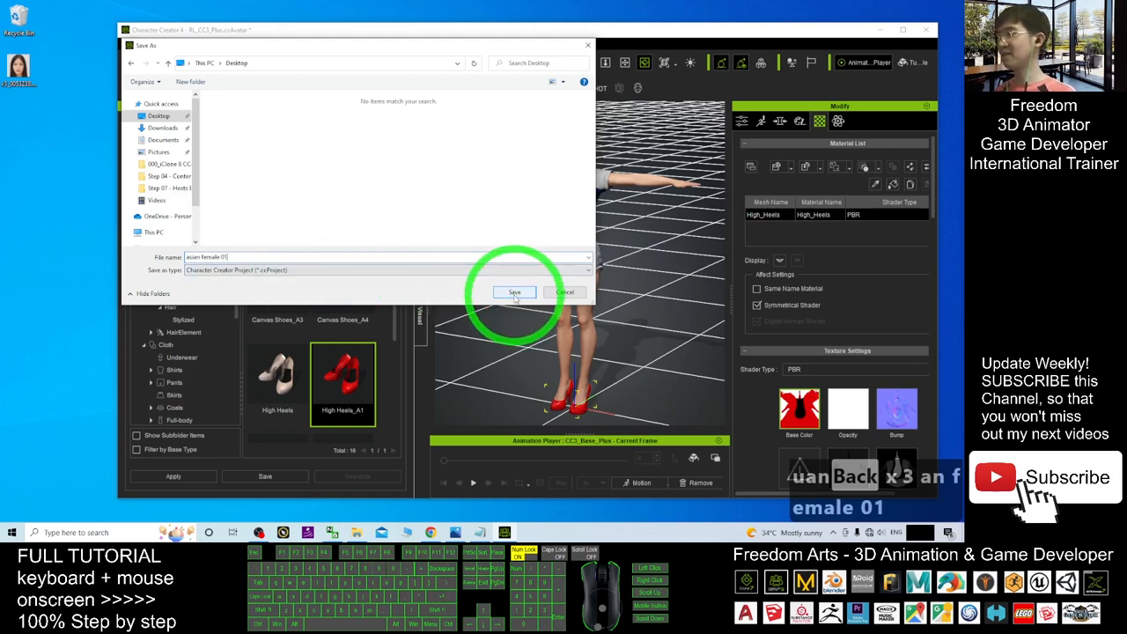
left_click(514, 292)
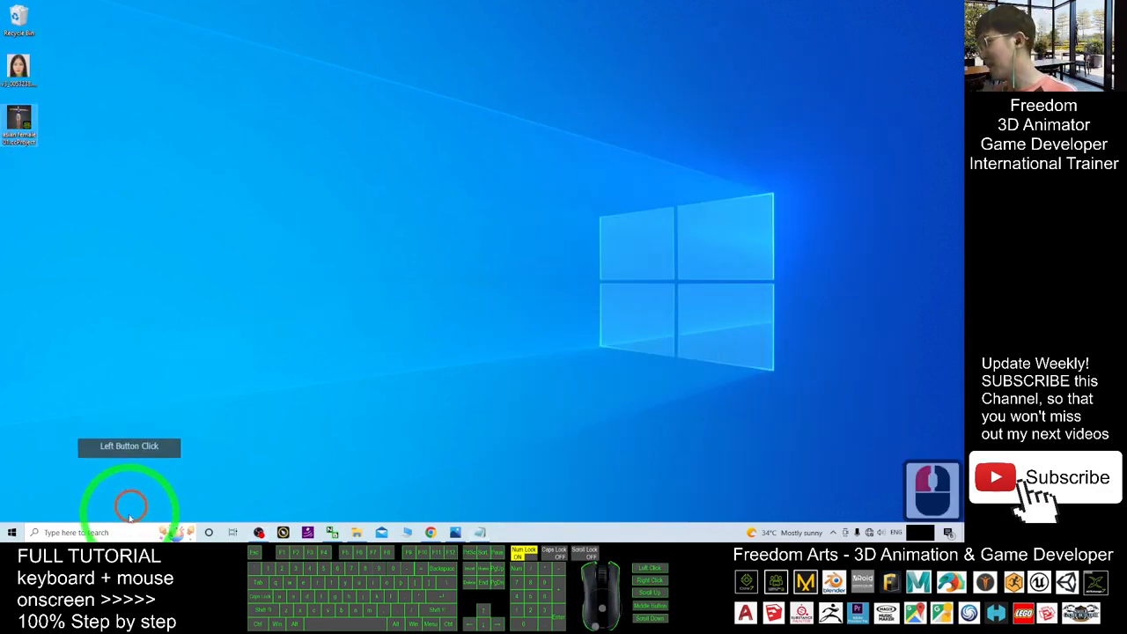
Search 'chara' in Windows search to relaunch Character Creator 4
type("chara")
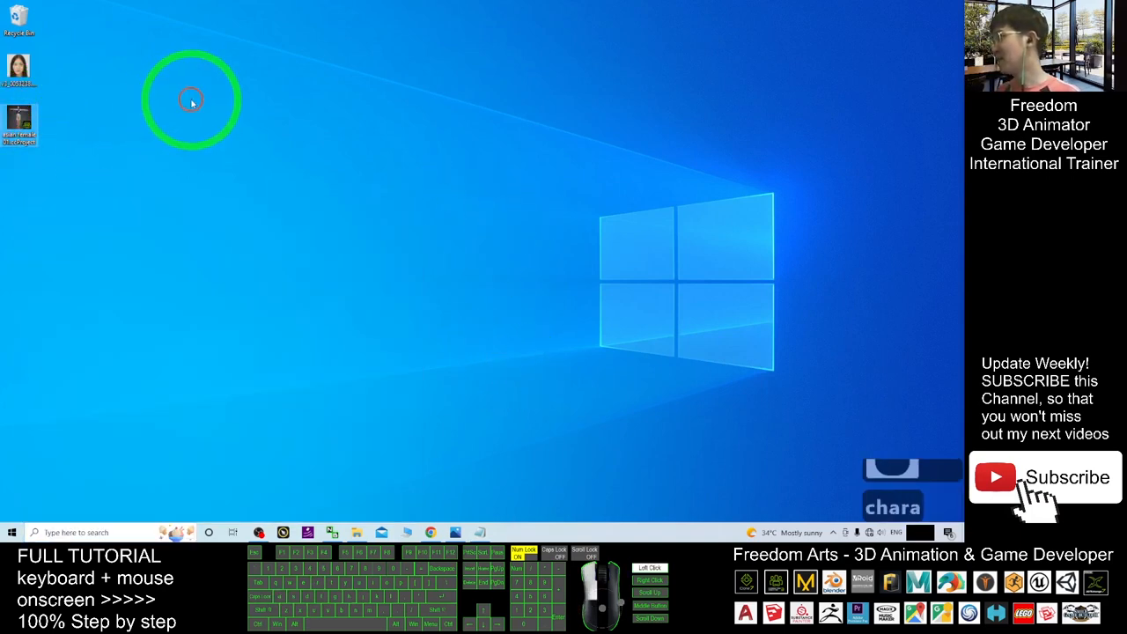
mouse_move(84, 180)
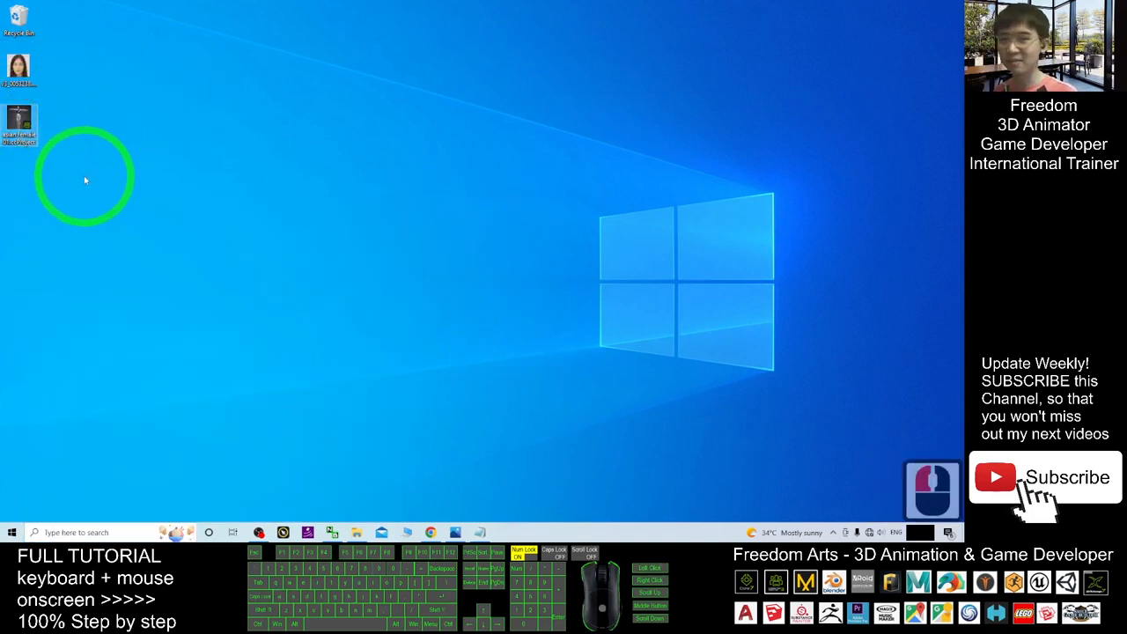
left_click(12, 531)
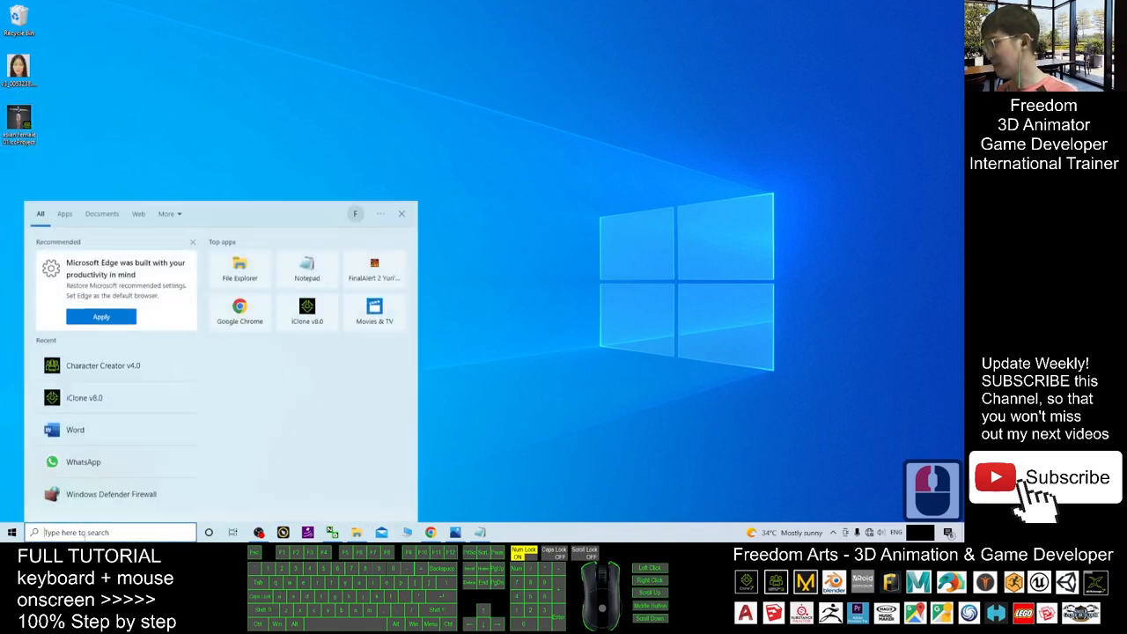
type("chara")
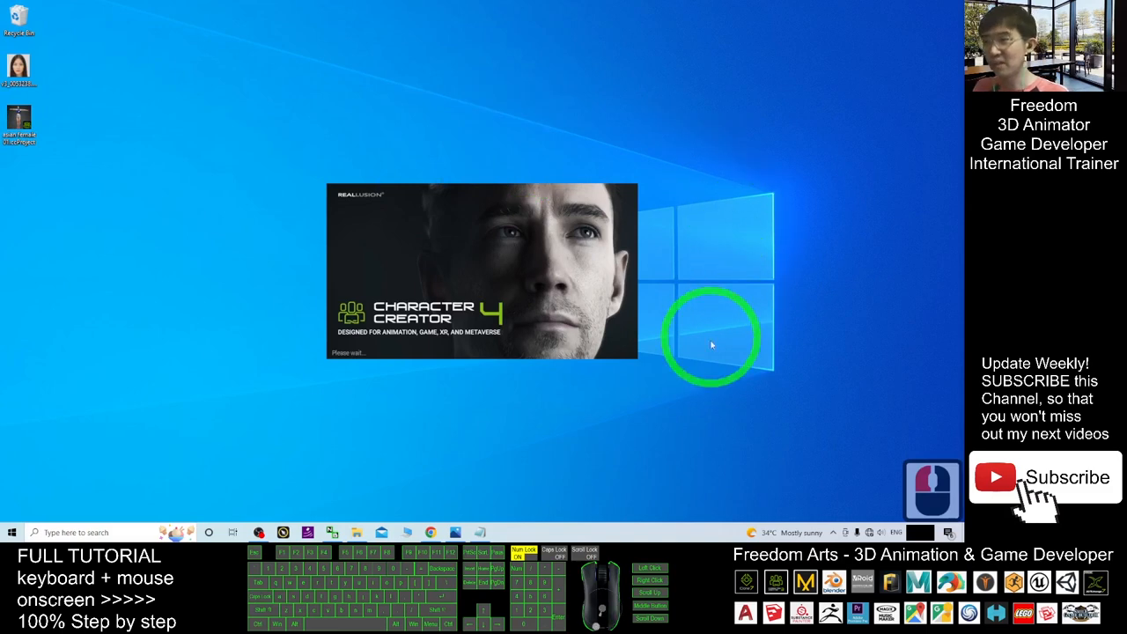
mouse_move(849, 355)
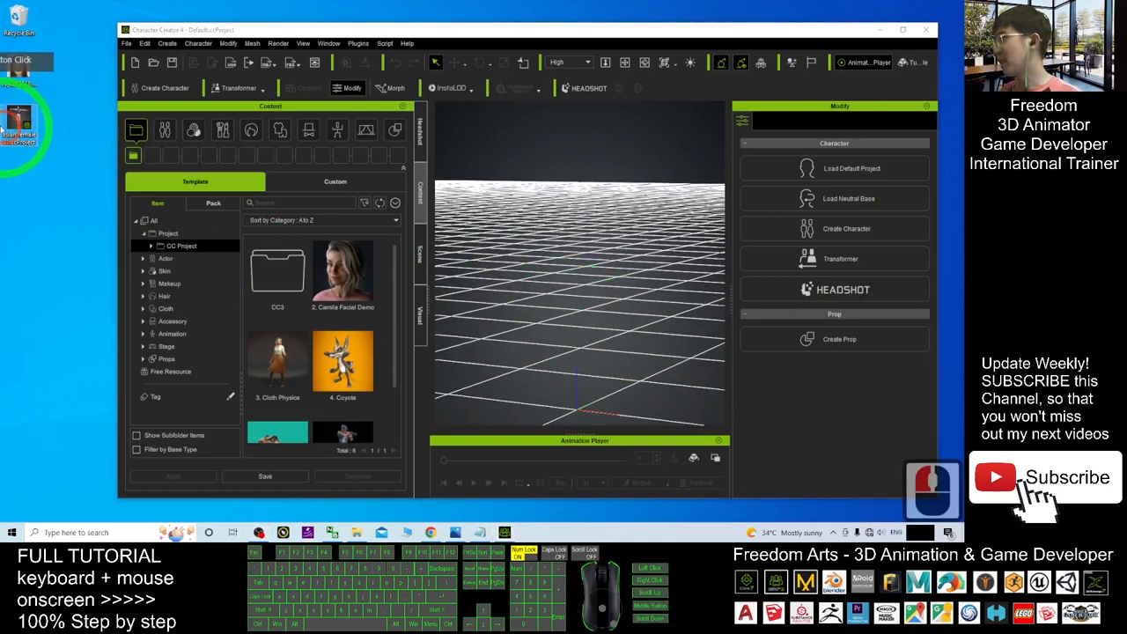
Load the saved .ccProject from the desktop, restoring the dressed T-posed avatar
left_click(553, 308)
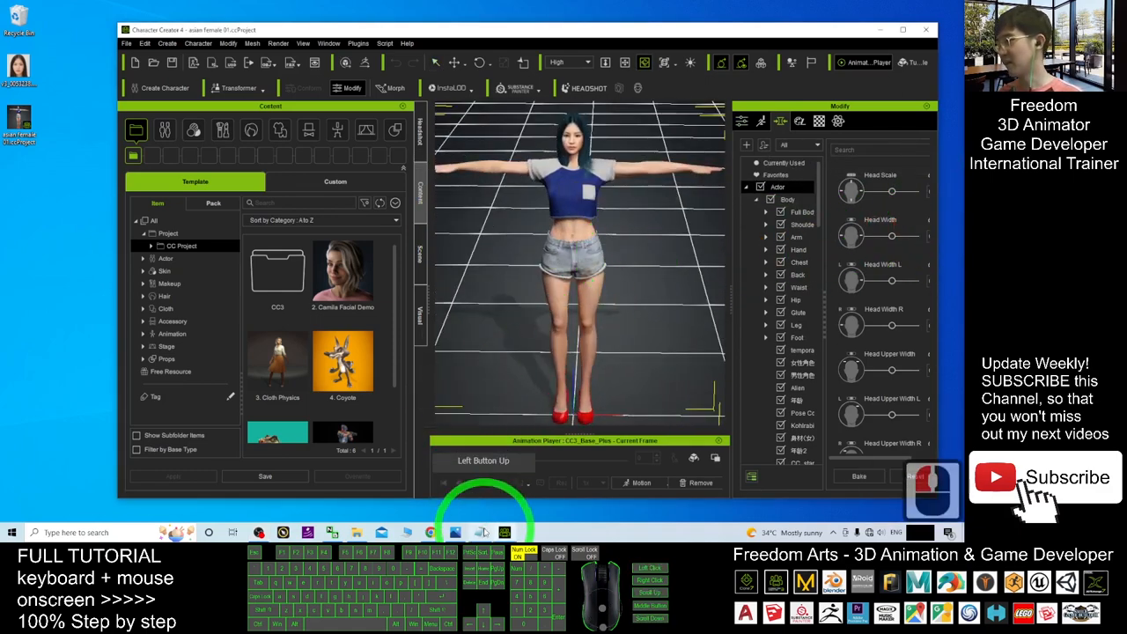
left_click(483, 532)
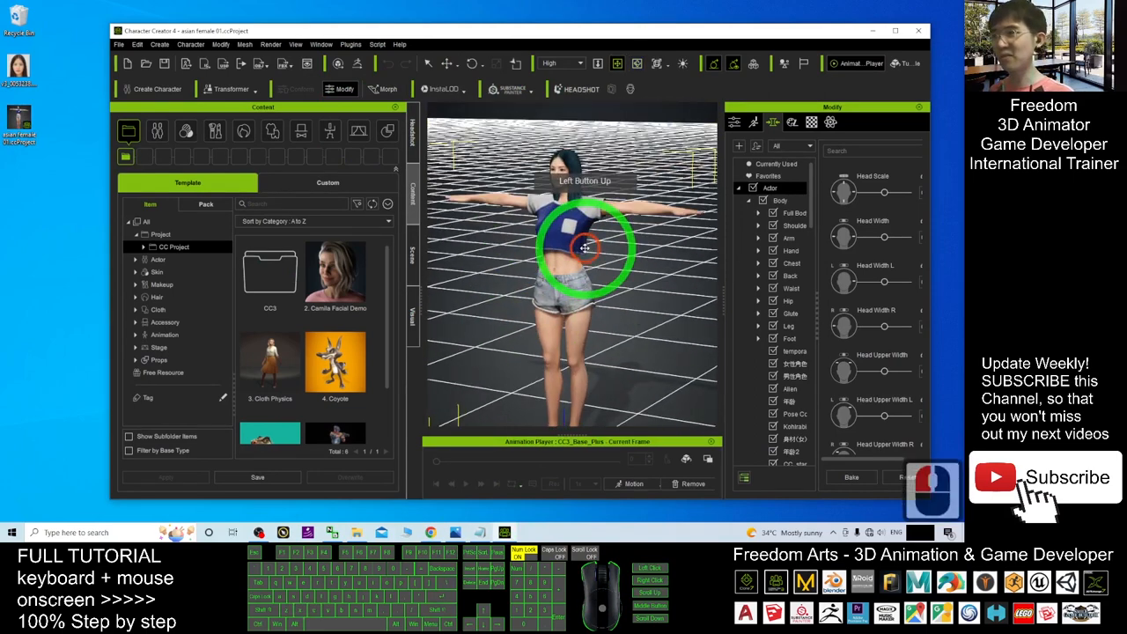
Zoom in on the avatar's head and torso to check the outfit
left_click_drag(584, 250, 648, 283)
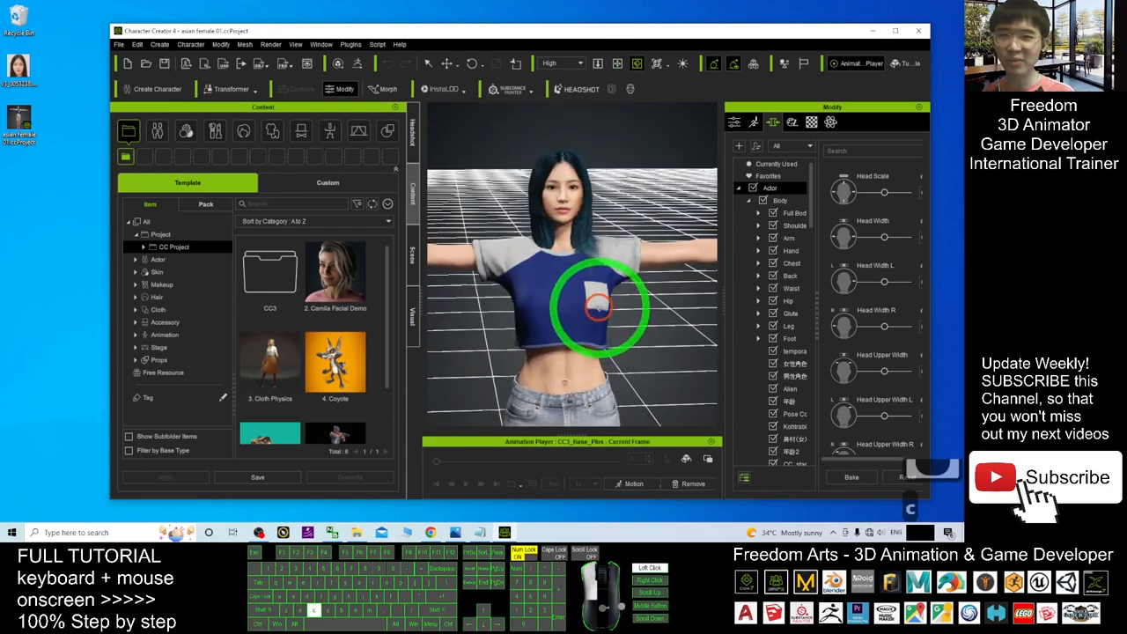
scroll("up", 3)
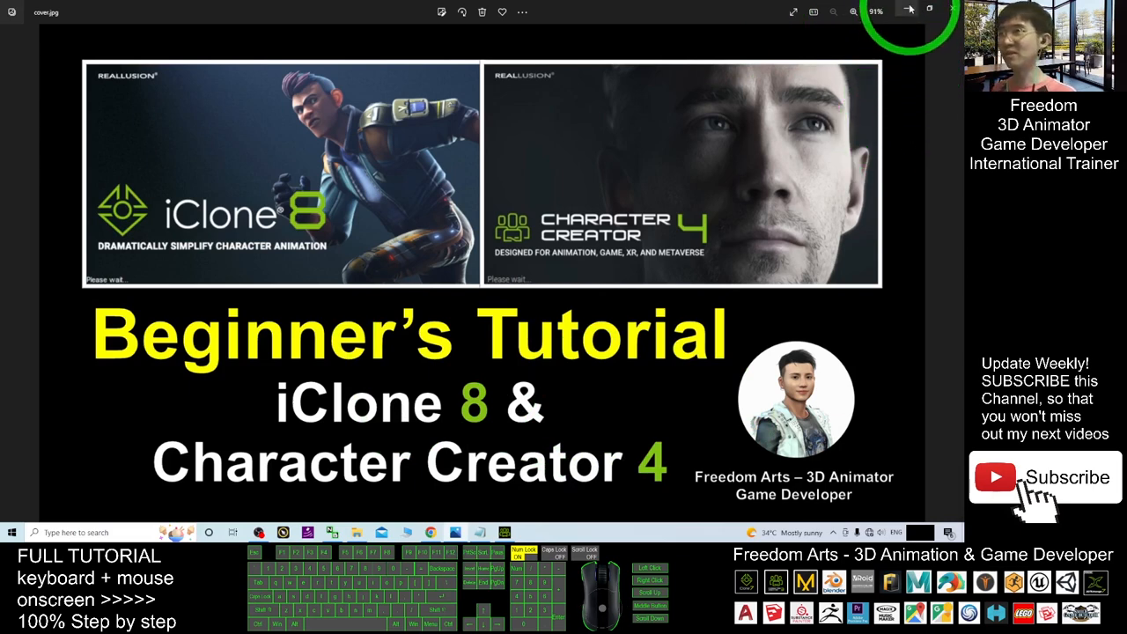
mouse_move(909, 10)
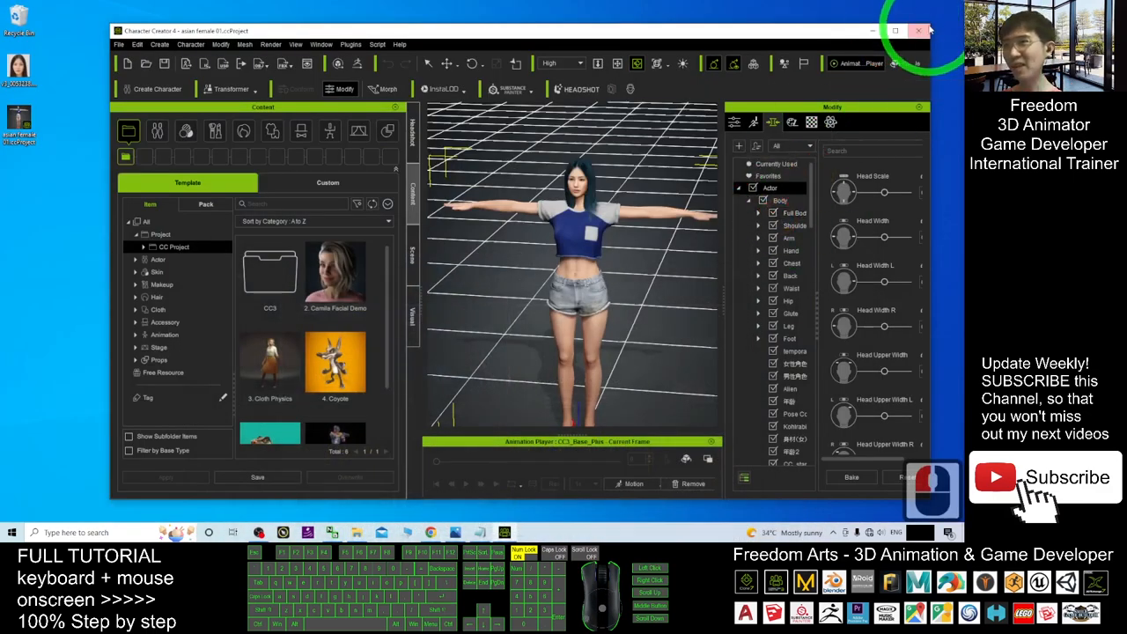
Close Character Creator 4, leaving the tutorial notes on the desktop
left_click(894, 31)
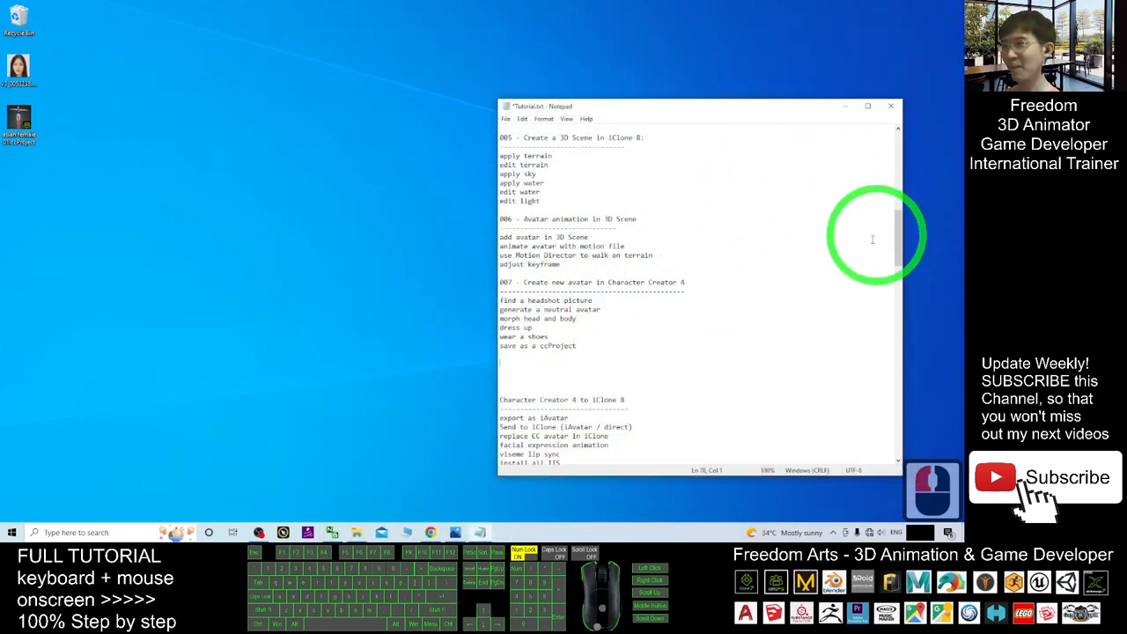